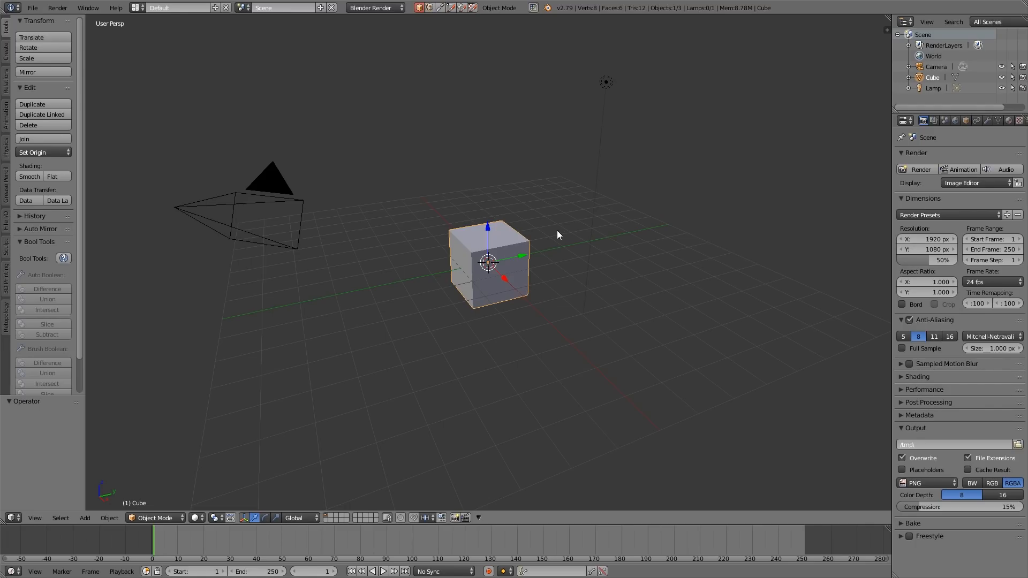
{"action": "mouse_move", "coordinate": [467, 245]}
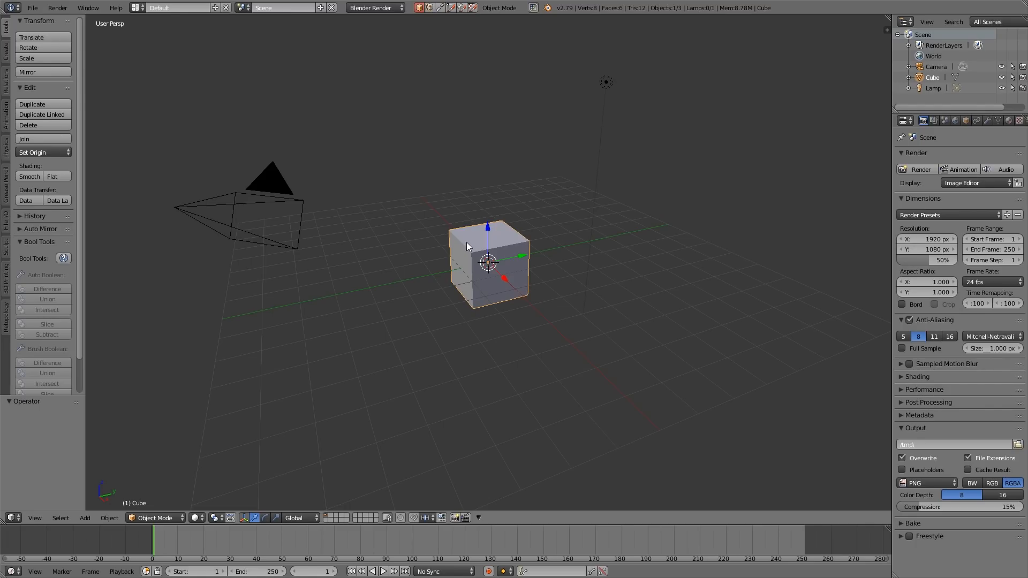
Shade the sphere smooth and add a large scaled-up ground plane
{"action": "left_click", "coordinate": [29, 176]}
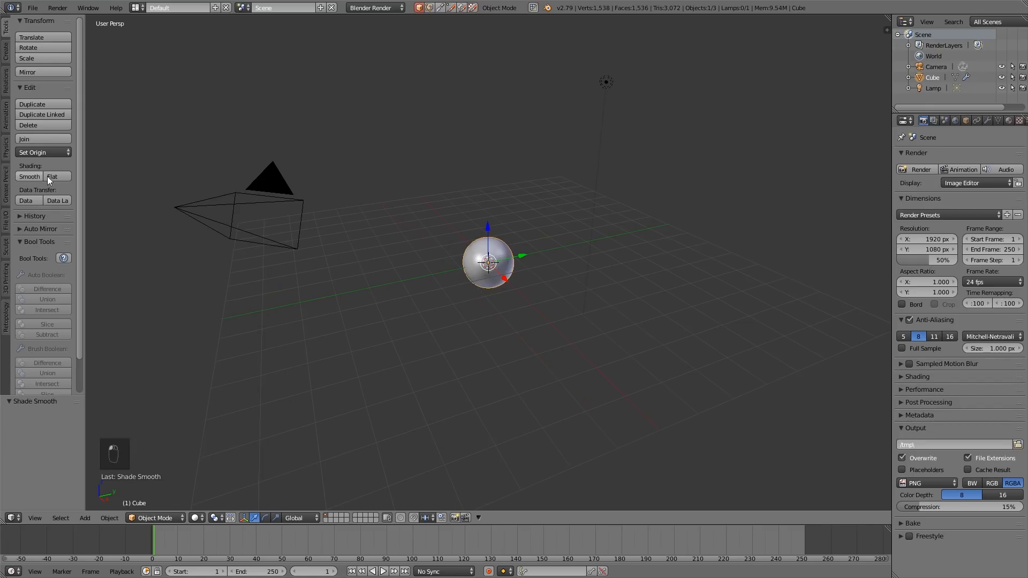
{"action": "key", "text": "Shift+A"}
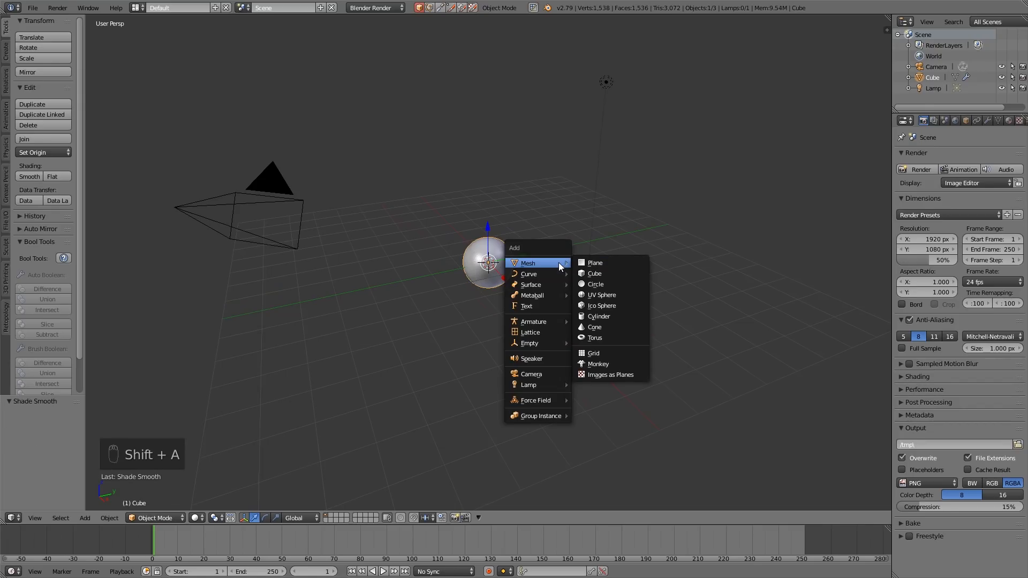
{"action": "left_click", "coordinate": [594, 263]}
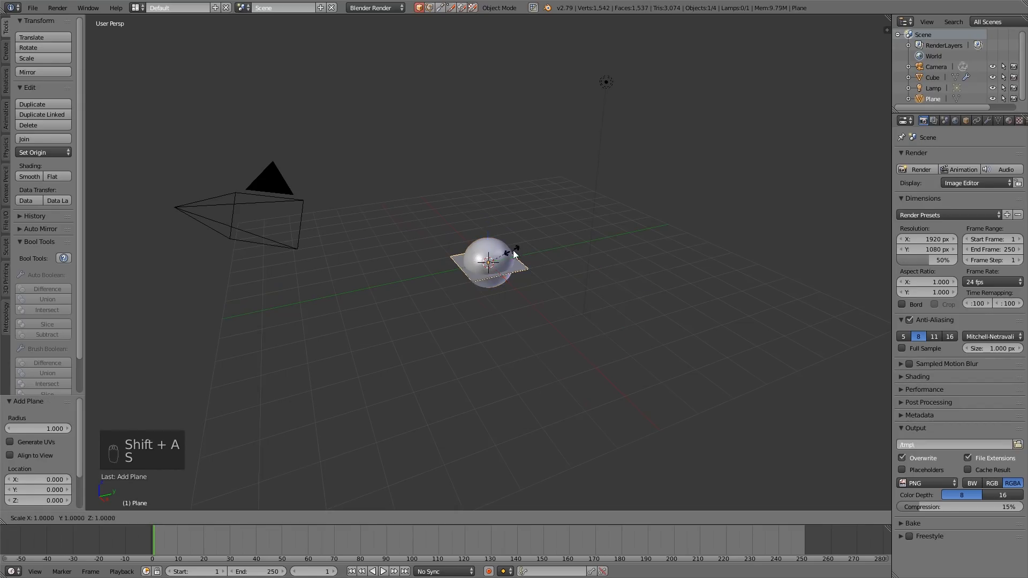
{"action": "key", "text": "s"}
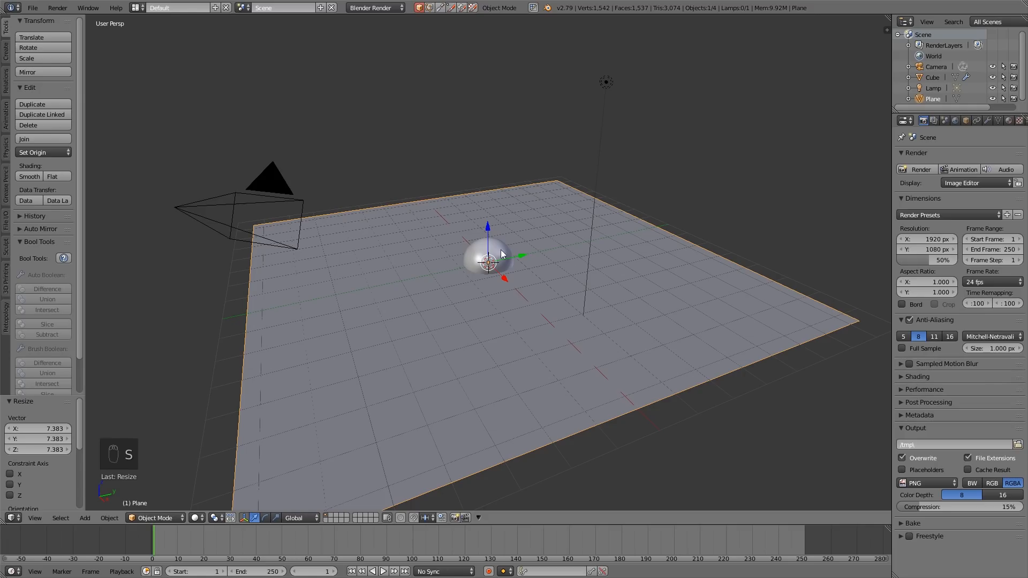
Raise the sphere above the plane and enlarge it slightly
{"action": "left_click", "coordinate": [486, 259]}
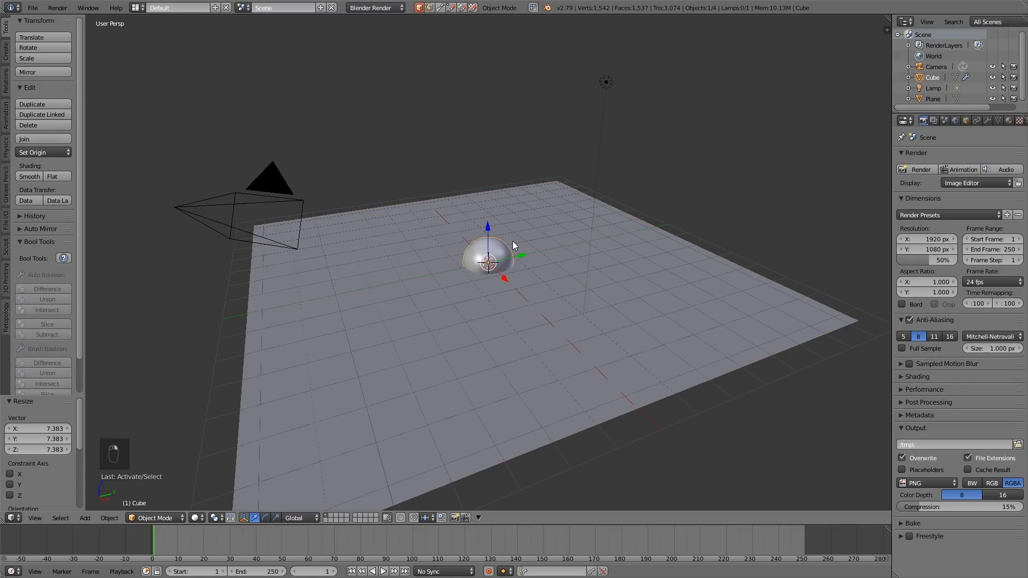
{"action": "key", "text": "g"}
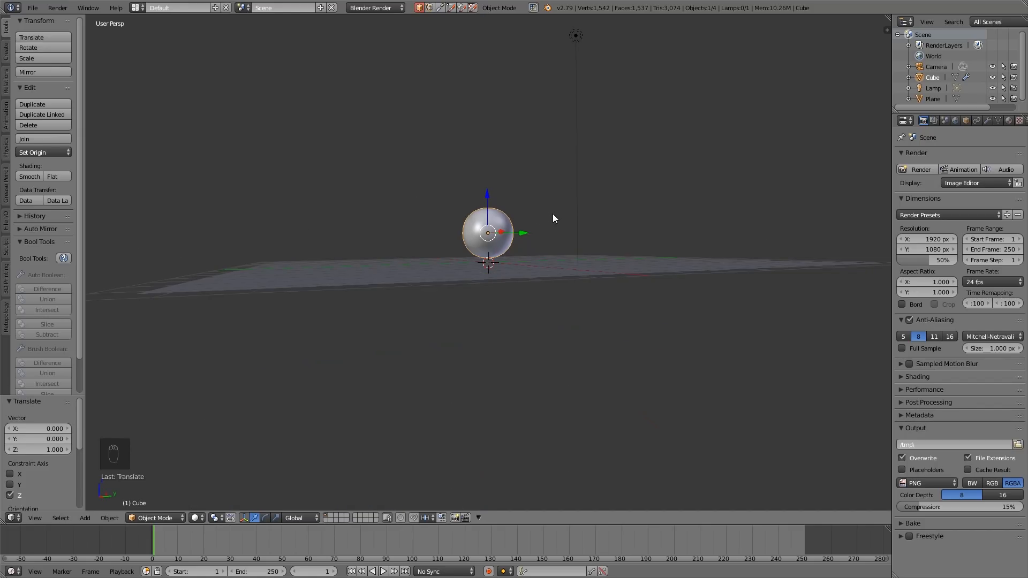
{"action": "key", "text": "s"}
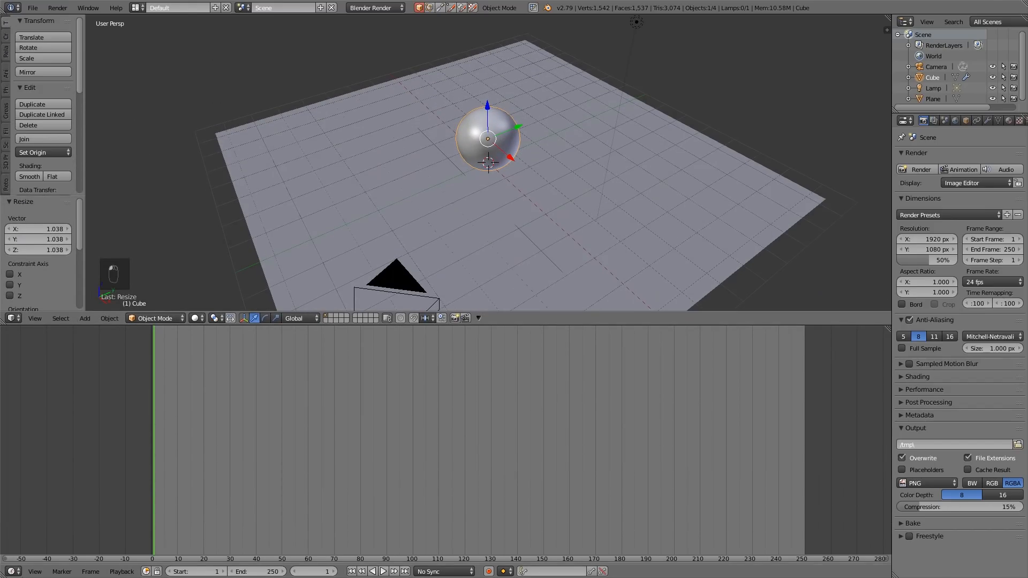
Turn the lower area into a node editor and set the render engine to Cycles
{"action": "left_click", "coordinate": [11, 318]}
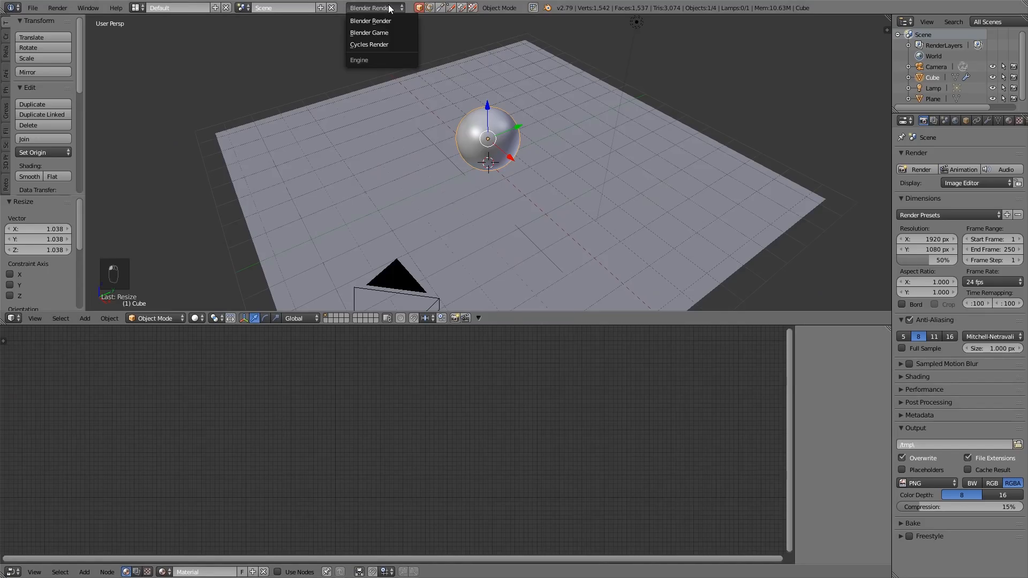
{"action": "left_click", "coordinate": [368, 44]}
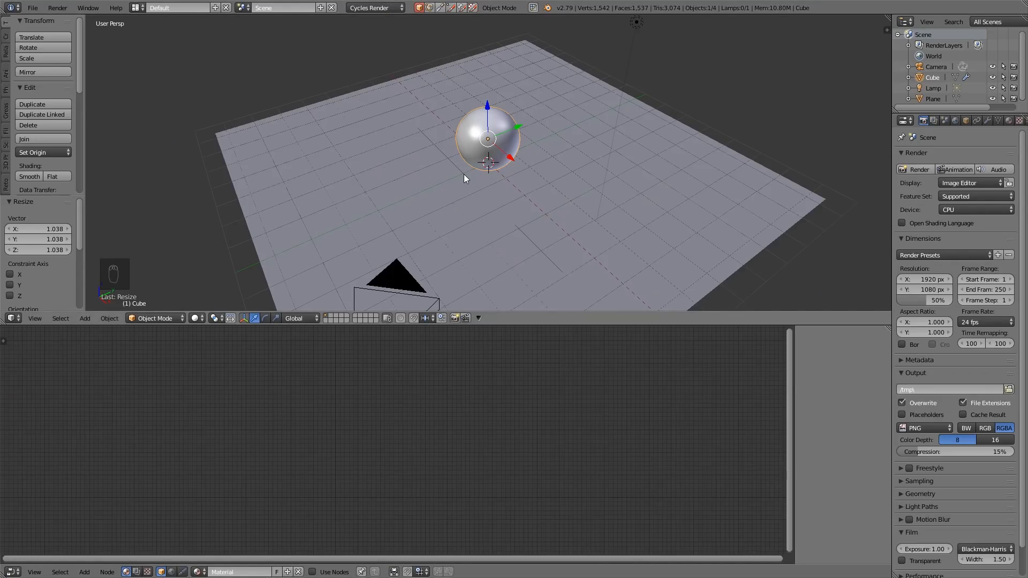
{"action": "mouse_move", "coordinate": [476, 213]}
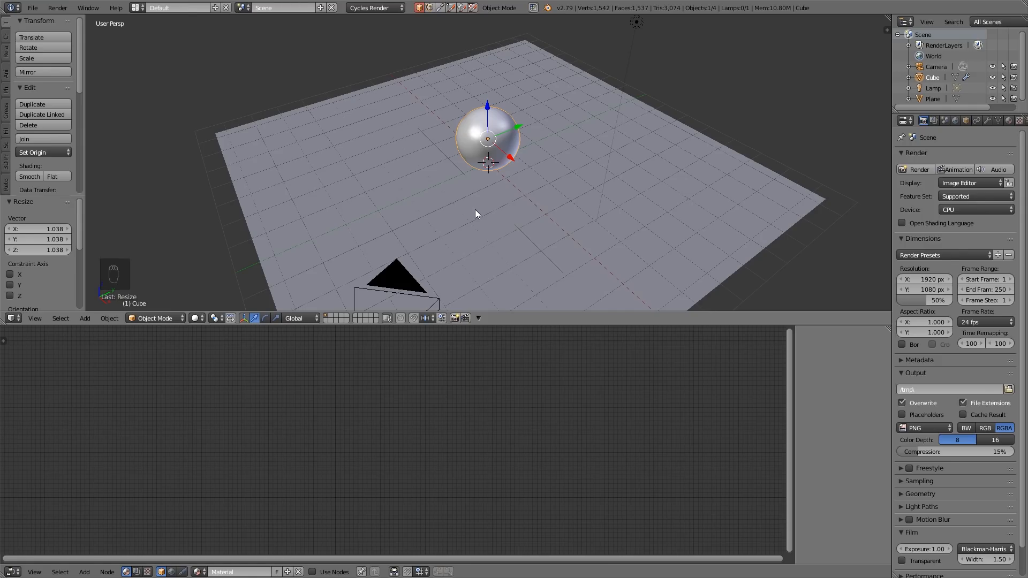
{"action": "mouse_move", "coordinate": [471, 249]}
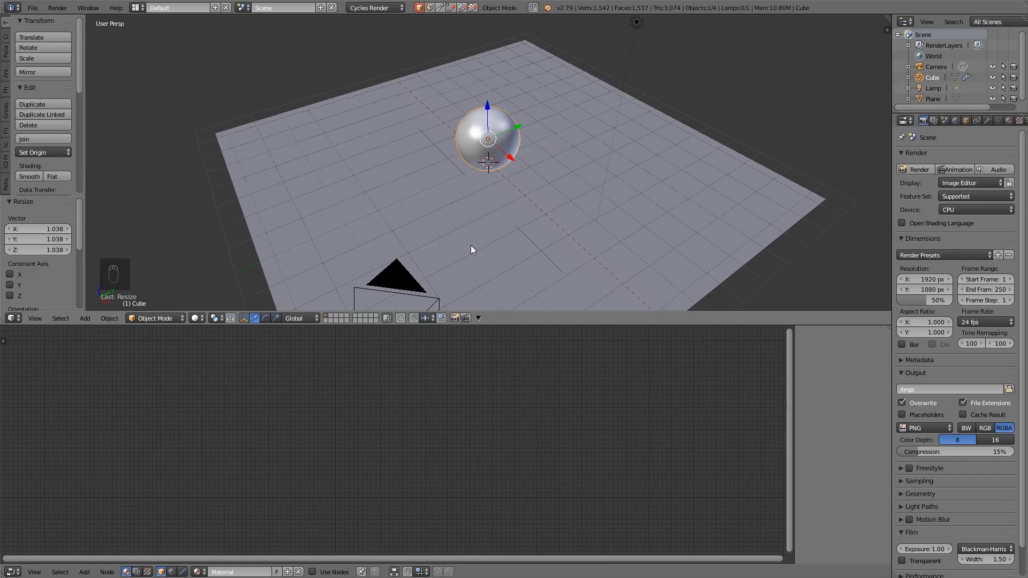
{"action": "mouse_move", "coordinate": [473, 413]}
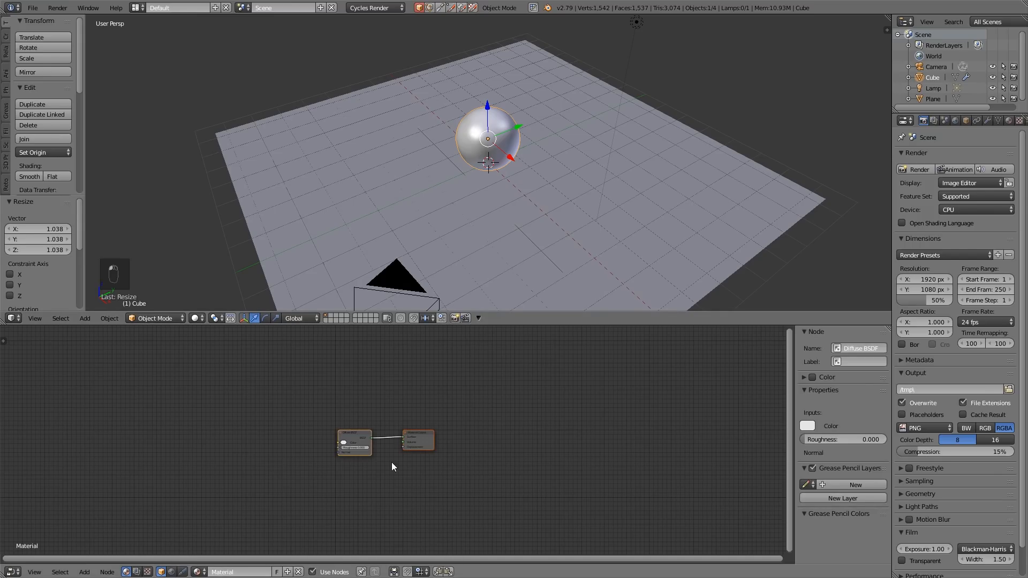
{"action": "mouse_move", "coordinate": [483, 138]}
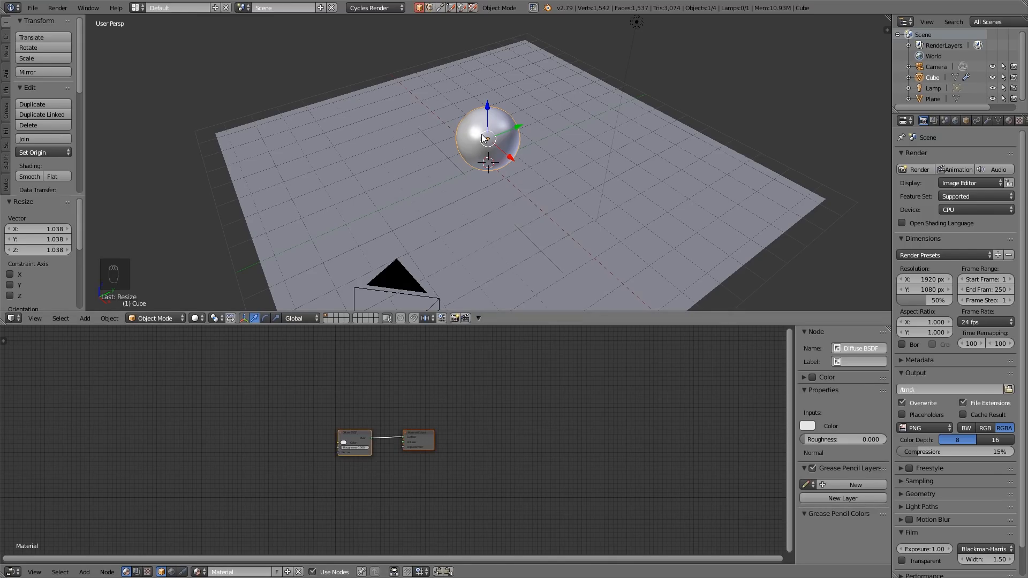
Enter Edit Mode and unwrap the sphere with Smart UV Project
{"action": "key", "text": "Tab"}
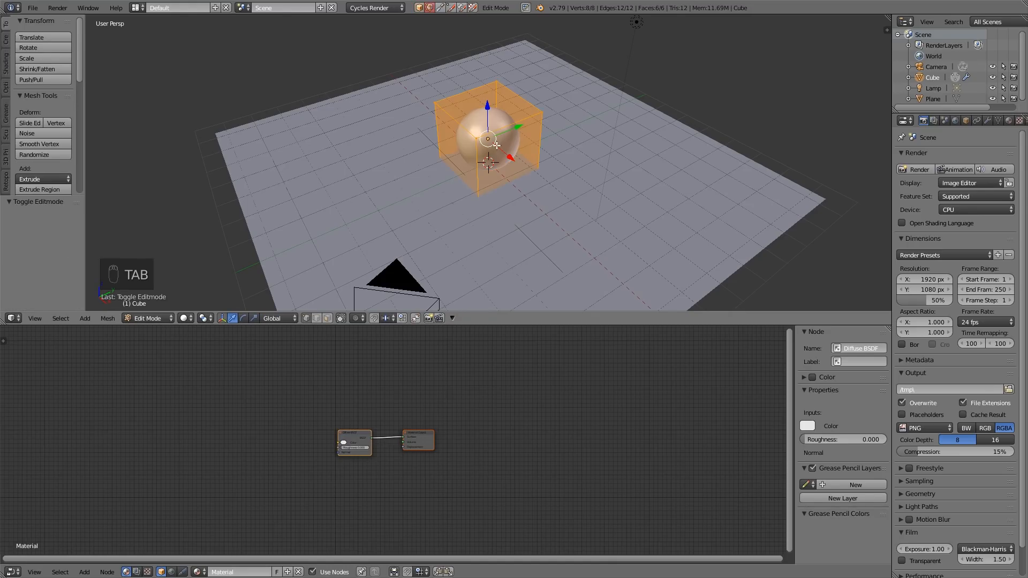
{"action": "key", "text": "u"}
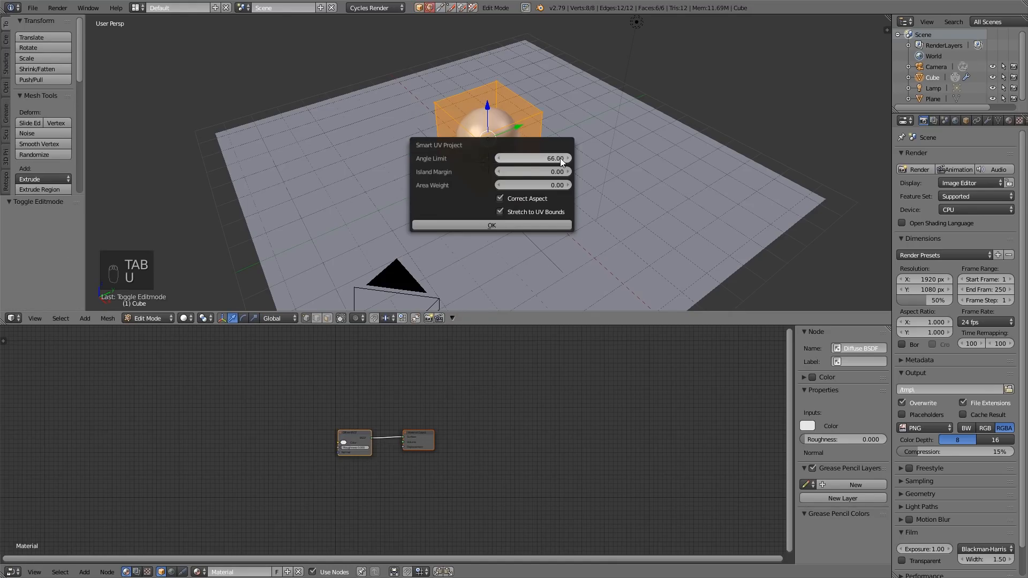
{"action": "left_click", "coordinate": [491, 224]}
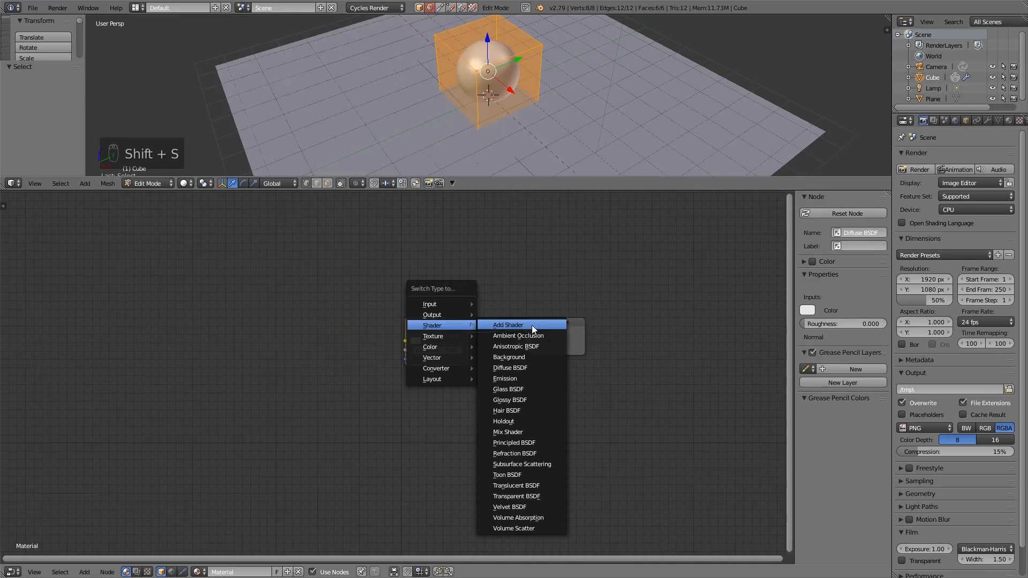
Change the Diffuse node to a Principled BSDF and add an Image Texture node
{"action": "left_click", "coordinate": [513, 442]}
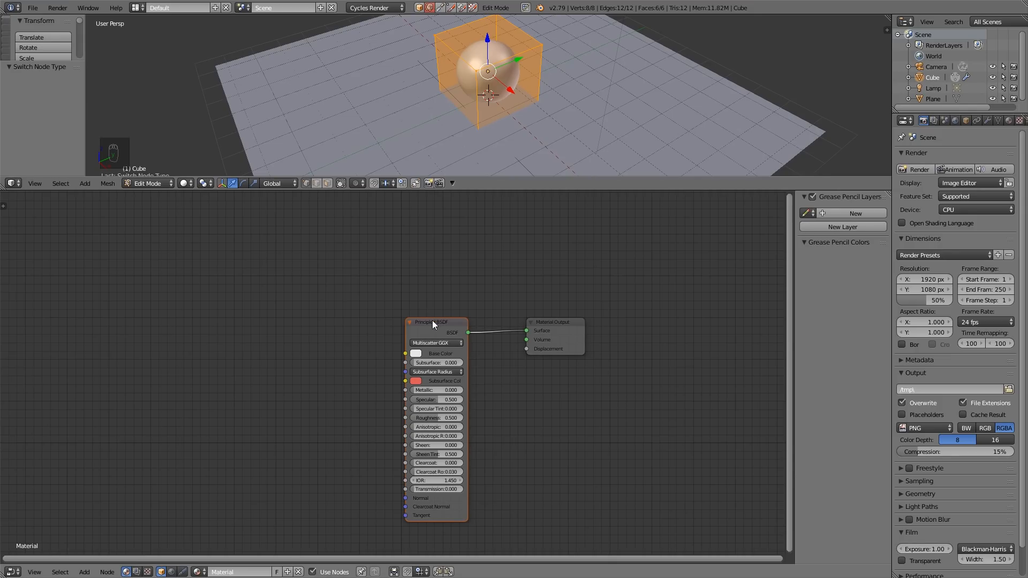
{"action": "key", "text": "ctrl+t"}
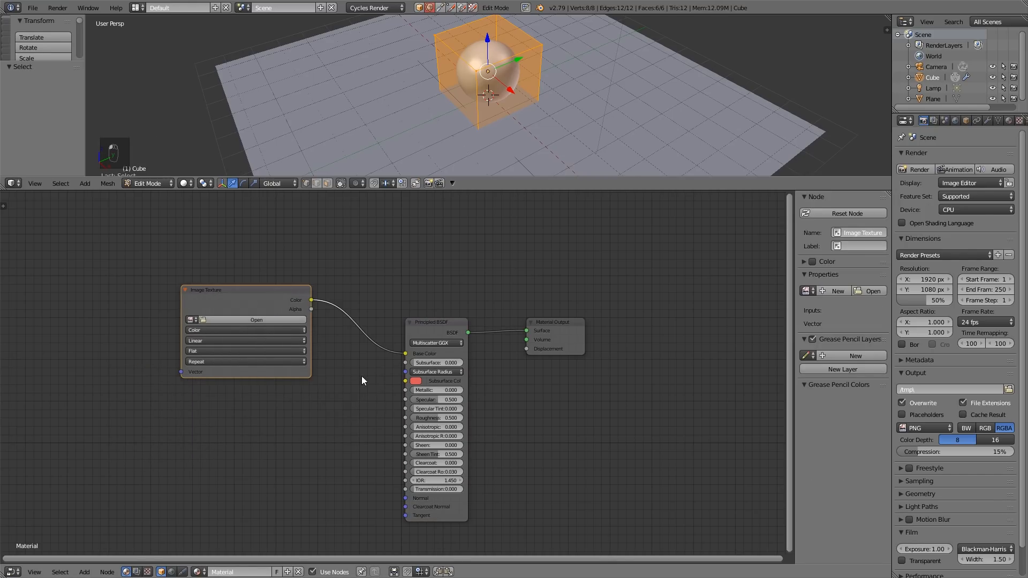
{"action": "key", "text": "shift+a"}
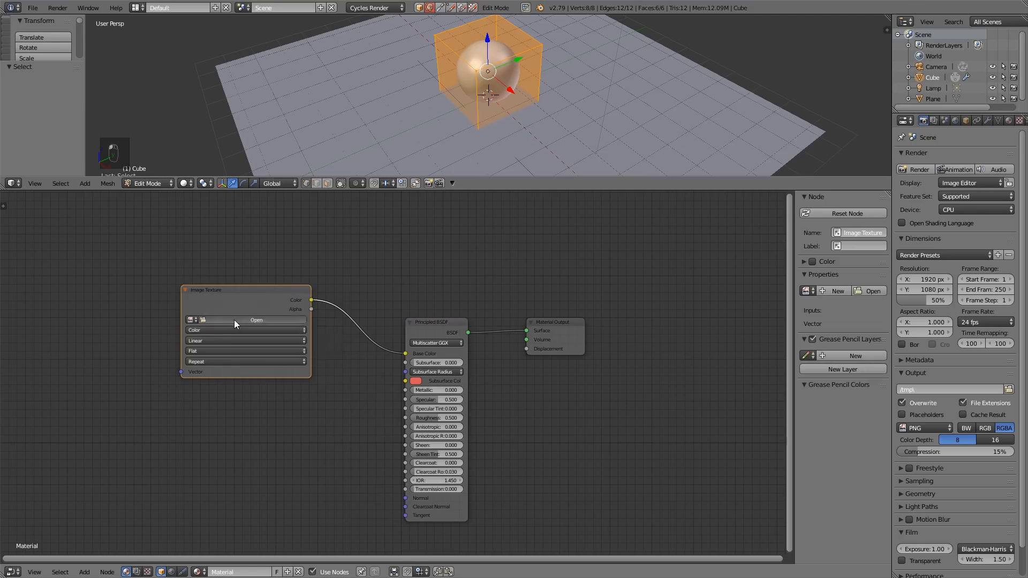
Load the wooden planks image into the Image Texture node
{"action": "left_click", "coordinate": [256, 320]}
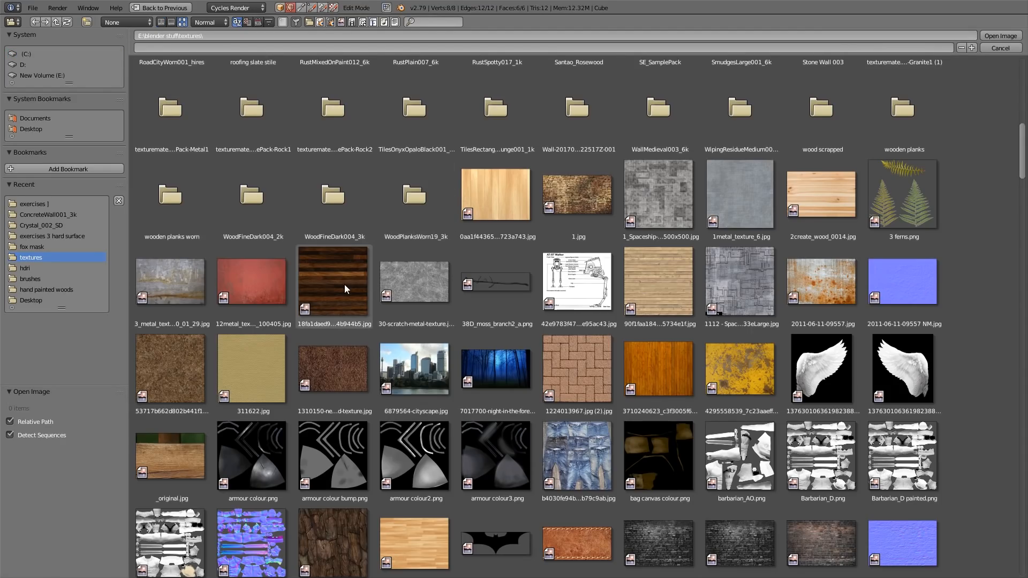
{"action": "left_click", "coordinate": [658, 282]}
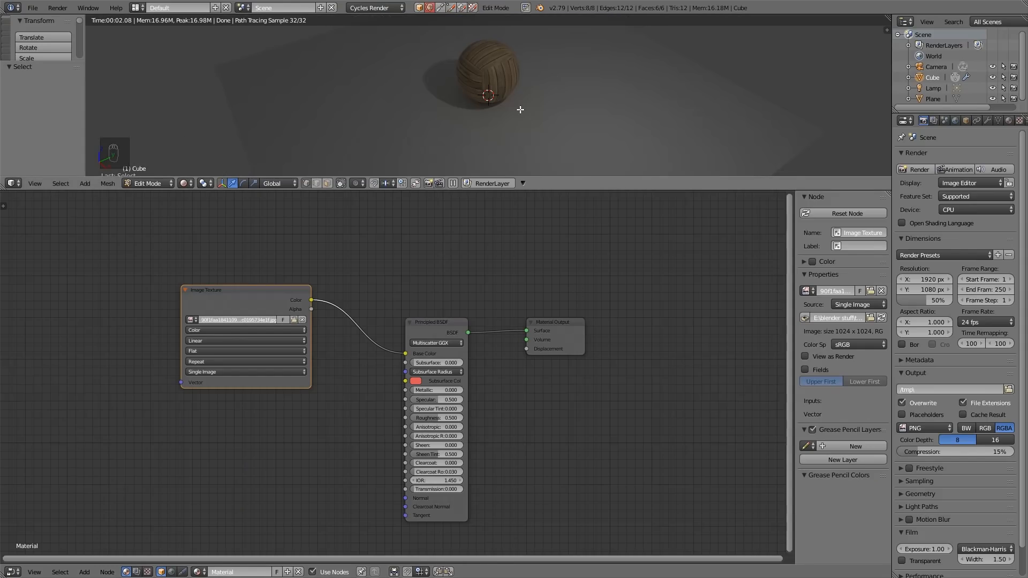
{"action": "mouse_move", "coordinate": [526, 83]}
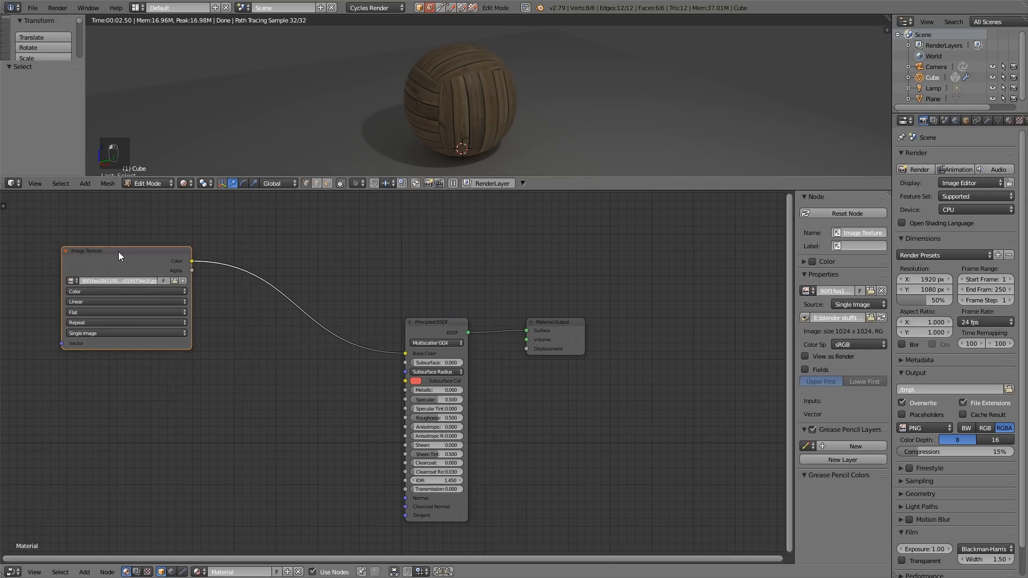
Duplicate the wood Image Texture node with Shift+D
{"action": "key", "text": "shift+d"}
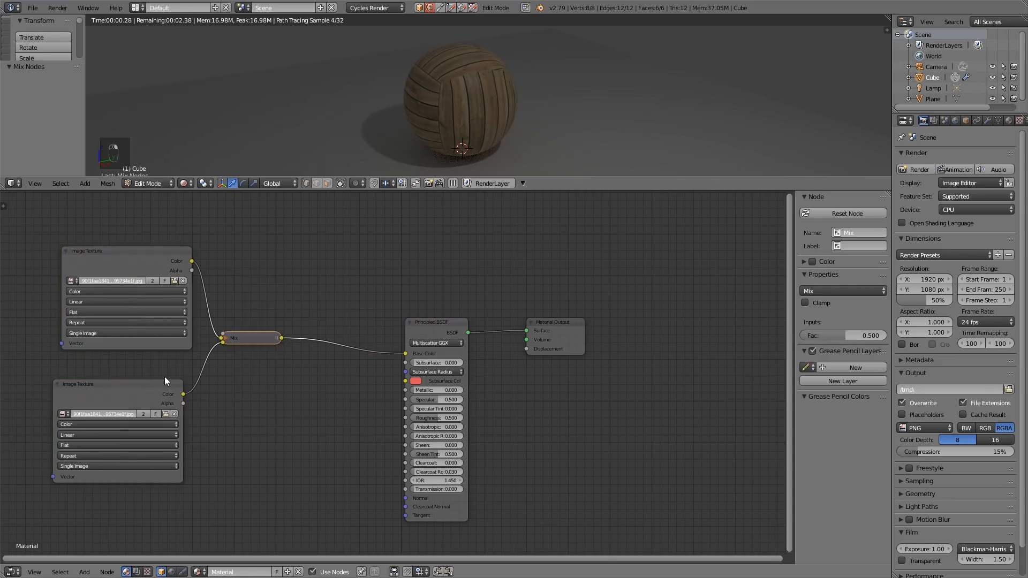
{"action": "mouse_move", "coordinate": [228, 342]}
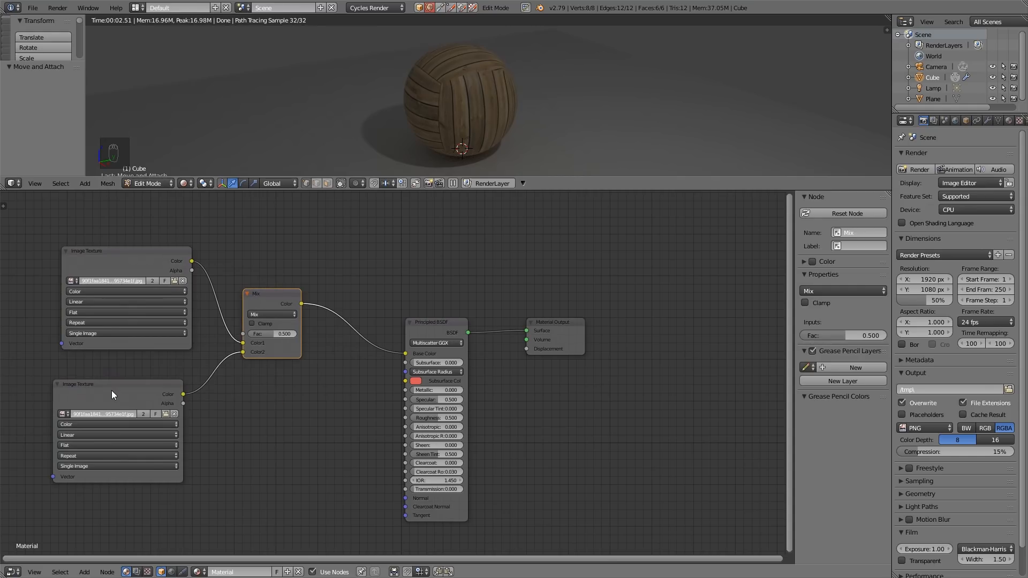
{"action": "mouse_move", "coordinate": [139, 391]}
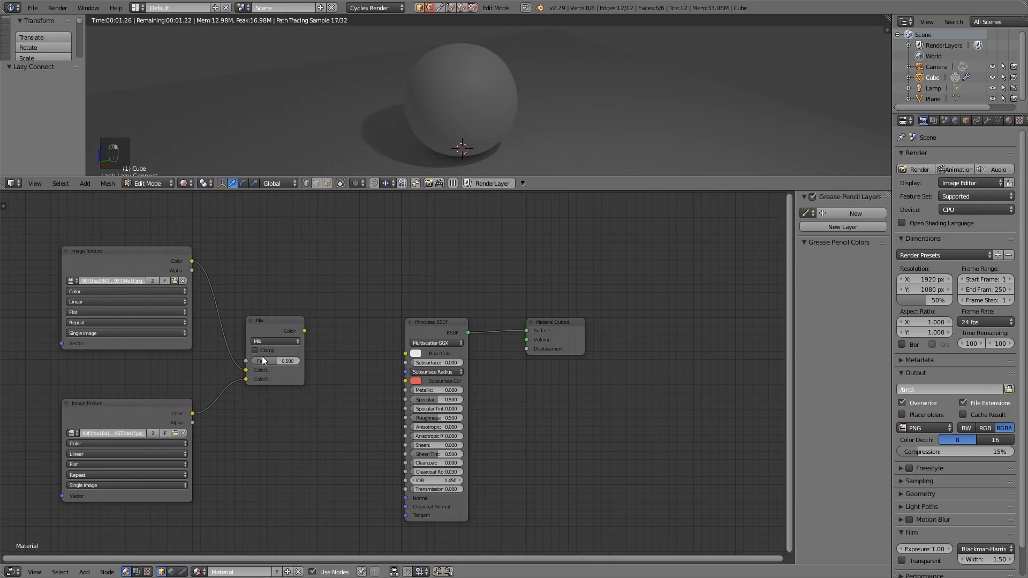
{"action": "mouse_move", "coordinate": [321, 379]}
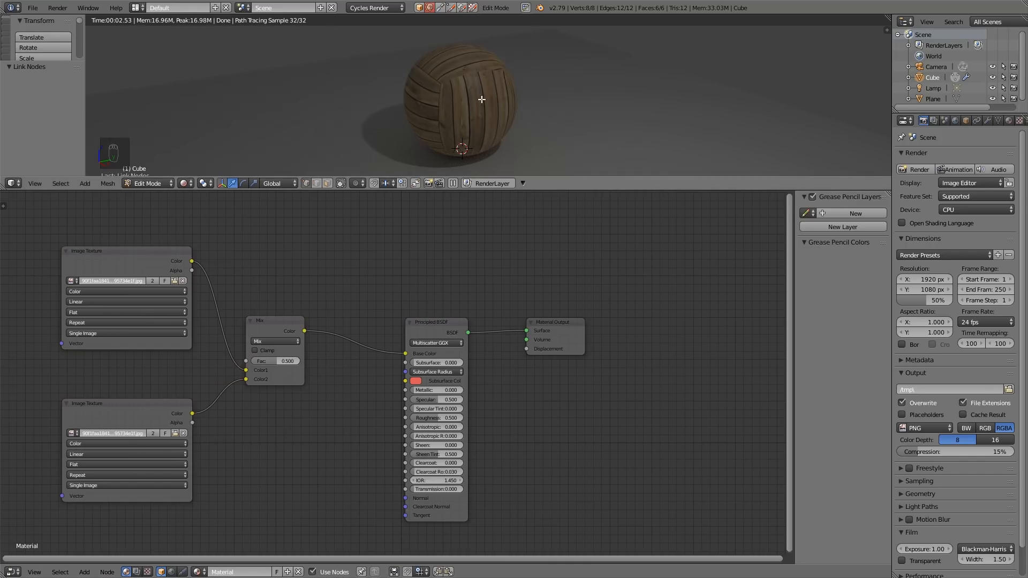
{"action": "mouse_move", "coordinate": [219, 396]}
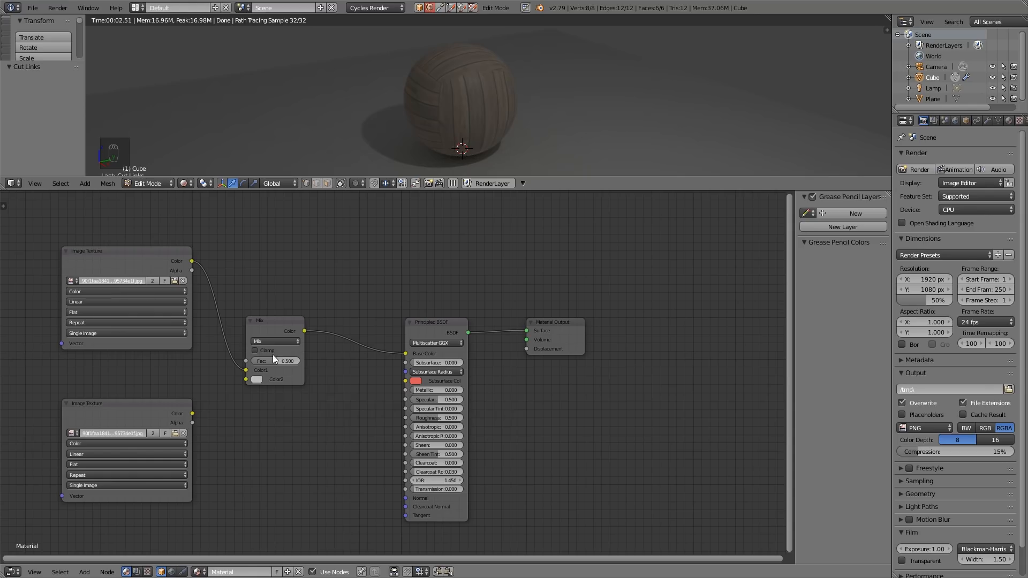
Set the Mix node's second colour to blue and select the Mix node
{"action": "left_click", "coordinate": [256, 370]}
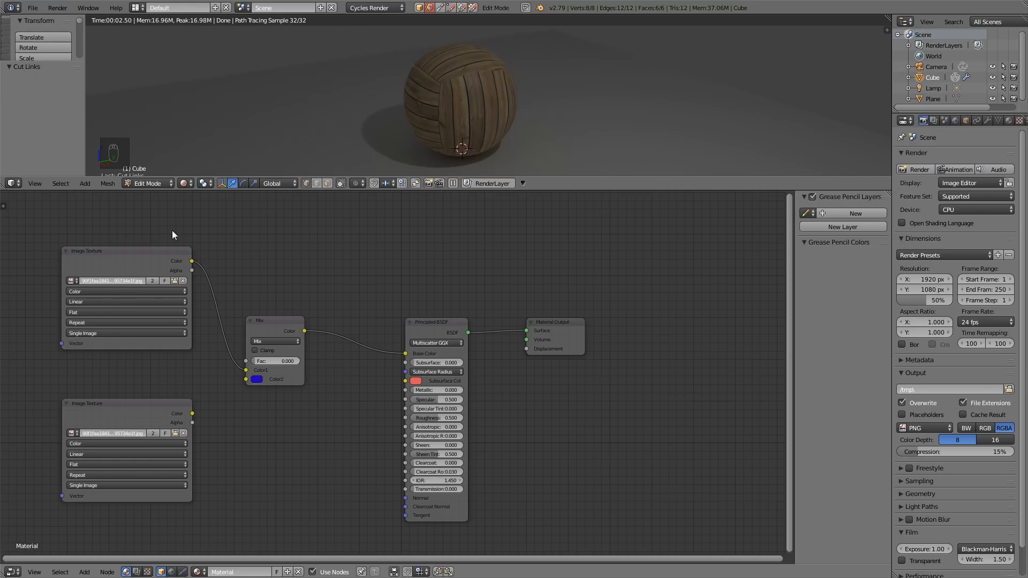
{"action": "left_click", "coordinate": [274, 320]}
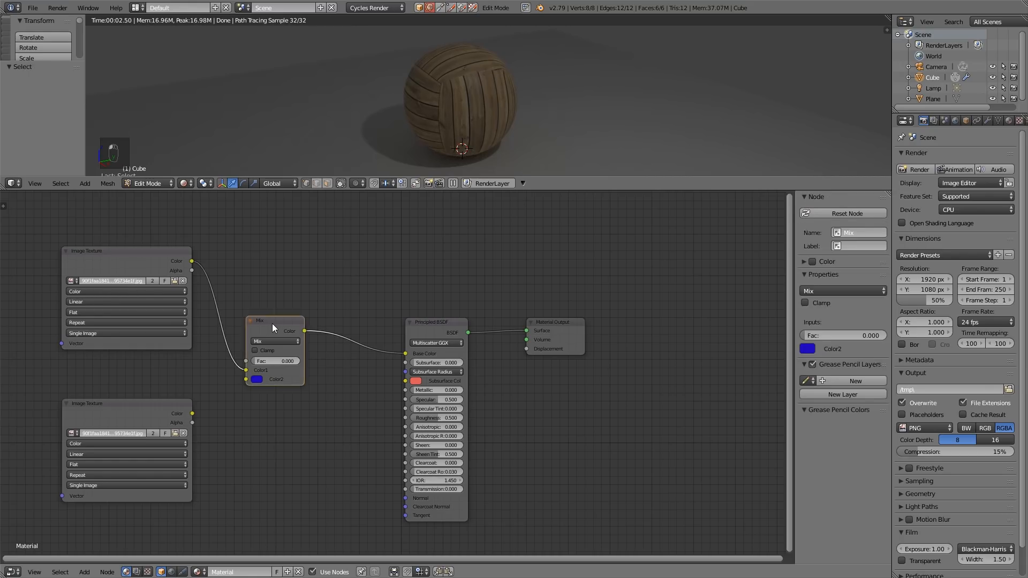
{"action": "left_click", "coordinate": [275, 341]}
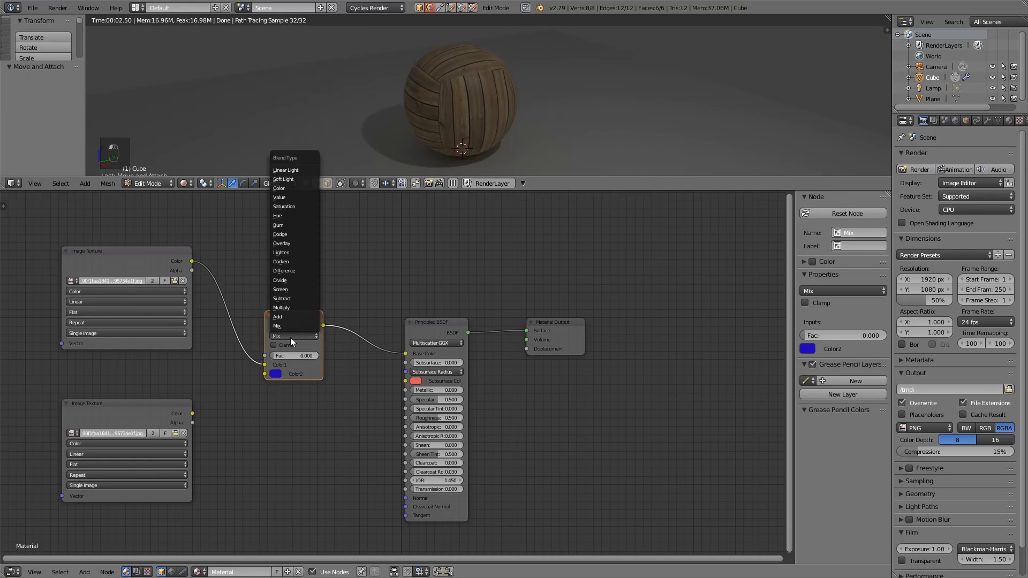
{"action": "mouse_move", "coordinate": [294, 289]}
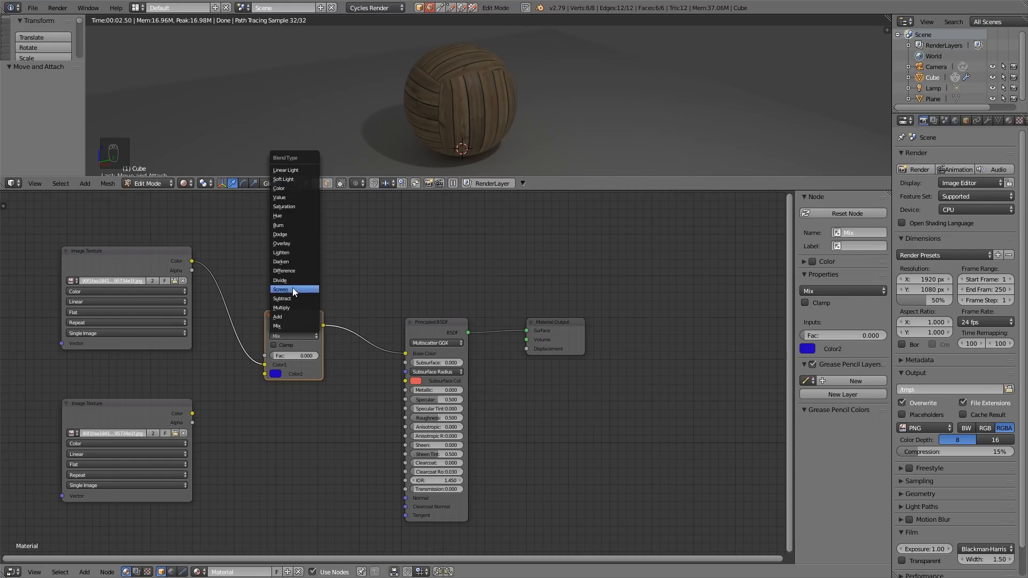
{"action": "mouse_move", "coordinate": [287, 326]}
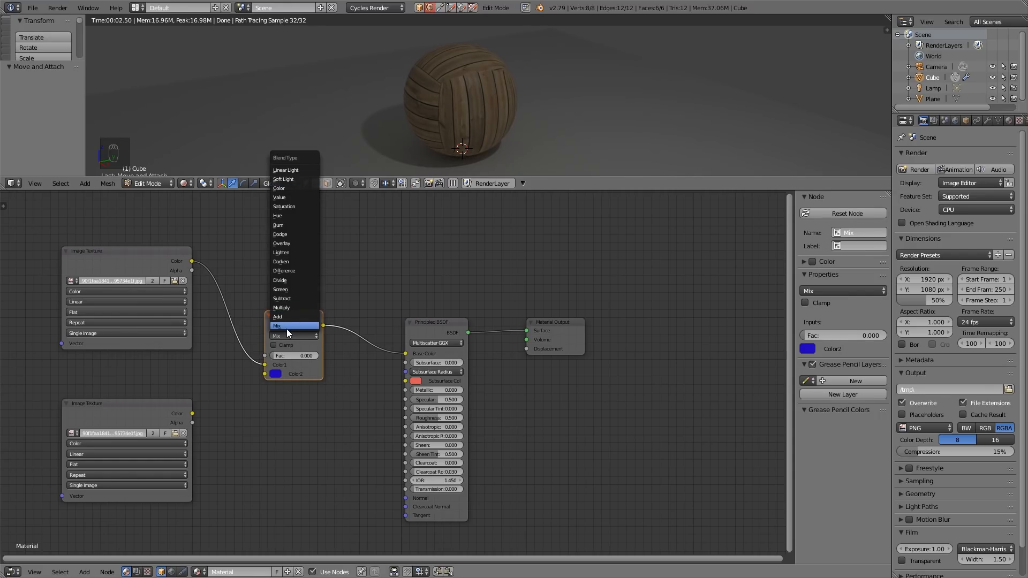
{"action": "mouse_move", "coordinate": [287, 309]}
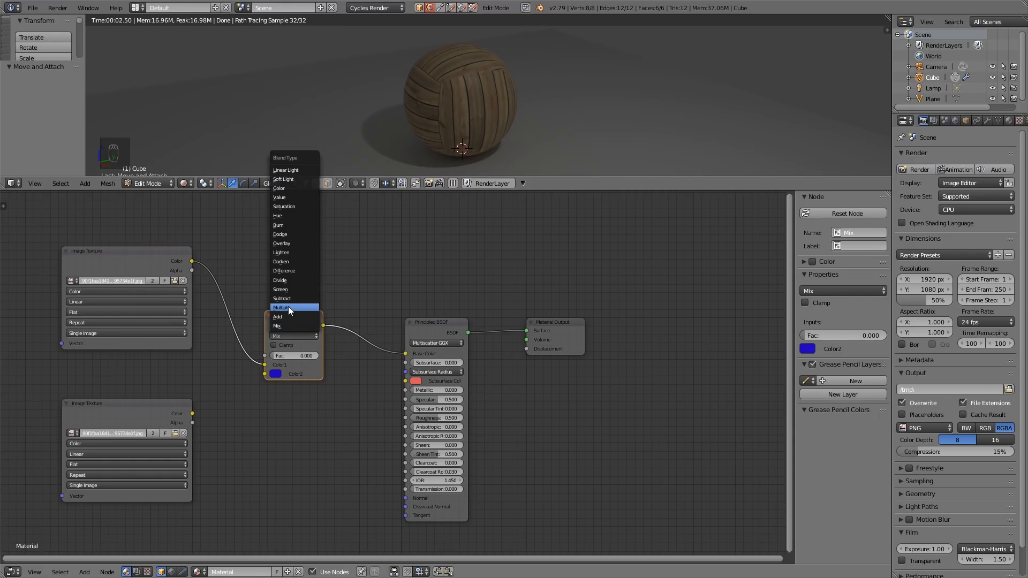
{"action": "mouse_move", "coordinate": [321, 278]}
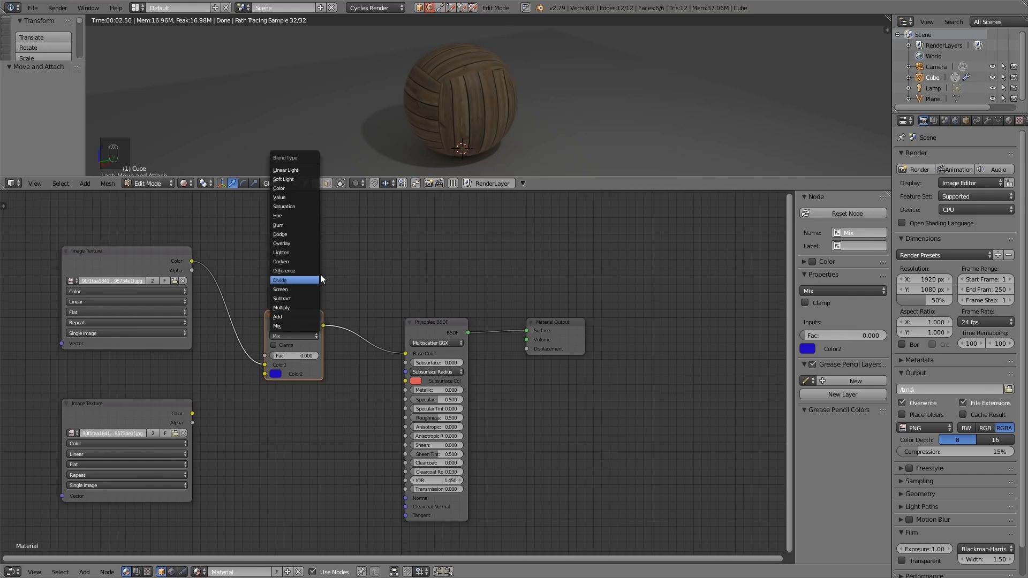
{"action": "mouse_move", "coordinate": [298, 308]}
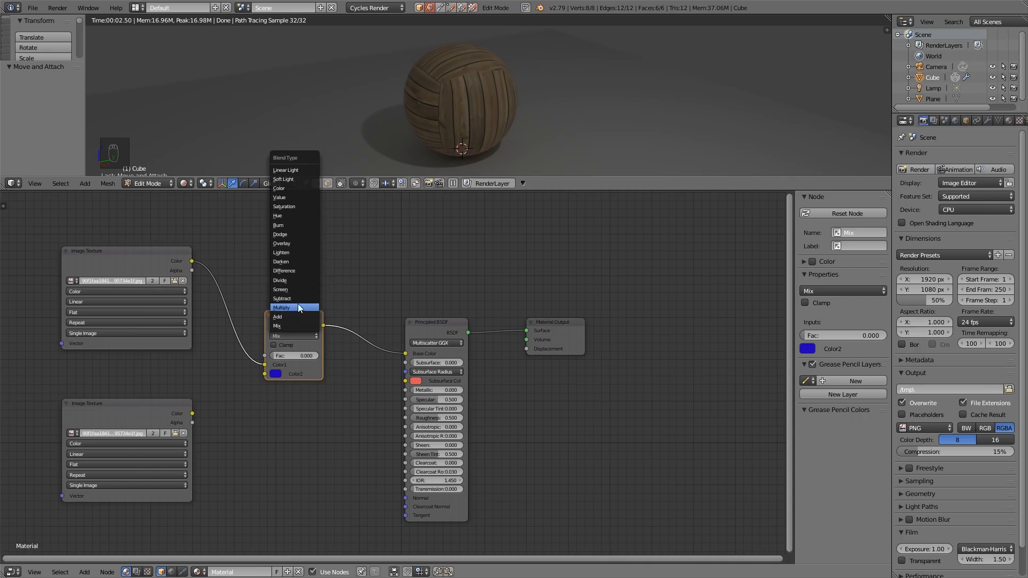
{"action": "mouse_move", "coordinate": [292, 289]}
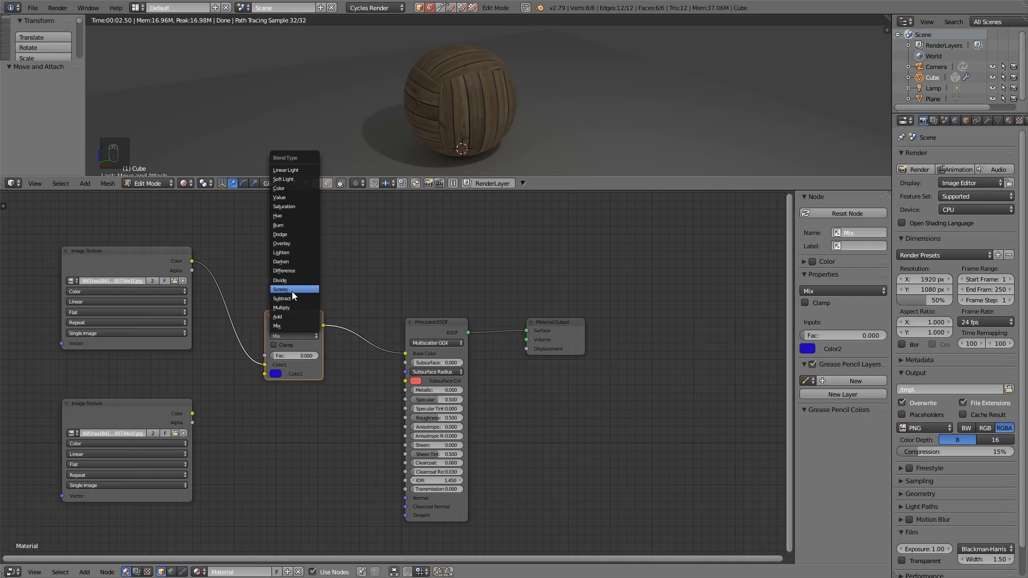
{"action": "mouse_move", "coordinate": [282, 242]}
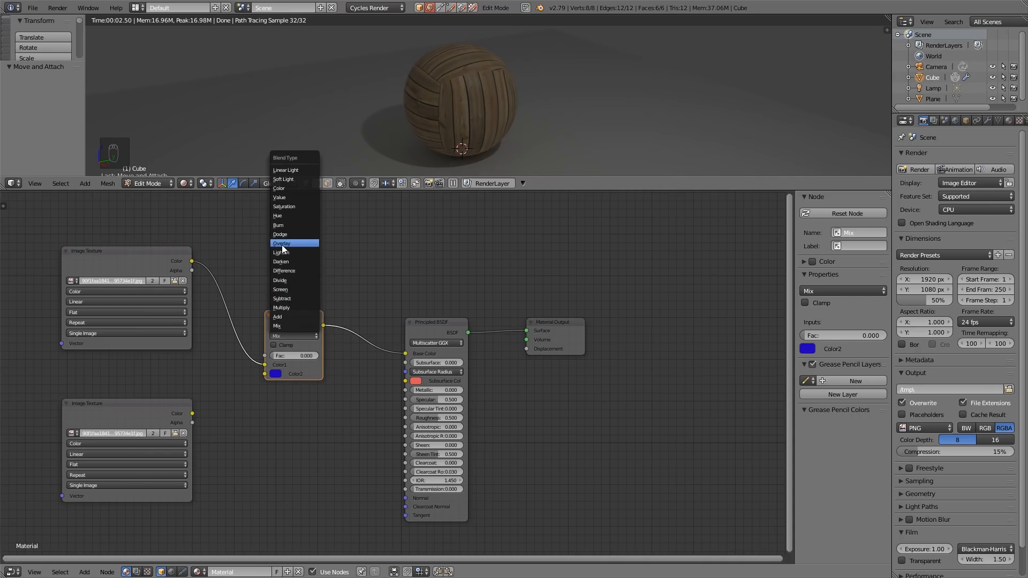
{"action": "mouse_move", "coordinate": [287, 307]}
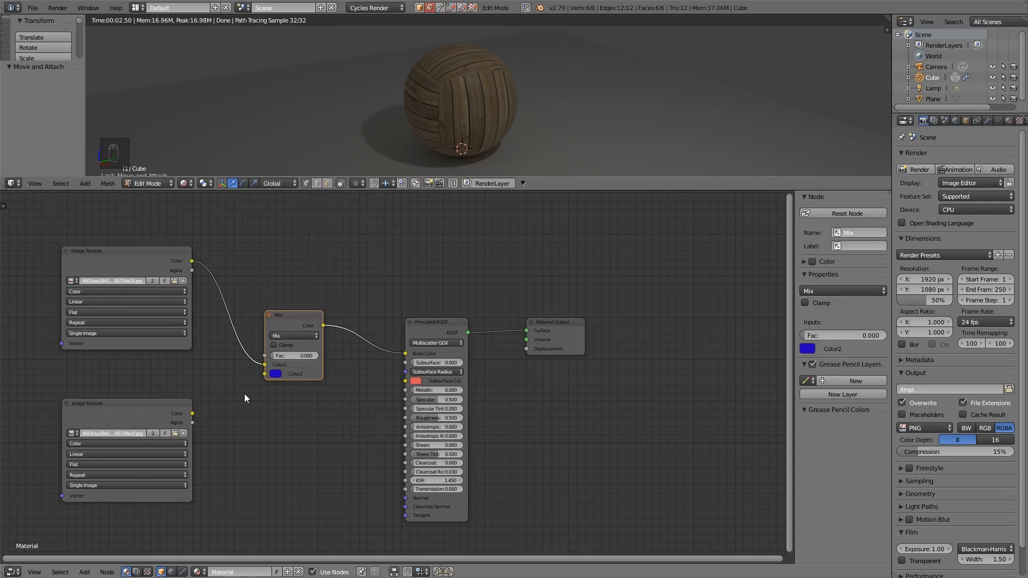
{"action": "mouse_move", "coordinate": [111, 365]}
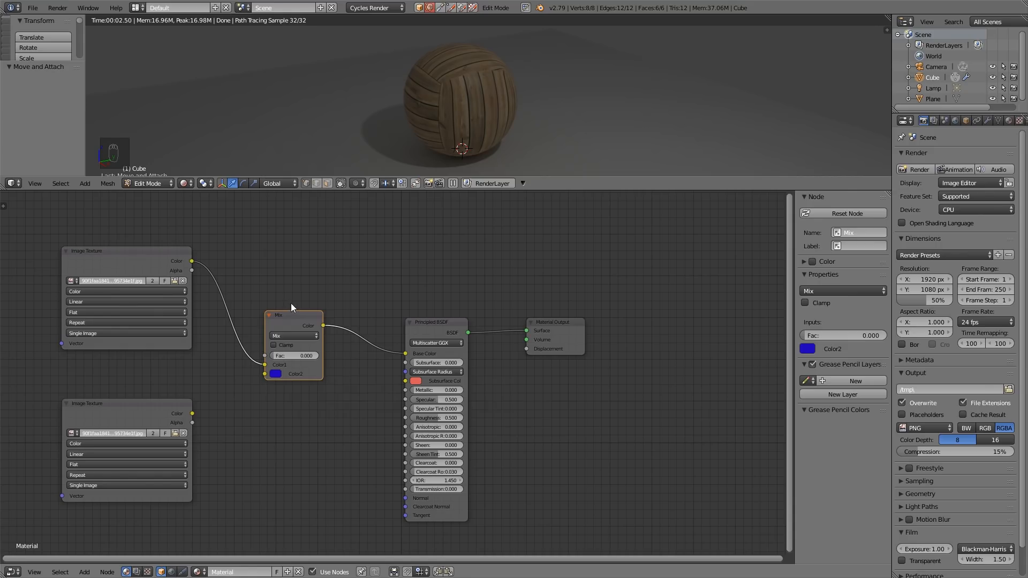
{"action": "mouse_move", "coordinate": [110, 426]}
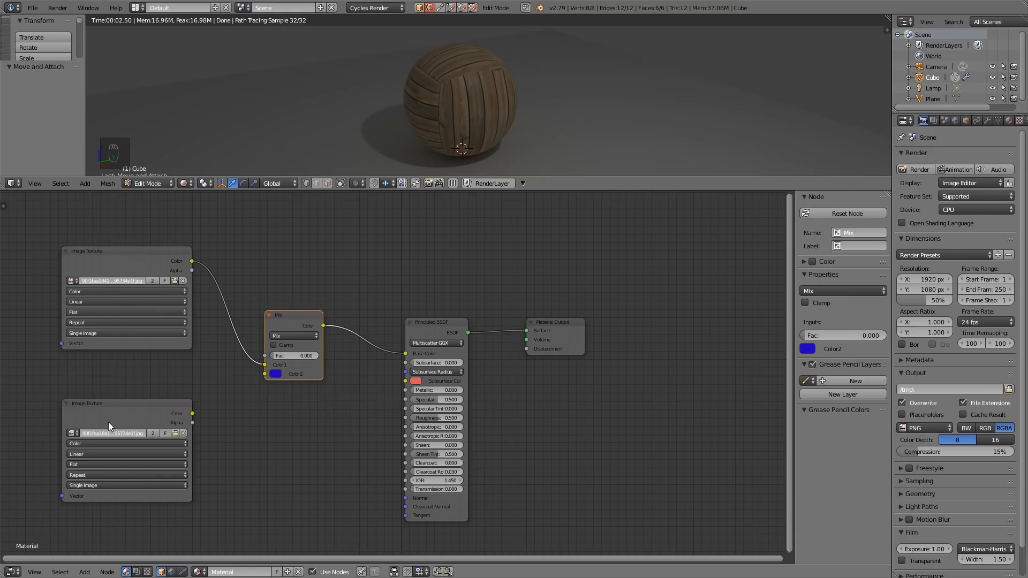
{"action": "mouse_move", "coordinate": [136, 410]}
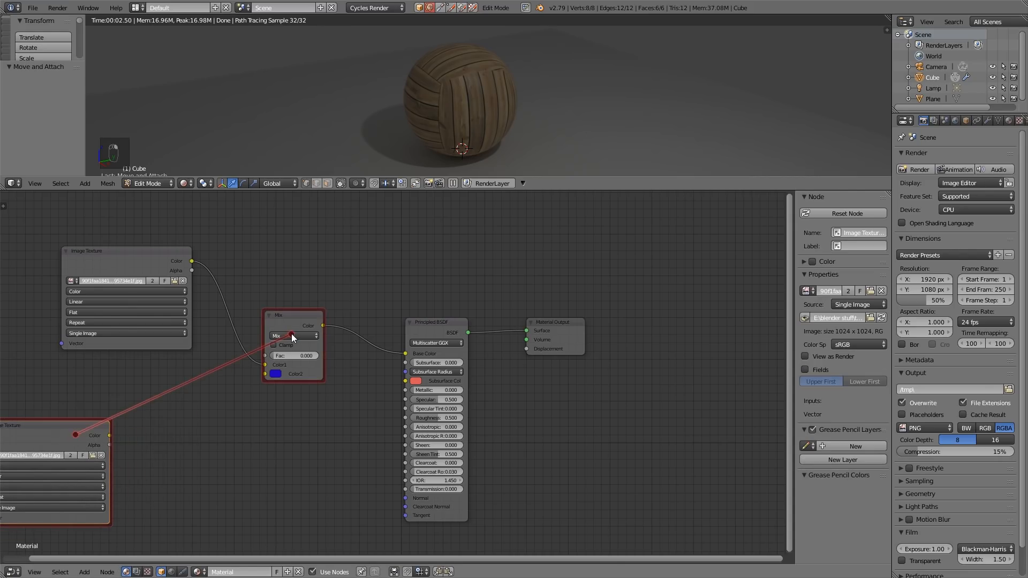
Link the second wood texture to the Mix node and insert a ColorRamp on that link
{"action": "left_click_drag", "start_coordinate": [93, 434], "coordinate": [282, 373]}
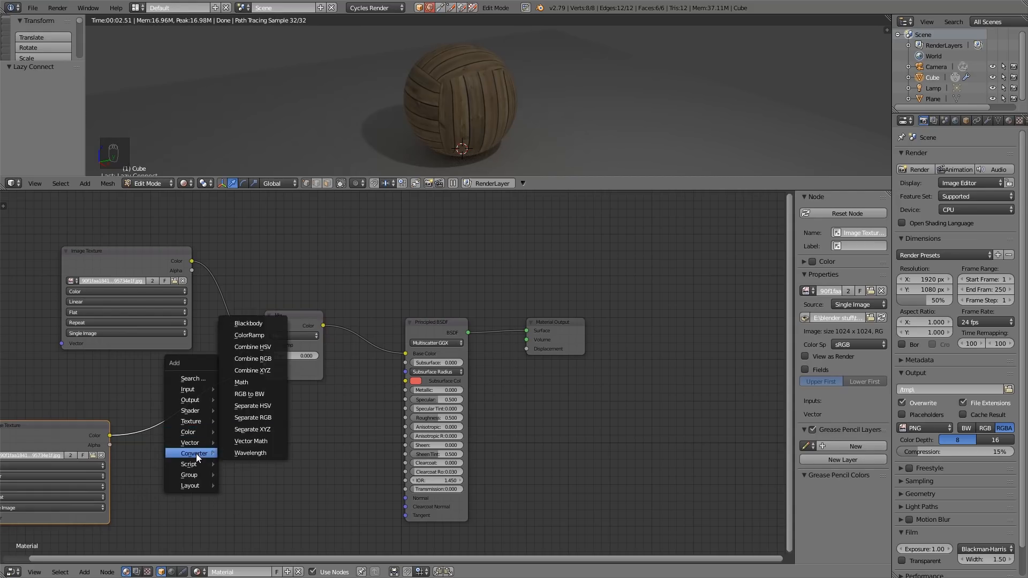
{"action": "mouse_move", "coordinate": [248, 335]}
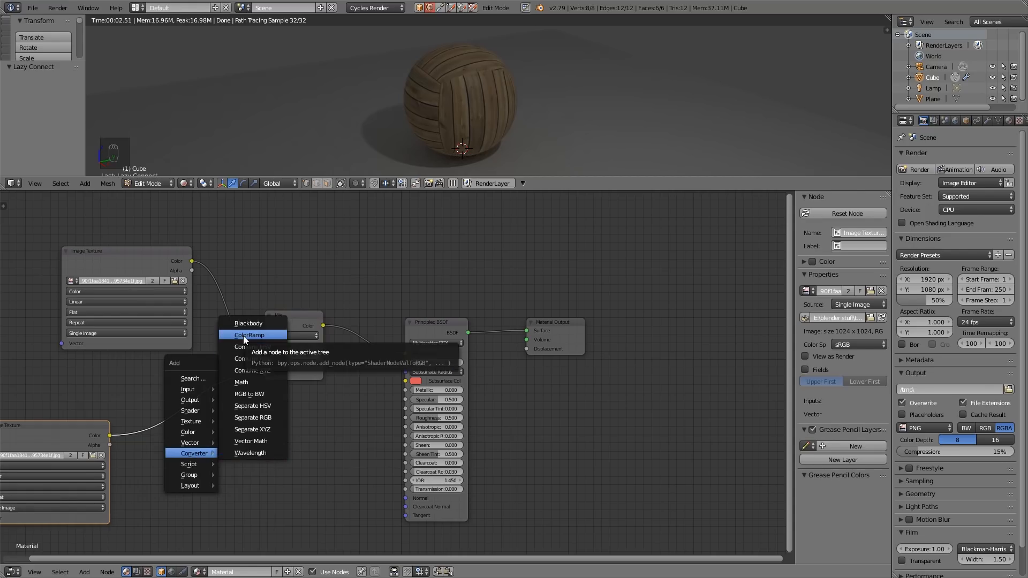
{"action": "left_click", "coordinate": [248, 335]}
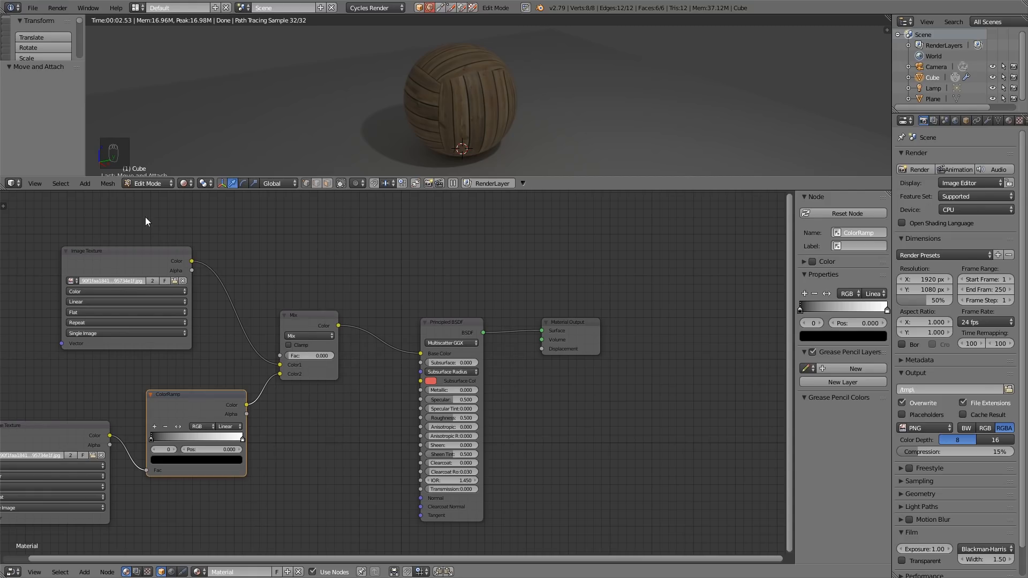
{"action": "mouse_move", "coordinate": [351, 395]}
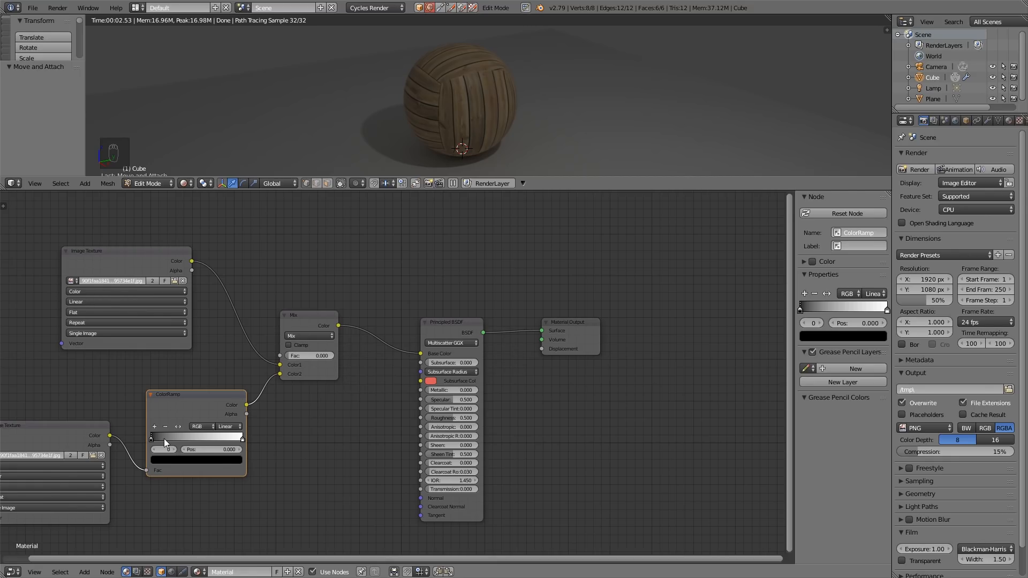
{"action": "mouse_move", "coordinate": [190, 445]}
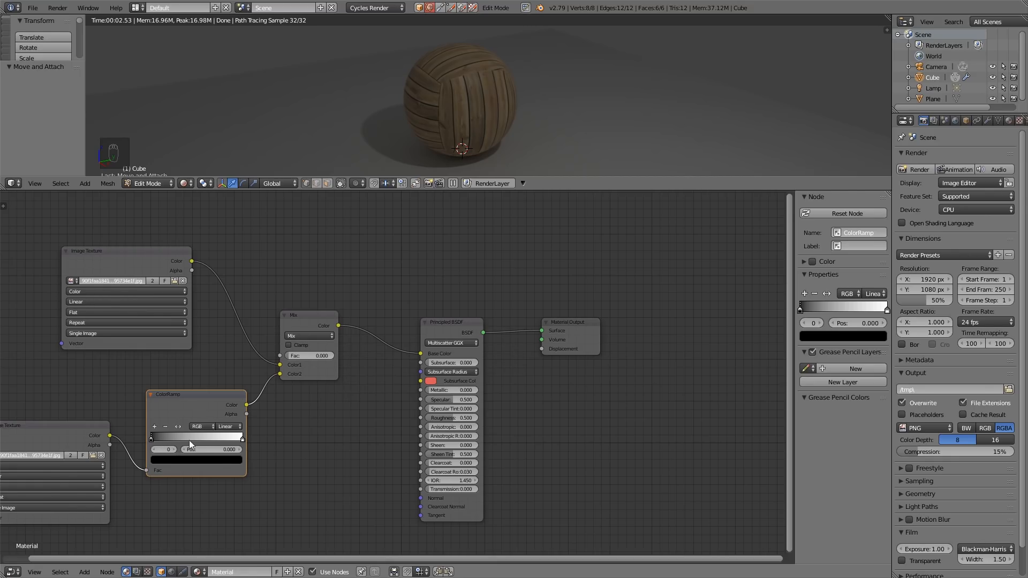
{"action": "mouse_move", "coordinate": [239, 382]}
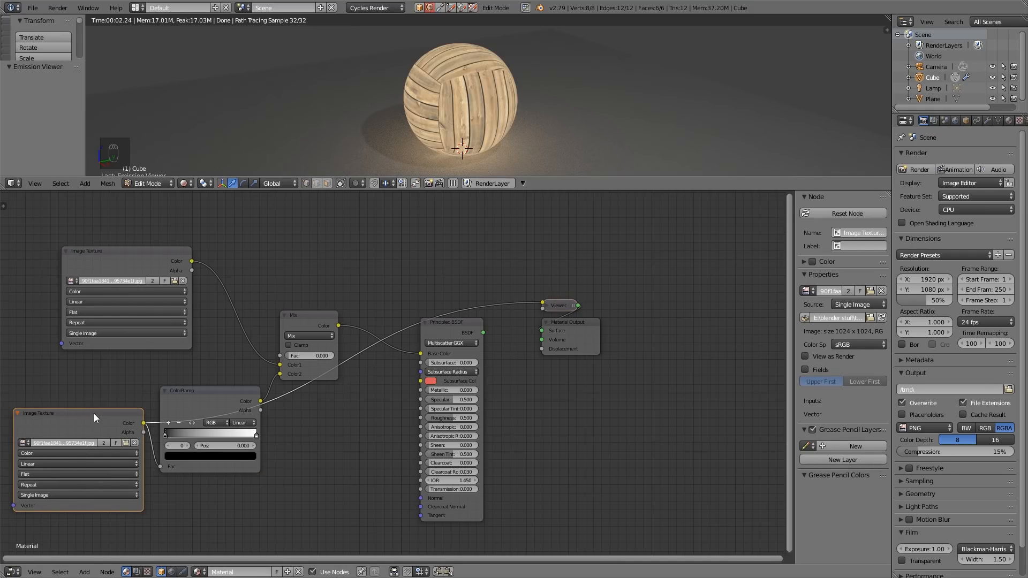
{"action": "mouse_move", "coordinate": [209, 403]}
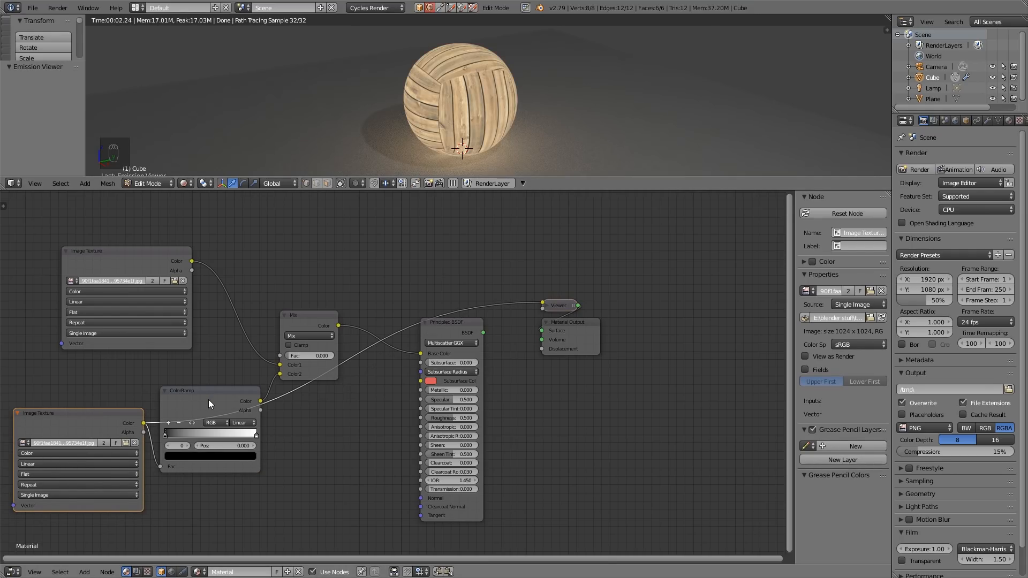
Preview the full Principled BSDF result on the sphere again
{"action": "left_click", "coordinate": [209, 390]}
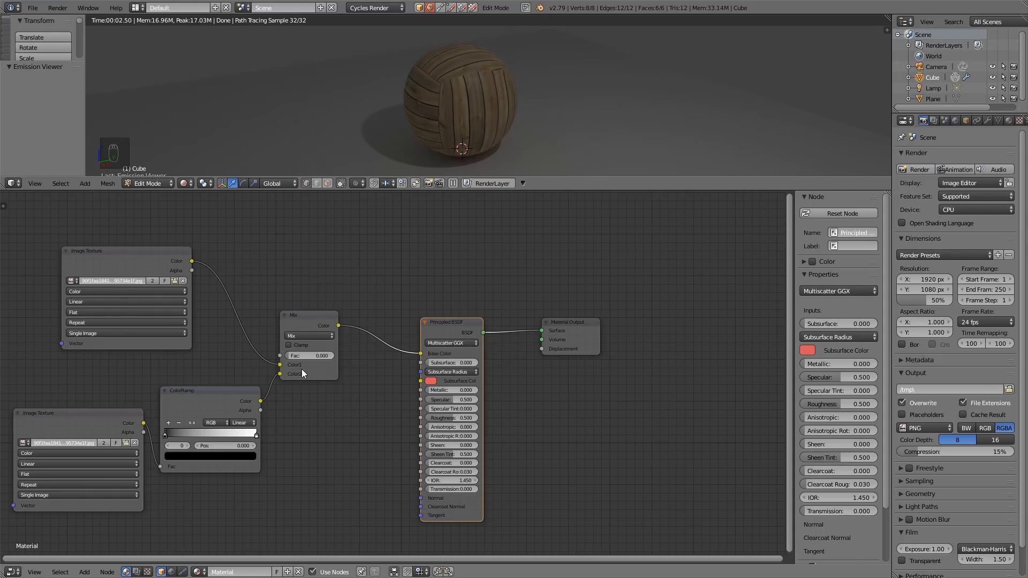
Switch the Mix node to Multiply, preview the outputs, and lower Fac to about 0.355
{"action": "left_click", "coordinate": [309, 355]}
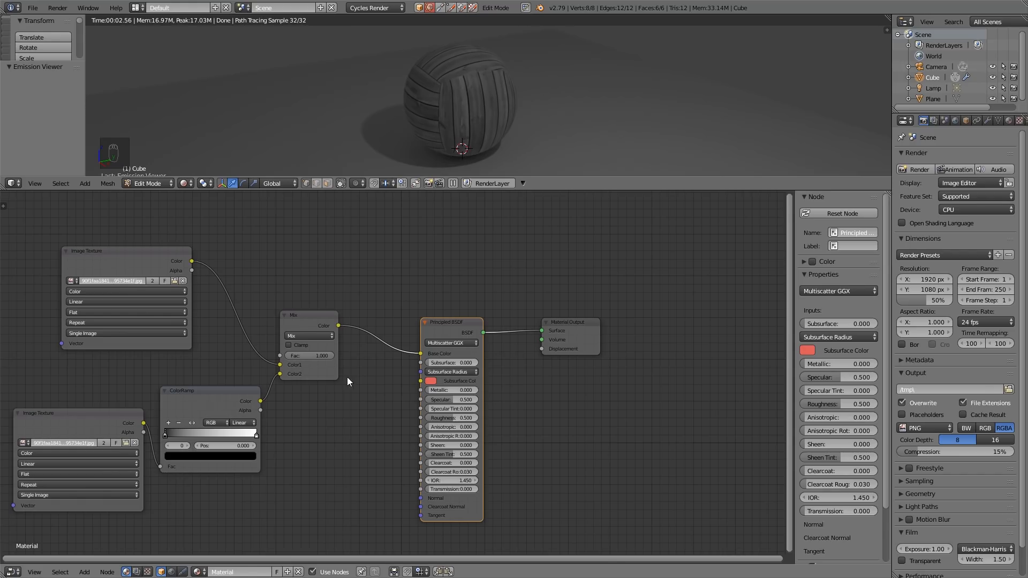
{"action": "left_click", "coordinate": [309, 355]}
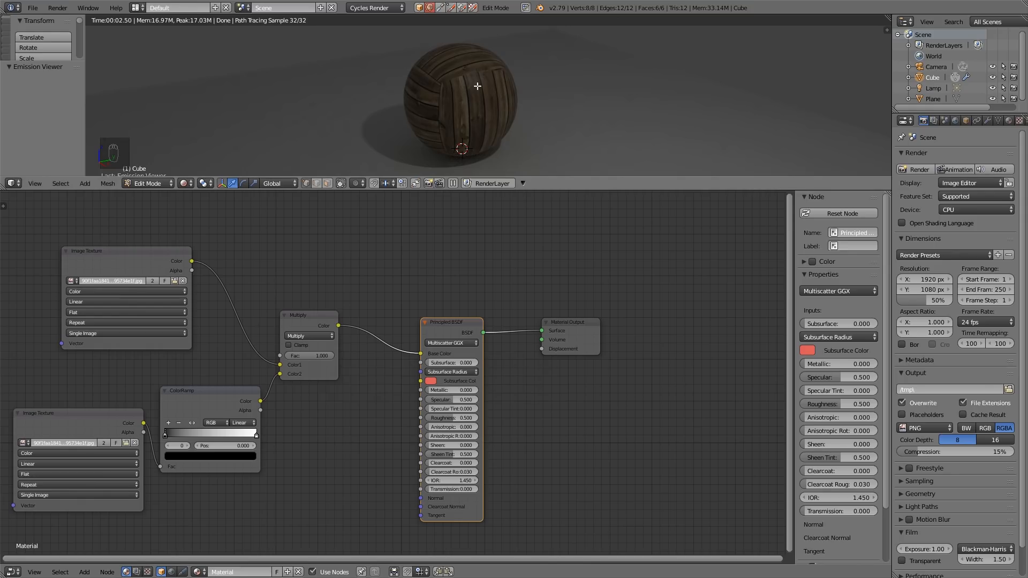
{"action": "mouse_move", "coordinate": [465, 122]}
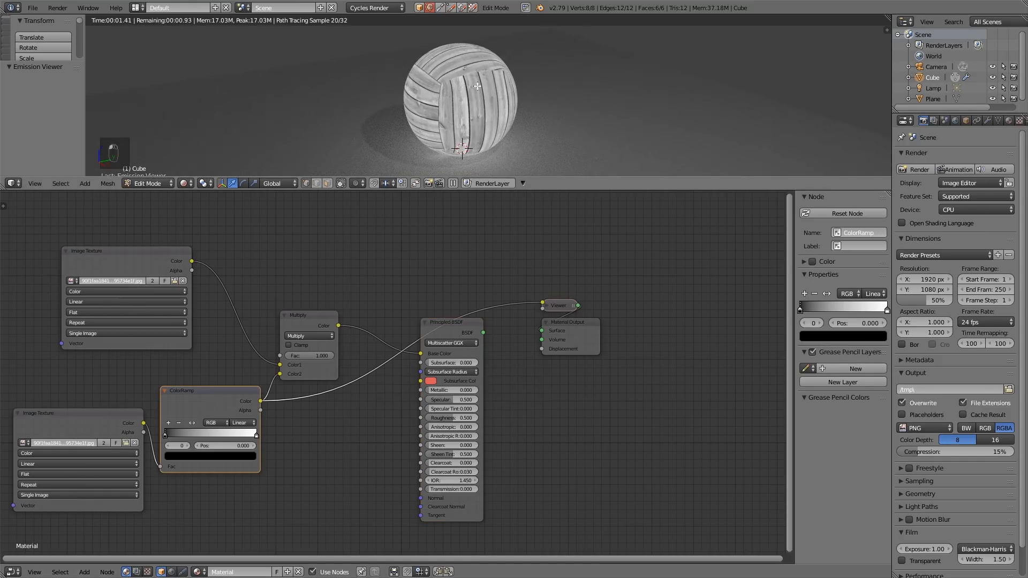
{"action": "left_click", "coordinate": [297, 315]}
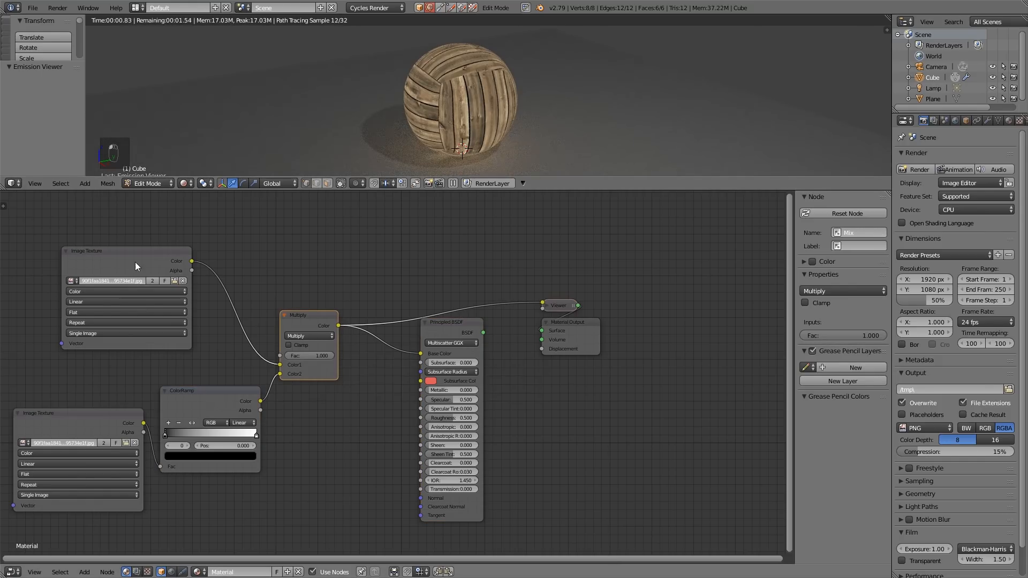
{"action": "mouse_move", "coordinate": [303, 321]}
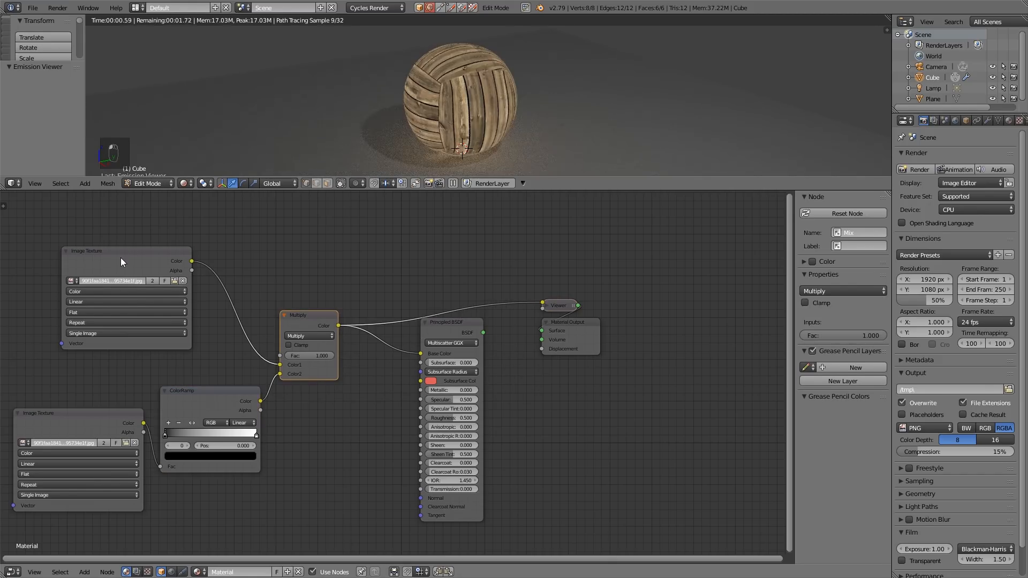
{"action": "left_click", "coordinate": [125, 250]}
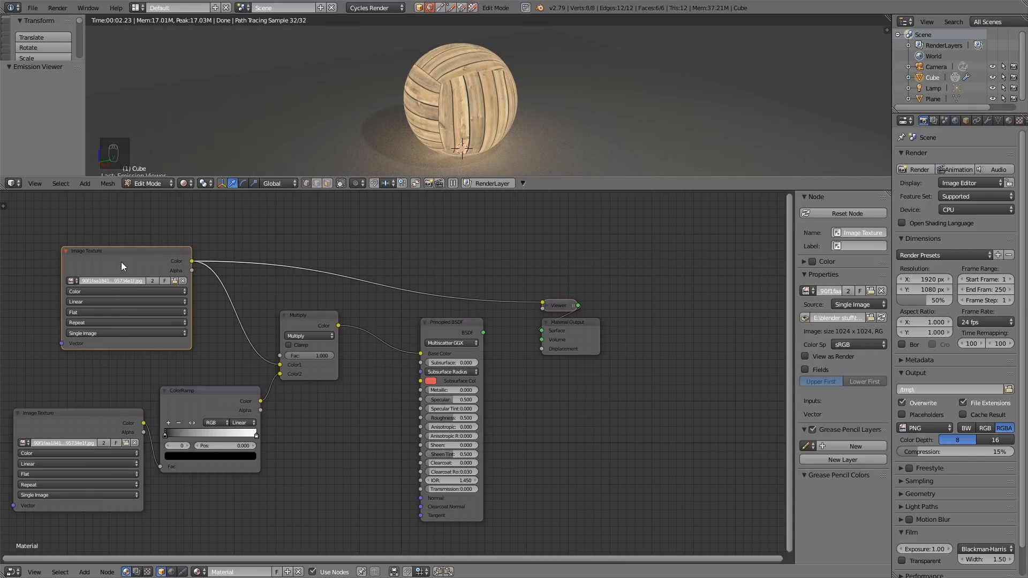
{"action": "mouse_move", "coordinate": [294, 364]}
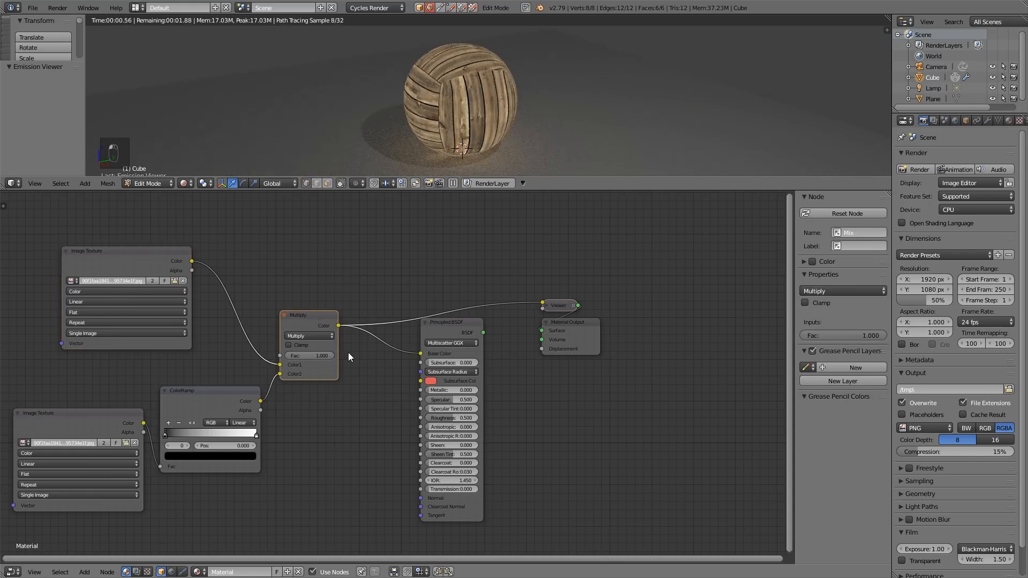
{"action": "left_click_drag", "start_coordinate": [321, 355], "coordinate": [312, 355]}
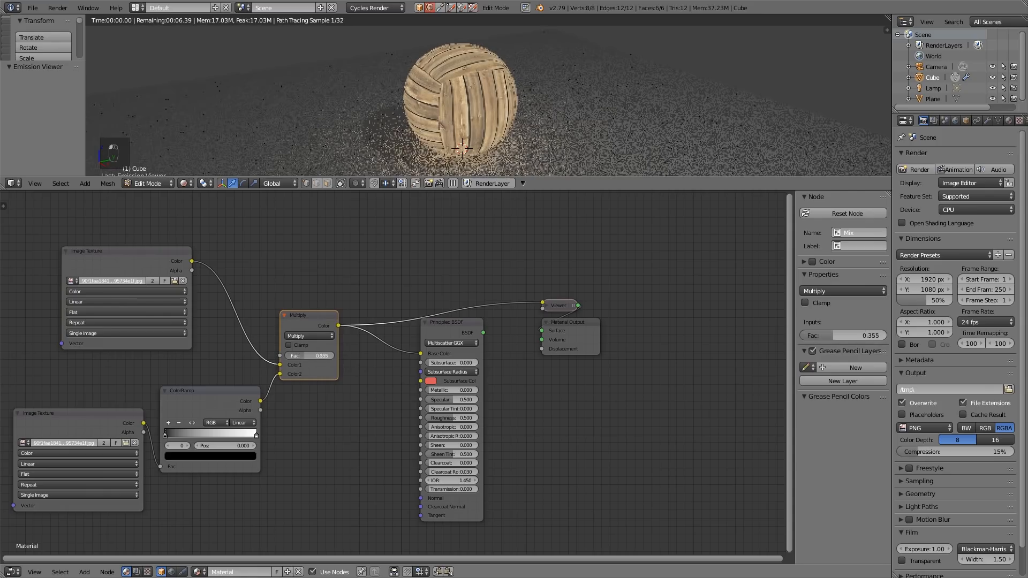
Preview the ColorRamp and Screen mix outputs, raising the Screen Mix factor to 1.000
{"action": "left_click", "coordinate": [308, 336]}
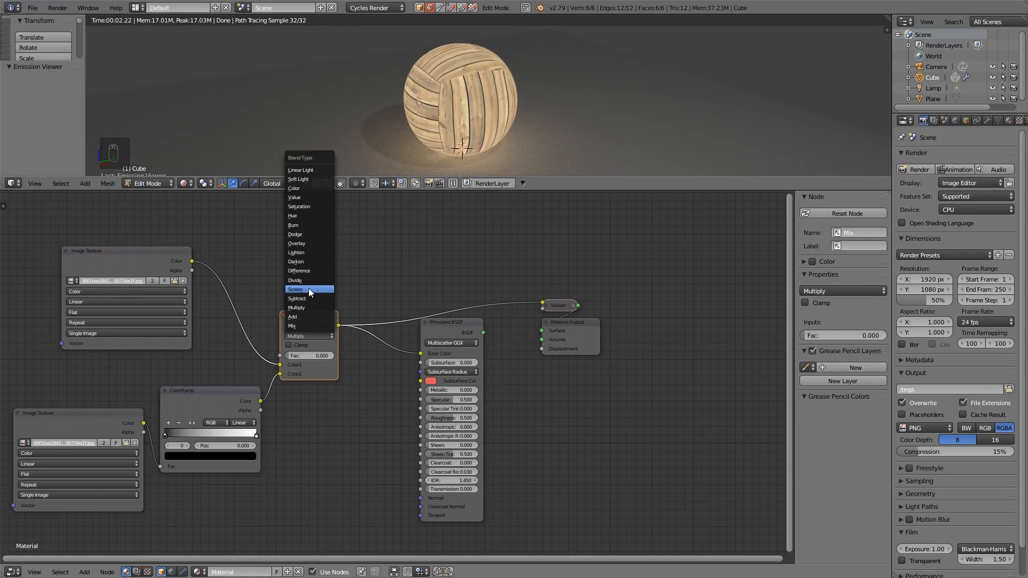
{"action": "left_click", "coordinate": [295, 289]}
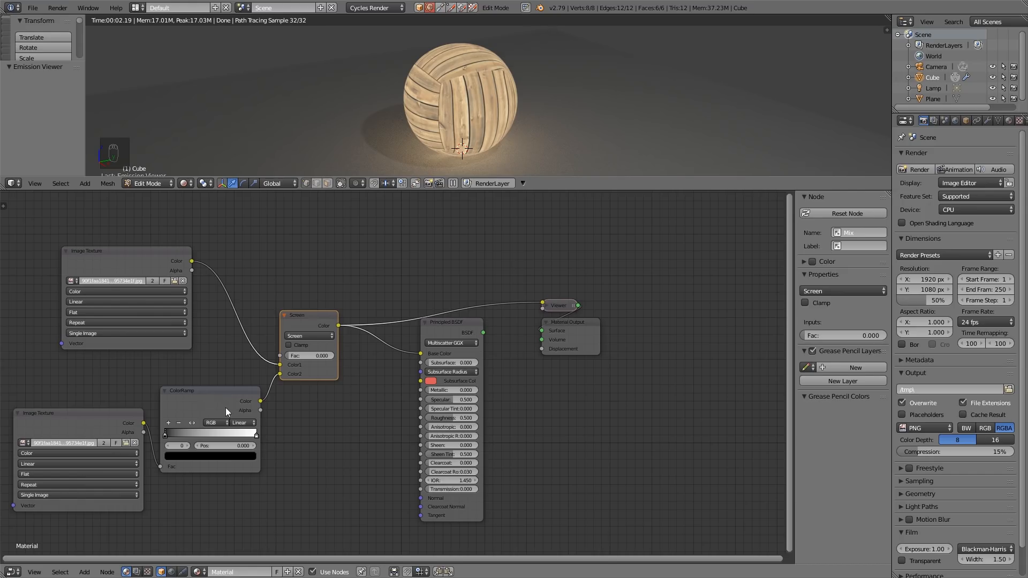
{"action": "left_click", "coordinate": [181, 390]}
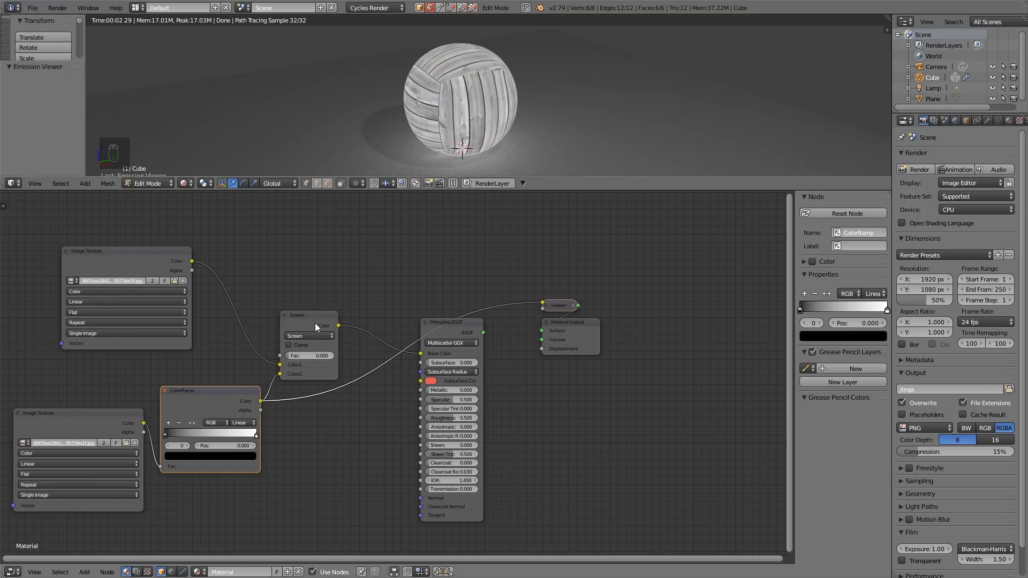
{"action": "left_click", "coordinate": [308, 315]}
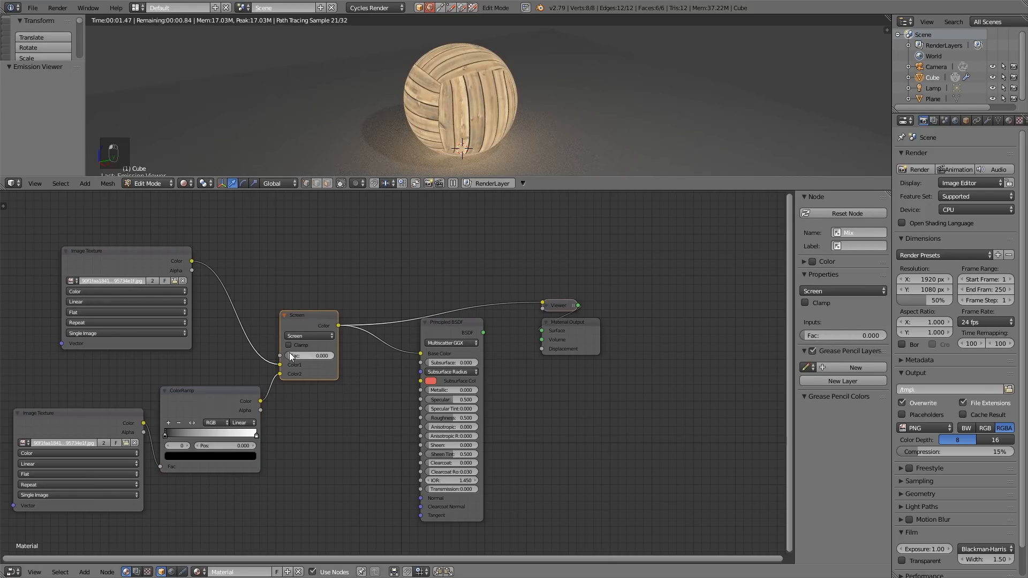
{"action": "left_click_drag", "start_coordinate": [308, 356], "coordinate": [321, 356]}
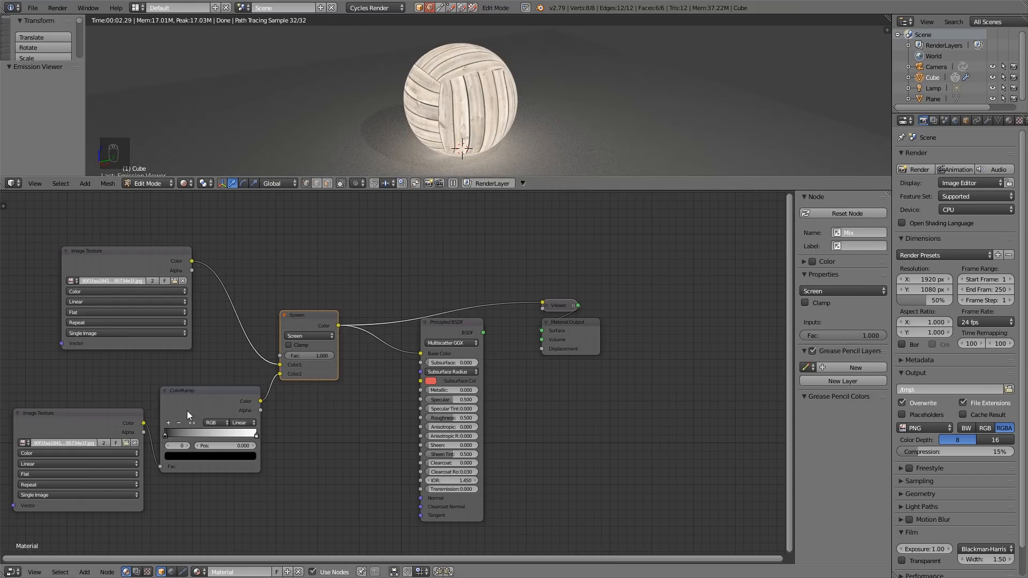
{"action": "left_click", "coordinate": [210, 391]}
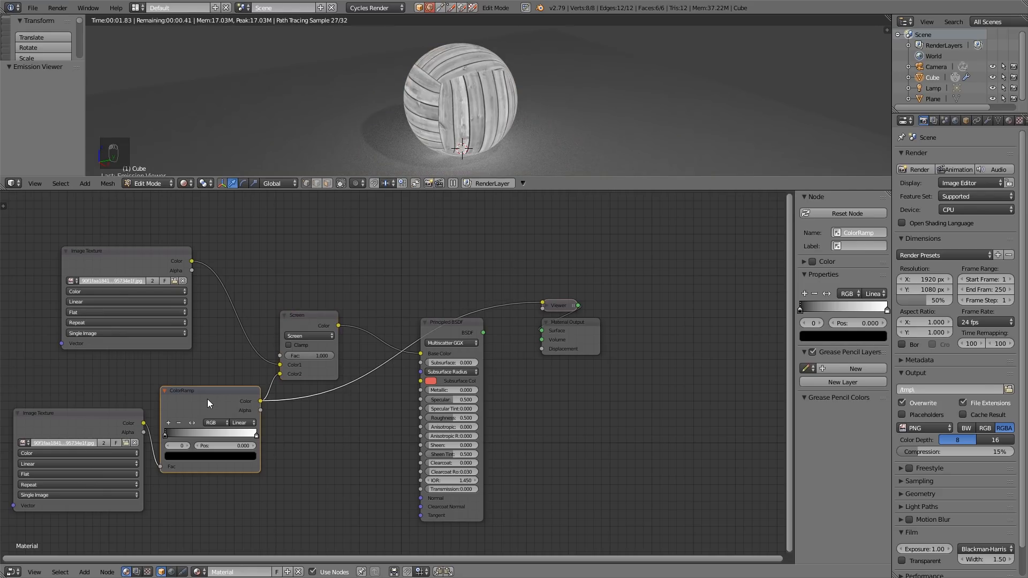
{"action": "left_click", "coordinate": [296, 316]}
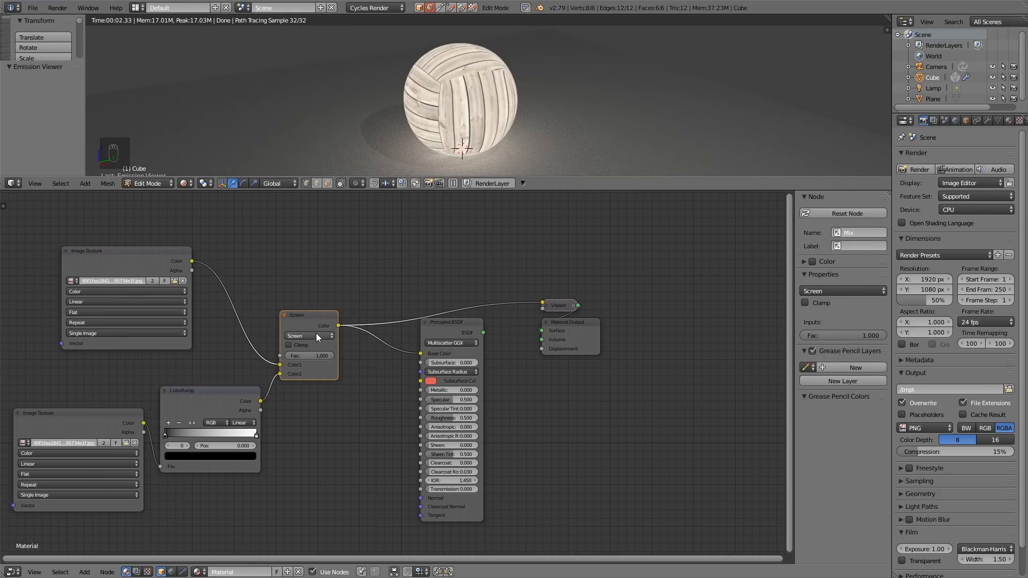
Switch the Mix node's blend type from Screen to Overlay, keeping factor 1.0
{"action": "left_click", "coordinate": [308, 335]}
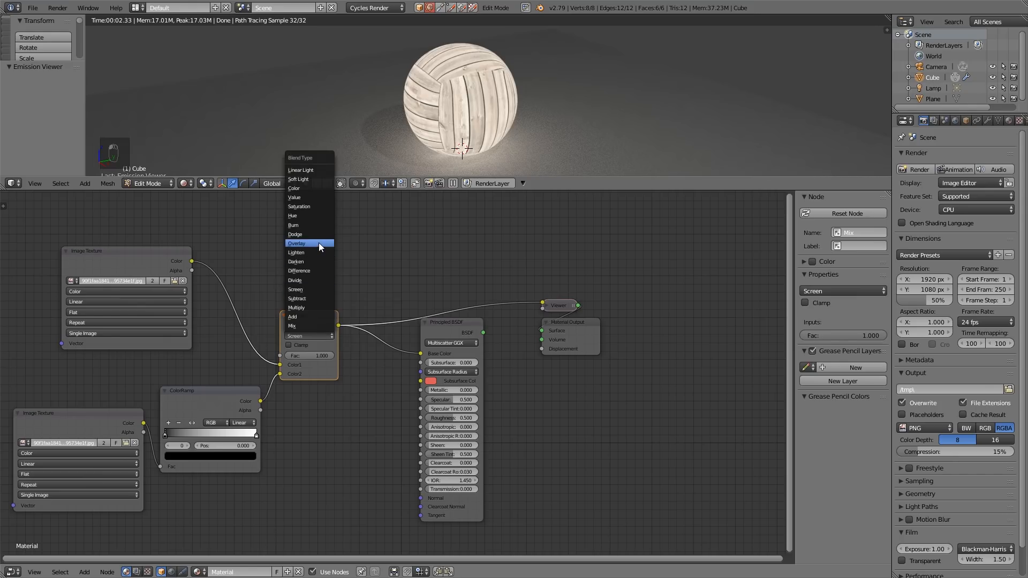
{"action": "left_click", "coordinate": [296, 243]}
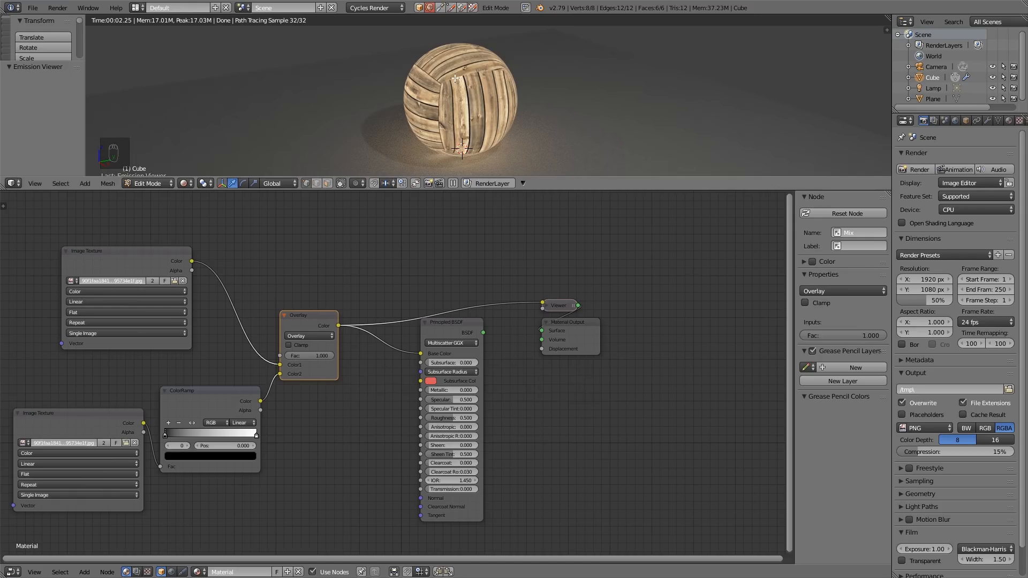
{"action": "mouse_move", "coordinate": [510, 129]}
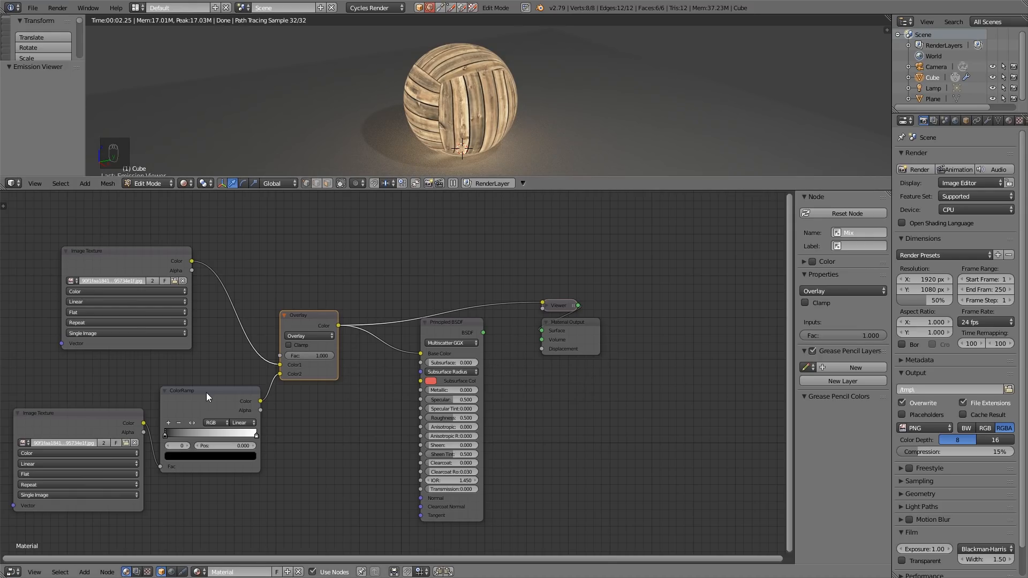
{"action": "mouse_move", "coordinate": [192, 409]}
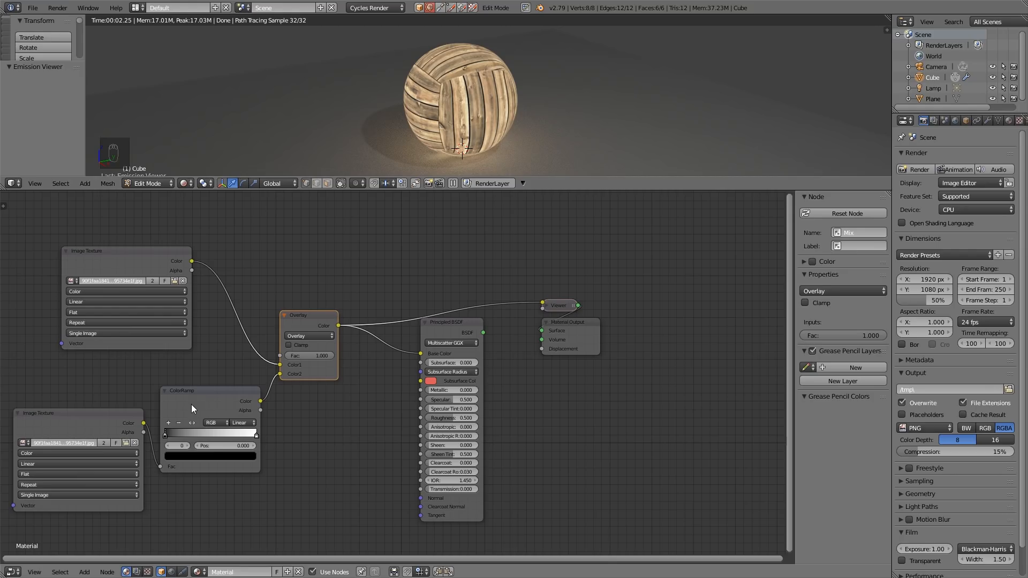
{"action": "mouse_move", "coordinate": [304, 346]}
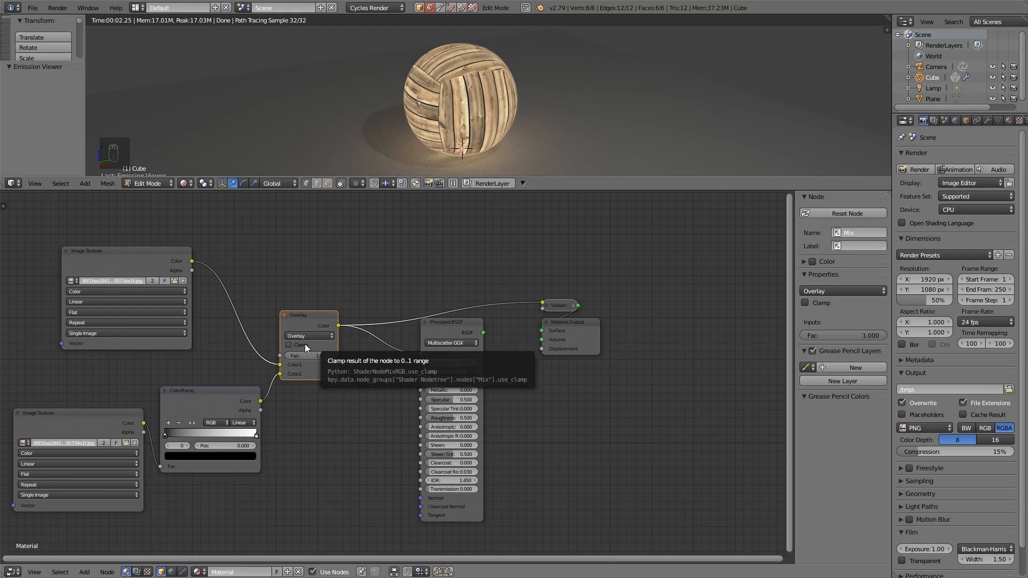
{"action": "left_click", "coordinate": [210, 390]}
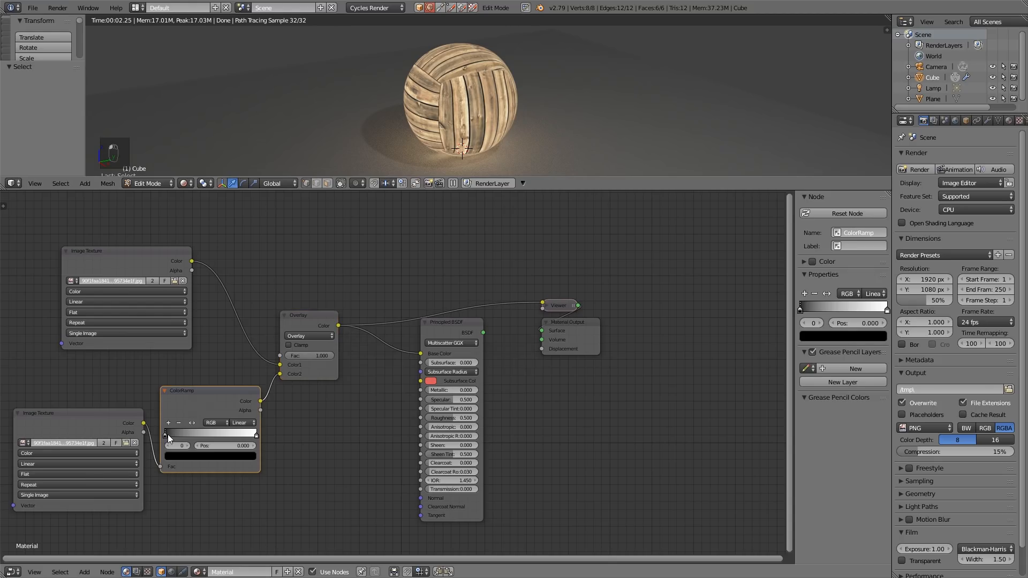
Slide the ColorRamp's black stop right and its white stop to 0.773
{"action": "left_click_drag", "start_coordinate": [167, 434], "coordinate": [185, 434]}
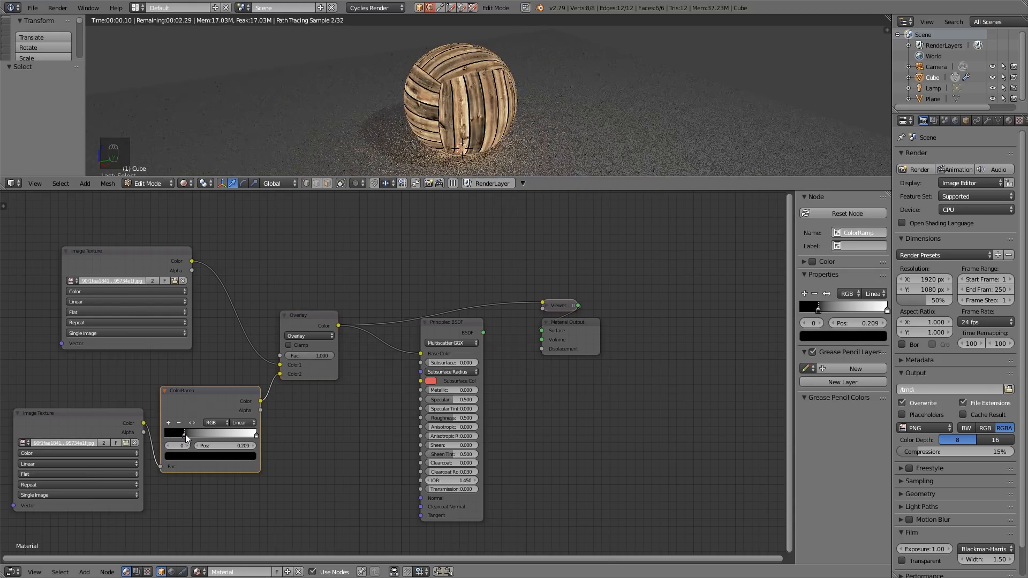
{"action": "left_click_drag", "start_coordinate": [182, 433], "coordinate": [186, 433]}
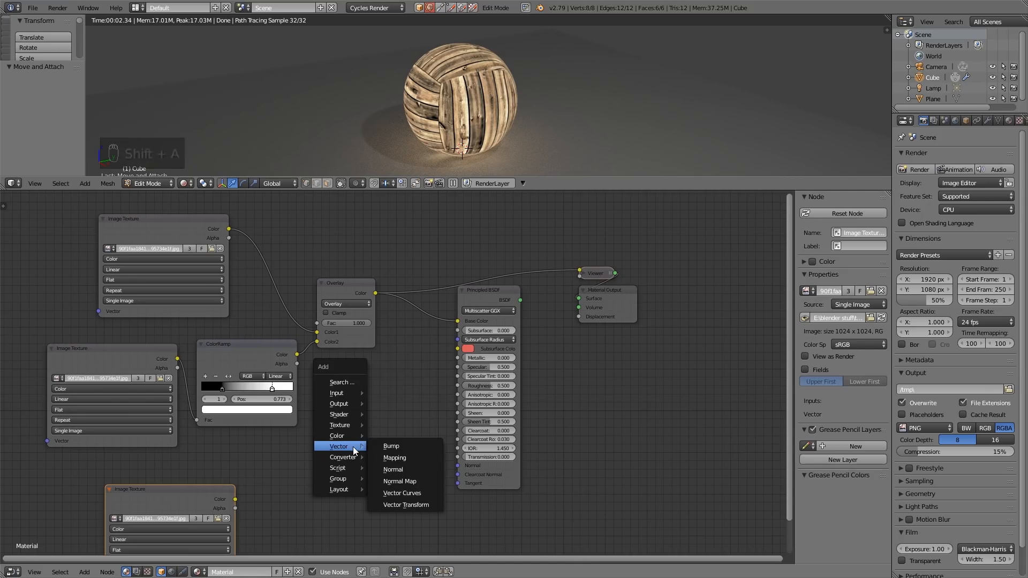
Add a Bump node driven by the third wood texture into the Principled BSDF Normal
{"action": "left_click", "coordinate": [390, 446]}
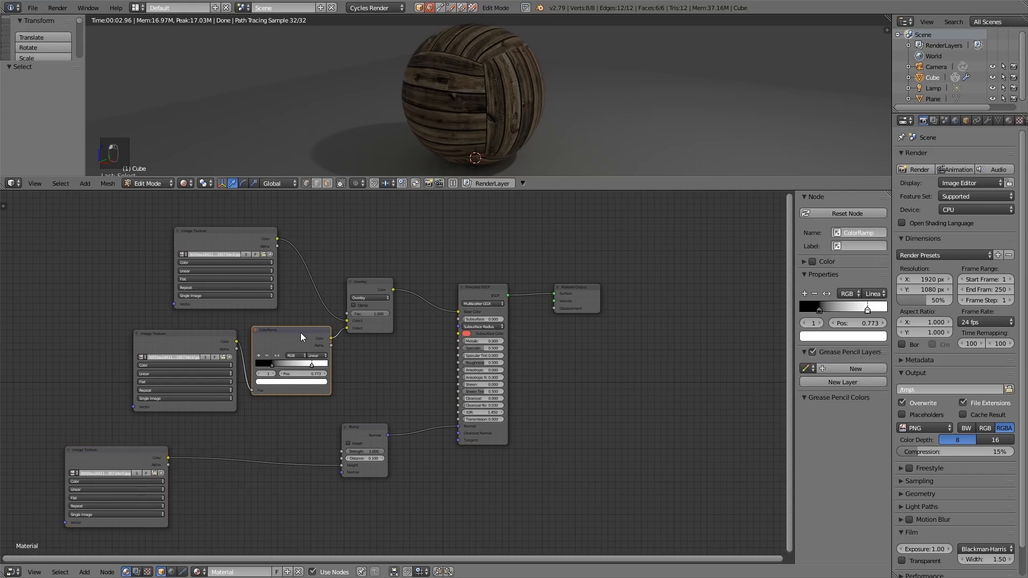
{"action": "key", "text": "shift+d"}
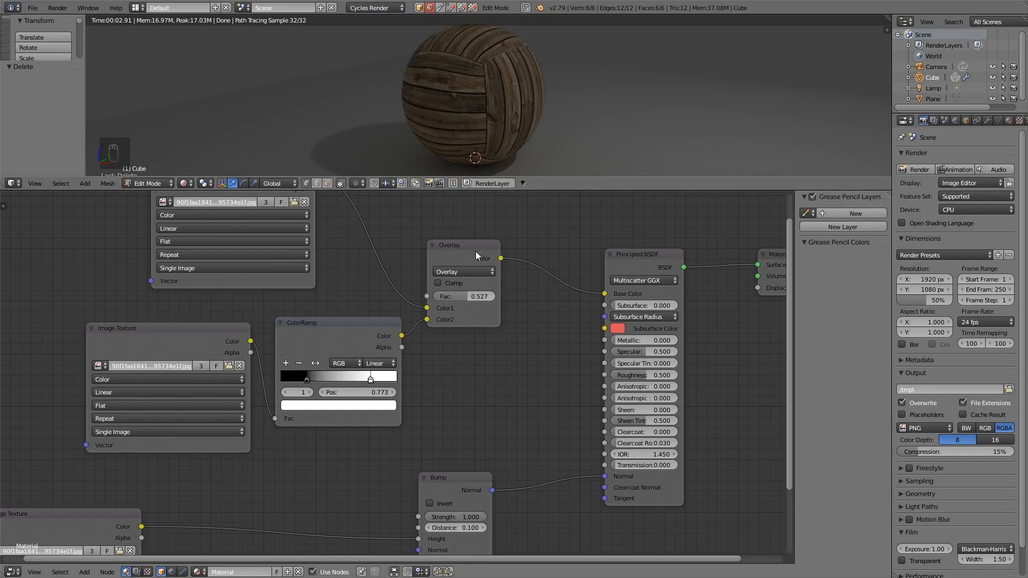
Push the Overlay Mix factor to 1.0, then set it to 0.0
{"action": "left_click_drag", "start_coordinate": [464, 295], "coordinate": [459, 295]}
{"action": "type", "text": "1.000"}
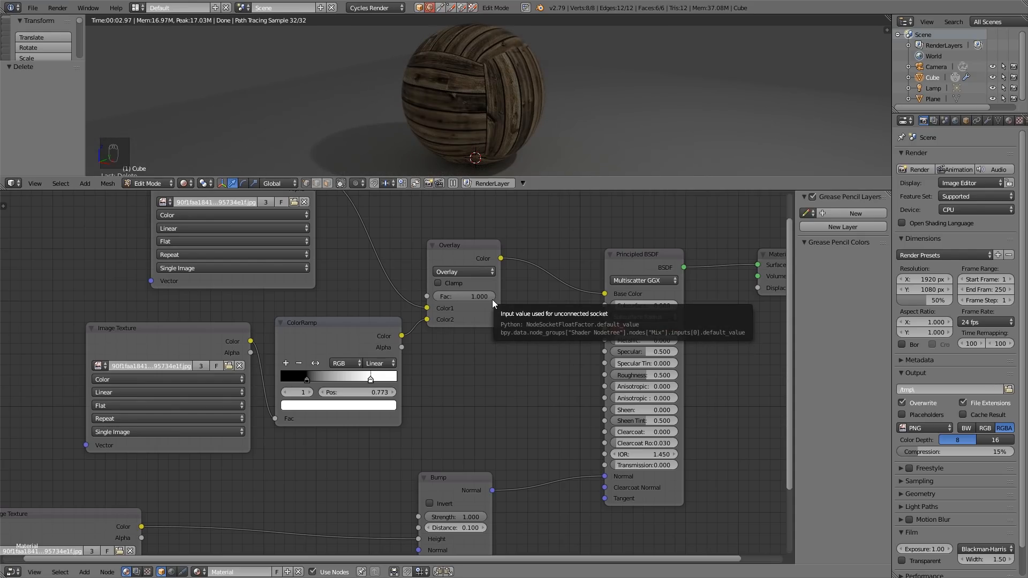
{"action": "mouse_move", "coordinate": [468, 281]}
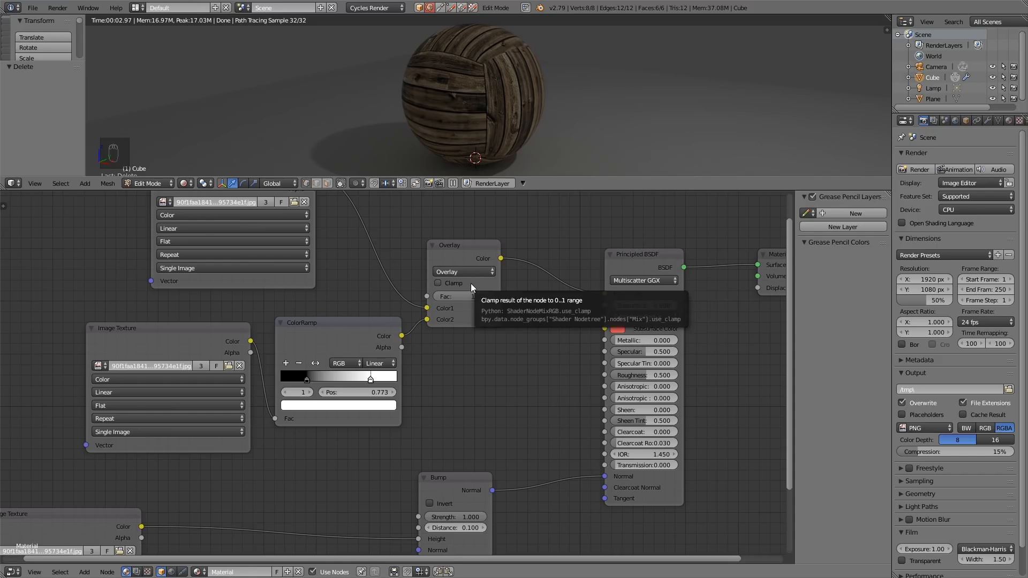
{"action": "mouse_move", "coordinate": [484, 309]}
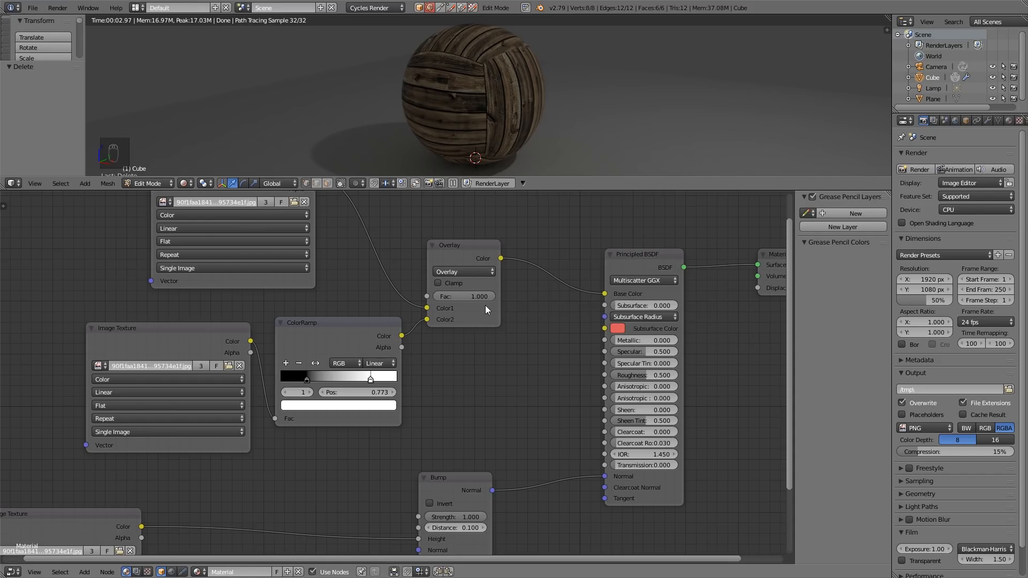
{"action": "mouse_move", "coordinate": [494, 291]}
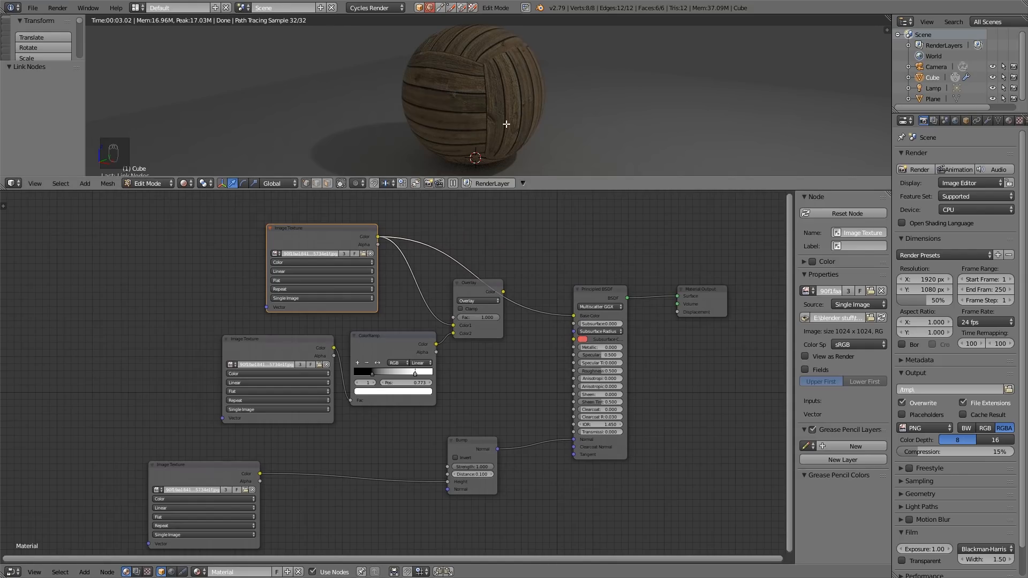
{"action": "mouse_move", "coordinate": [325, 385]}
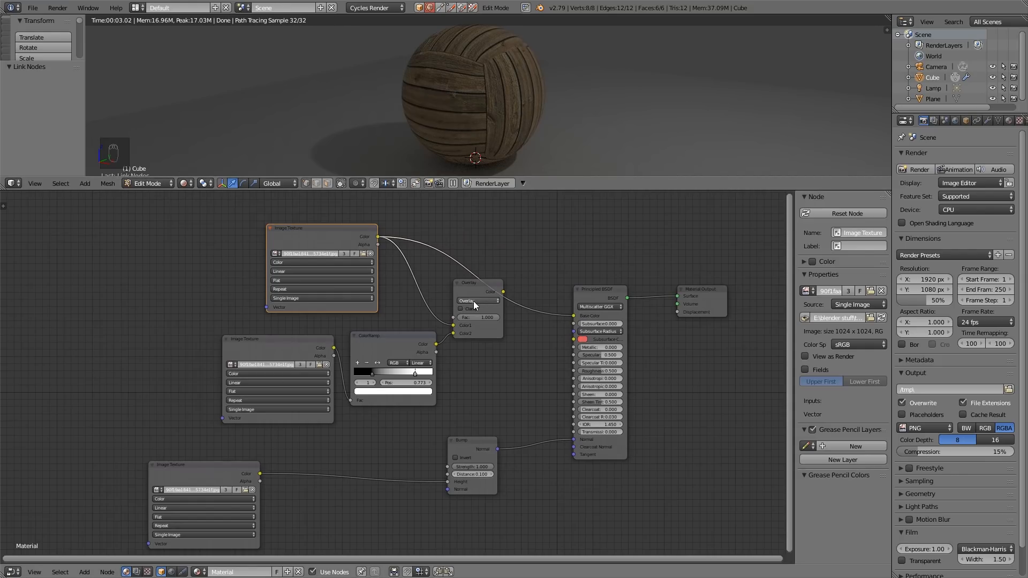
{"action": "mouse_move", "coordinate": [477, 300]}
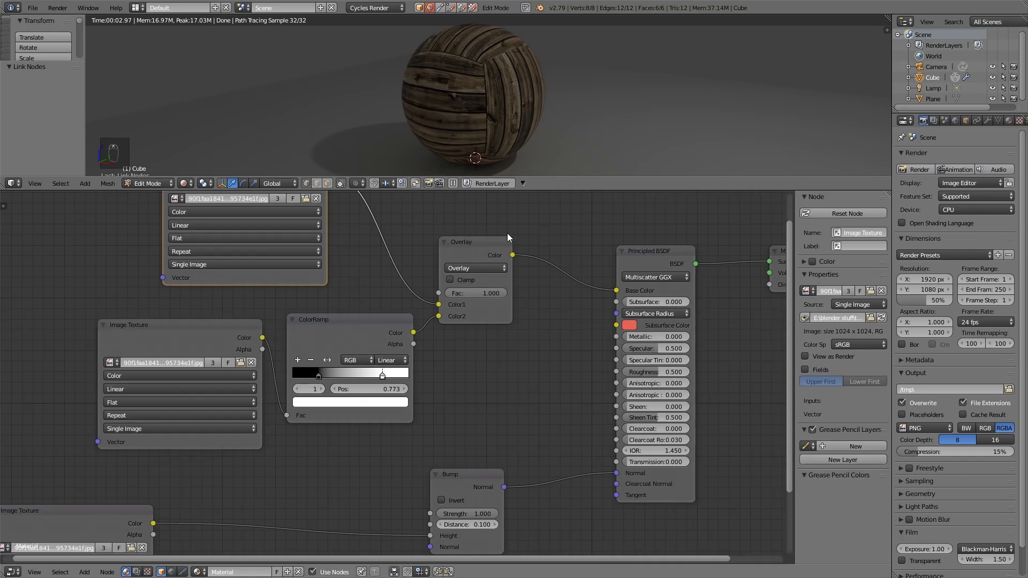
{"action": "mouse_move", "coordinate": [430, 341]}
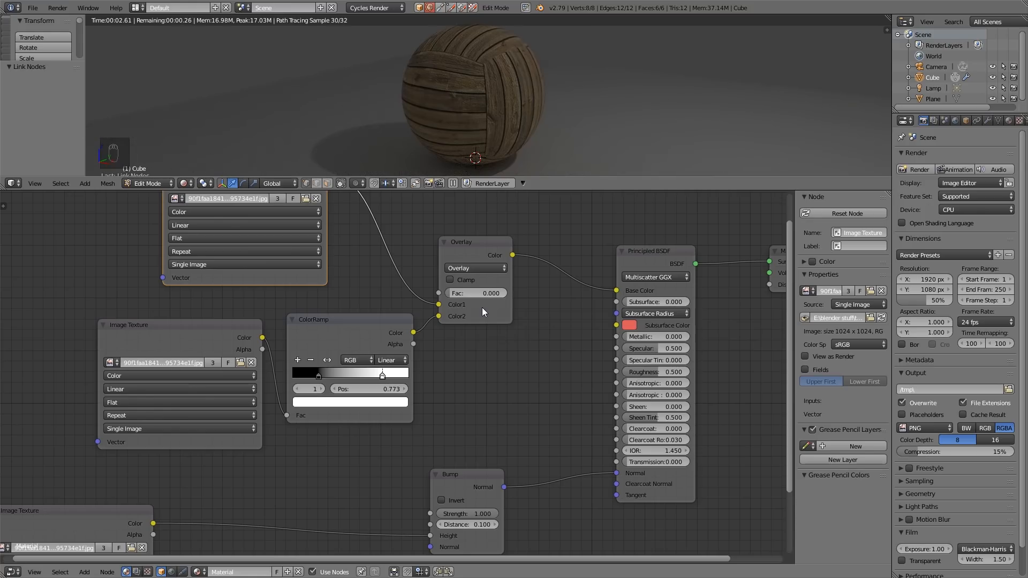
{"action": "scroll", "scroll_direction": "down", "scroll_amount": 3}
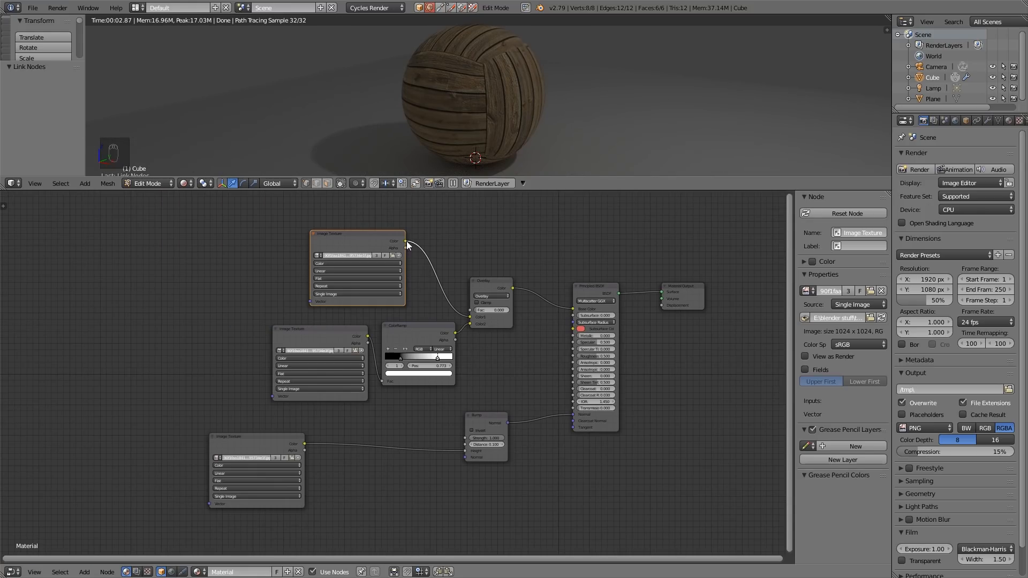
{"action": "mouse_move", "coordinate": [537, 279]}
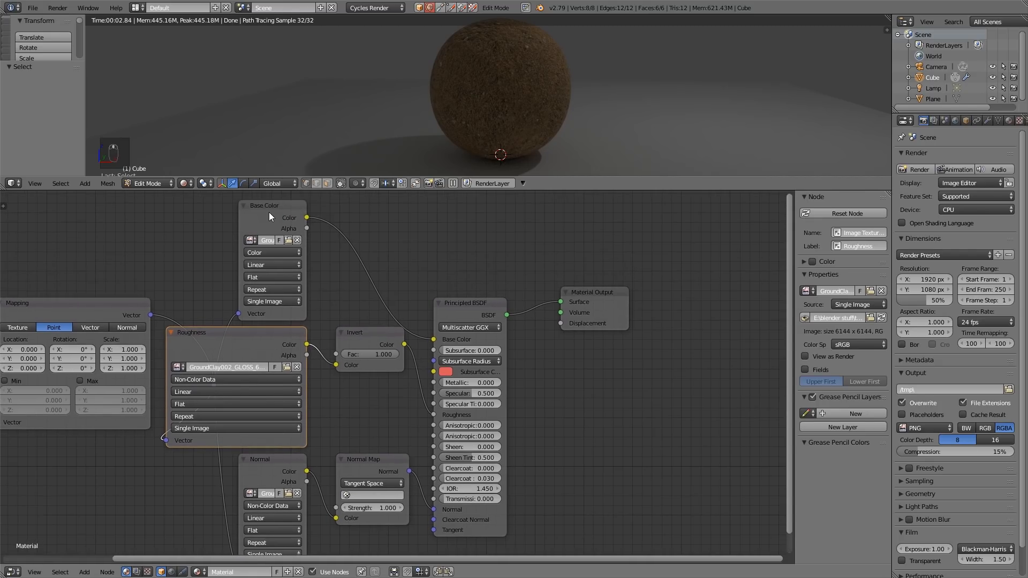
Preview the ground clay roughness texture on the sphere
{"action": "left_click", "coordinate": [266, 205]}
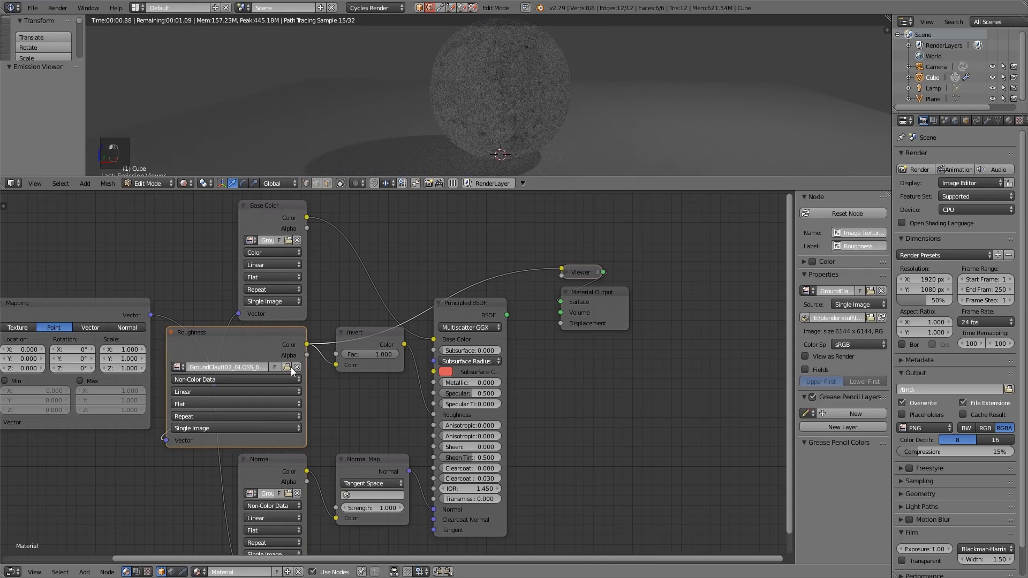
{"action": "mouse_move", "coordinate": [237, 428]}
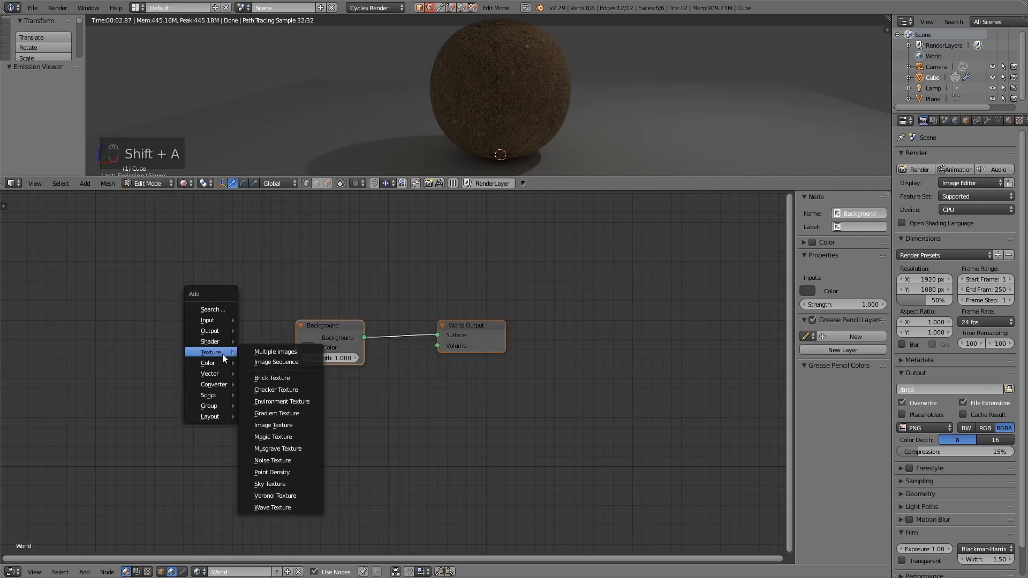
Add an Environment Texture to the world and load the street HDRI
{"action": "left_click", "coordinate": [281, 400]}
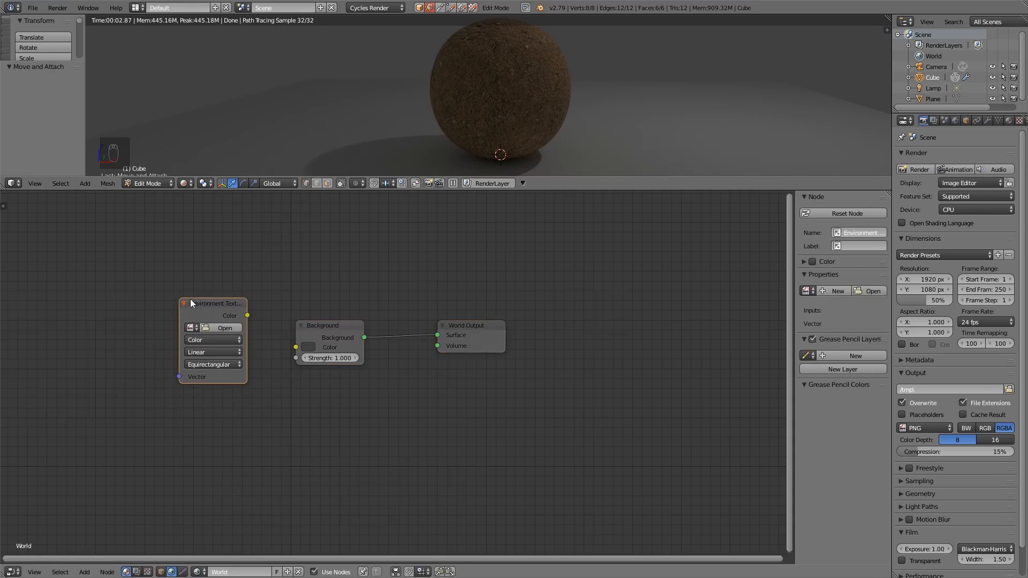
{"action": "left_click", "coordinate": [224, 327]}
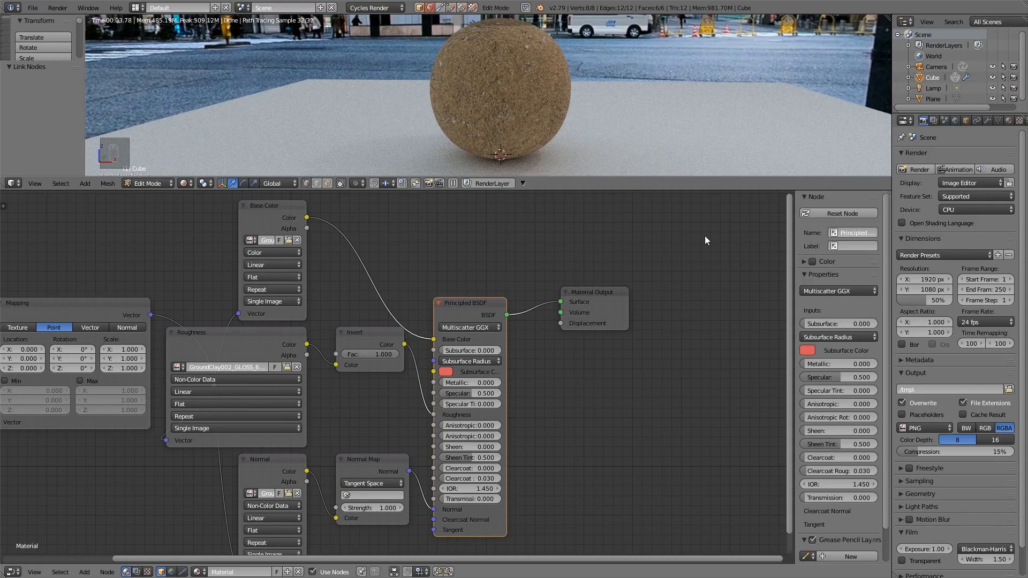
Replace the roughness Invert node with a ColorRamp, its stop at 0.727
{"action": "left_click_drag", "start_coordinate": [593, 291], "coordinate": [625, 256]}
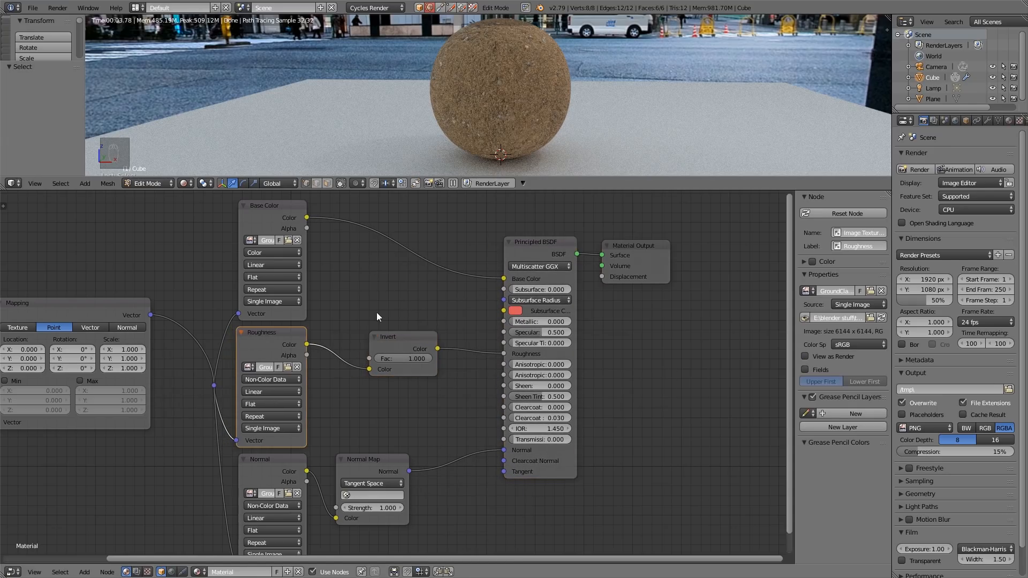
{"action": "left_click", "coordinate": [402, 336]}
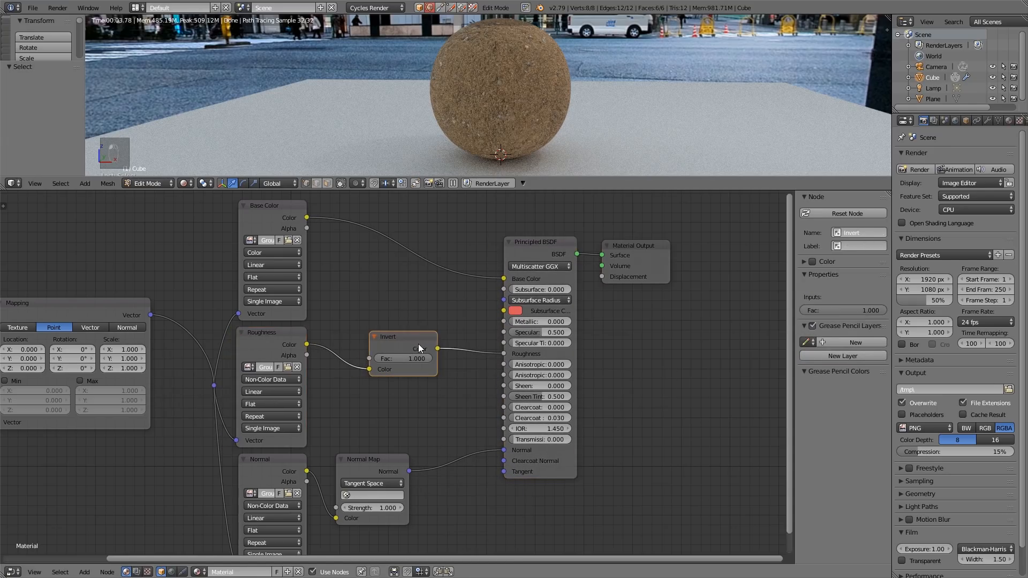
{"action": "key", "text": "shift+s"}
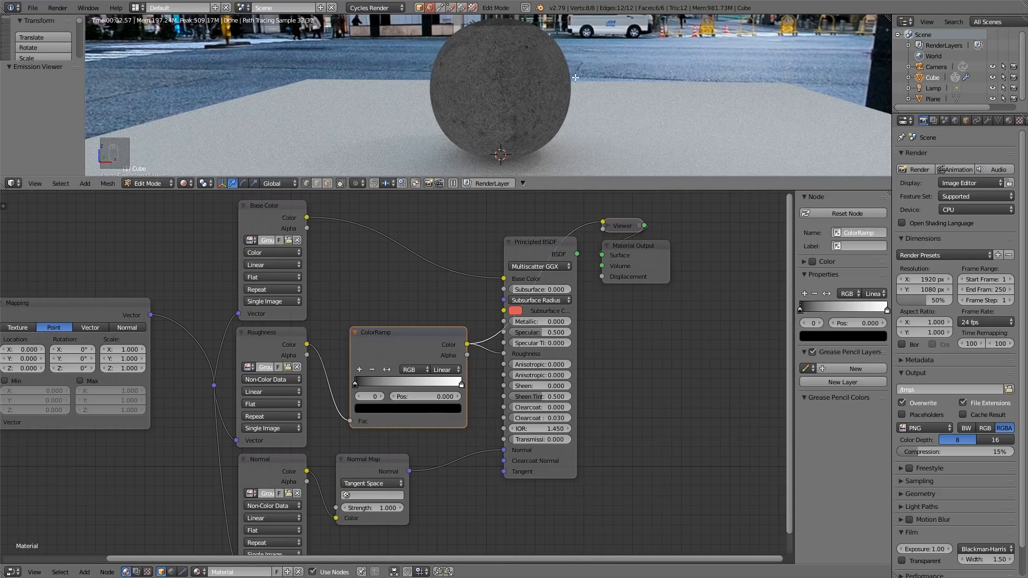
{"action": "mouse_move", "coordinate": [516, 108]}
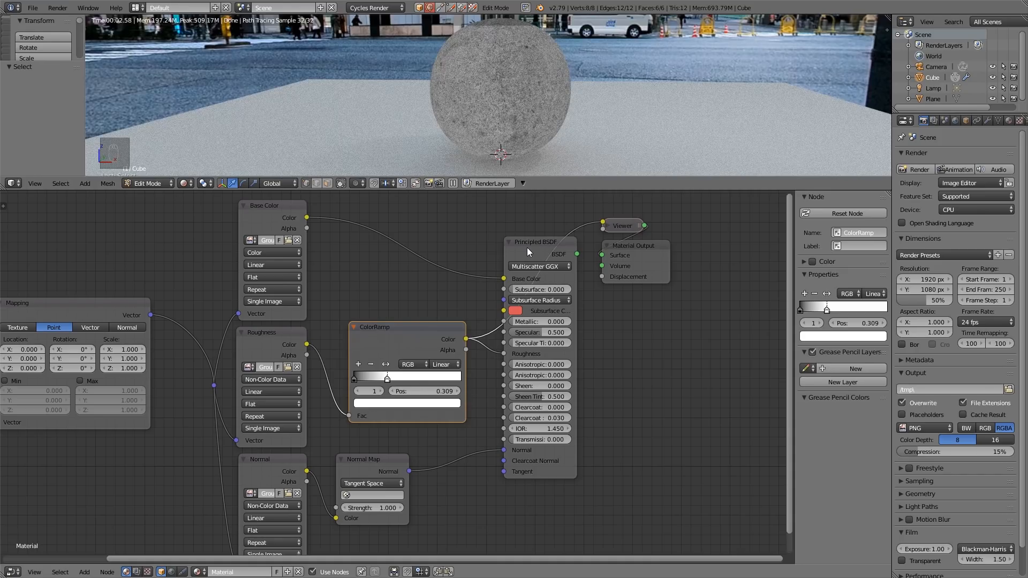
{"action": "left_click", "coordinate": [537, 242]}
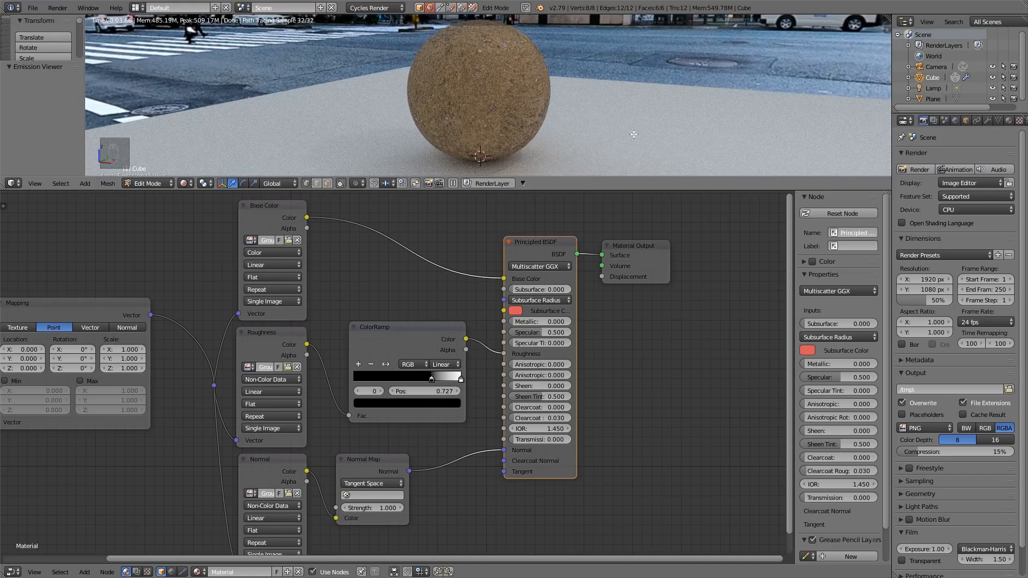
{"action": "mouse_move", "coordinate": [644, 130]}
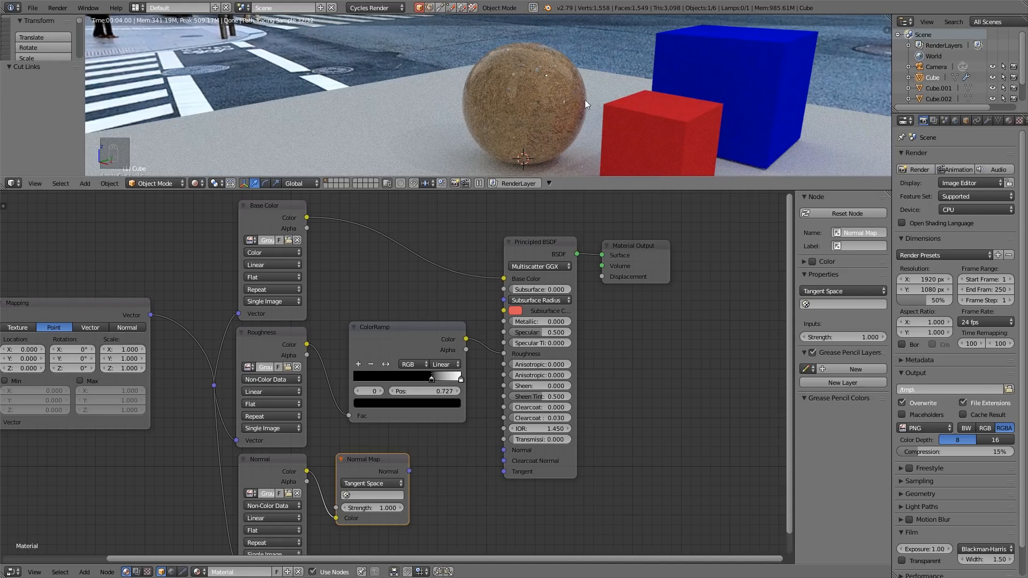
{"action": "mouse_move", "coordinate": [613, 96]}
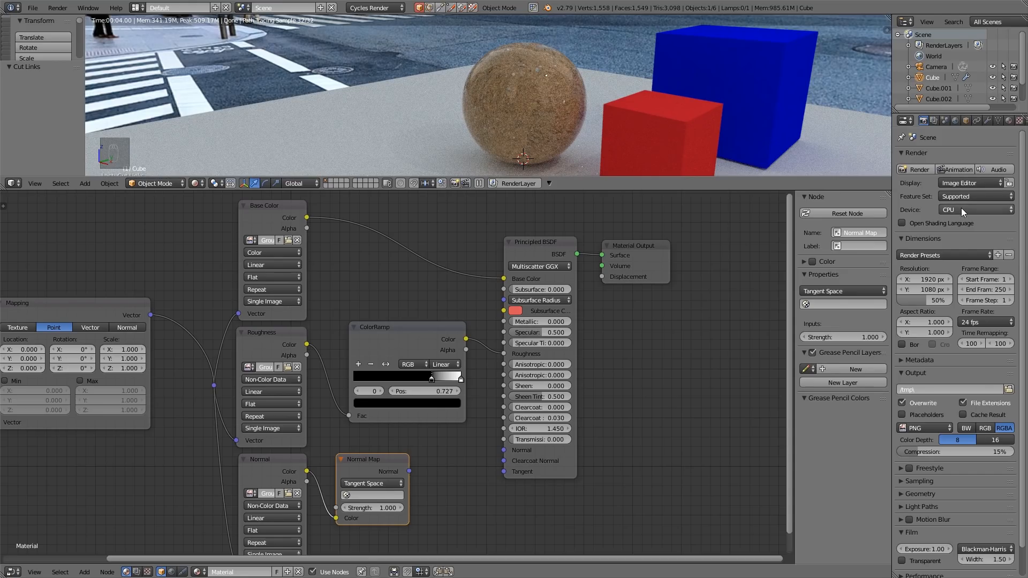
Change the render Device from CPU to GPU Compute
{"action": "left_click", "coordinate": [973, 210]}
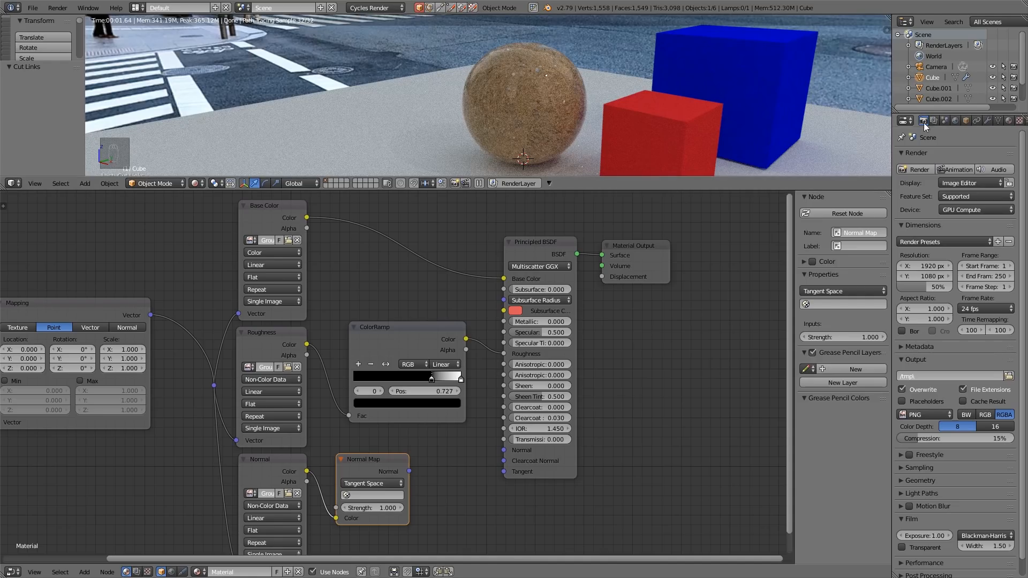
{"action": "left_click", "coordinate": [911, 468]}
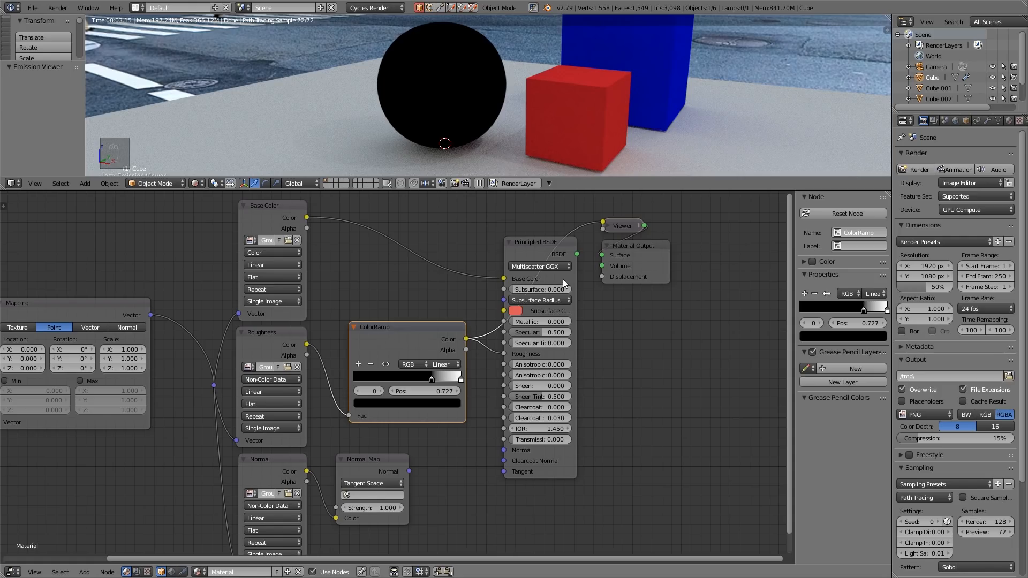
Preview the ColorRamp on the sphere and slide its black stop to 0
{"action": "left_click", "coordinate": [536, 241]}
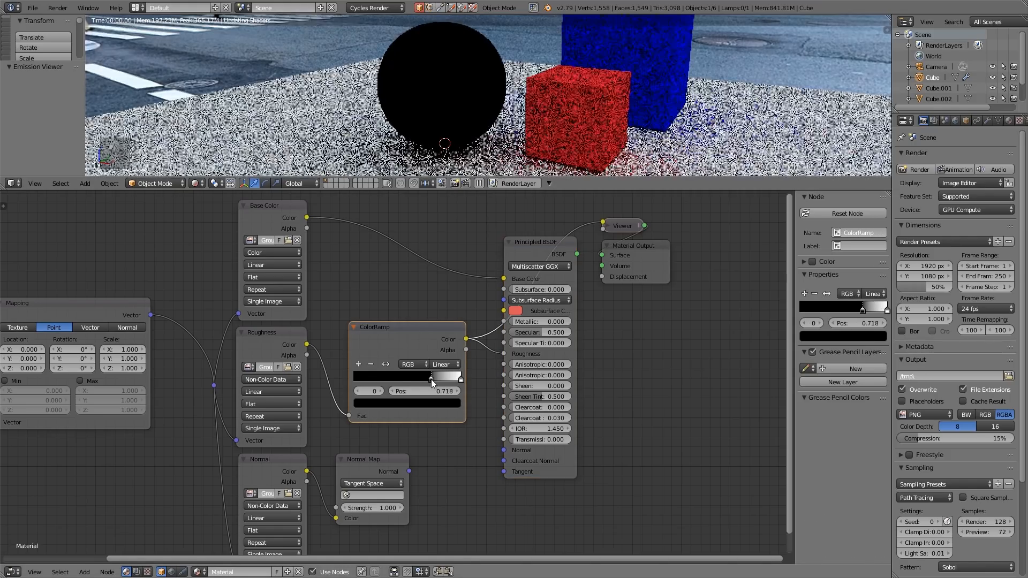
{"action": "left_click_drag", "start_coordinate": [429, 380], "coordinate": [393, 380]}
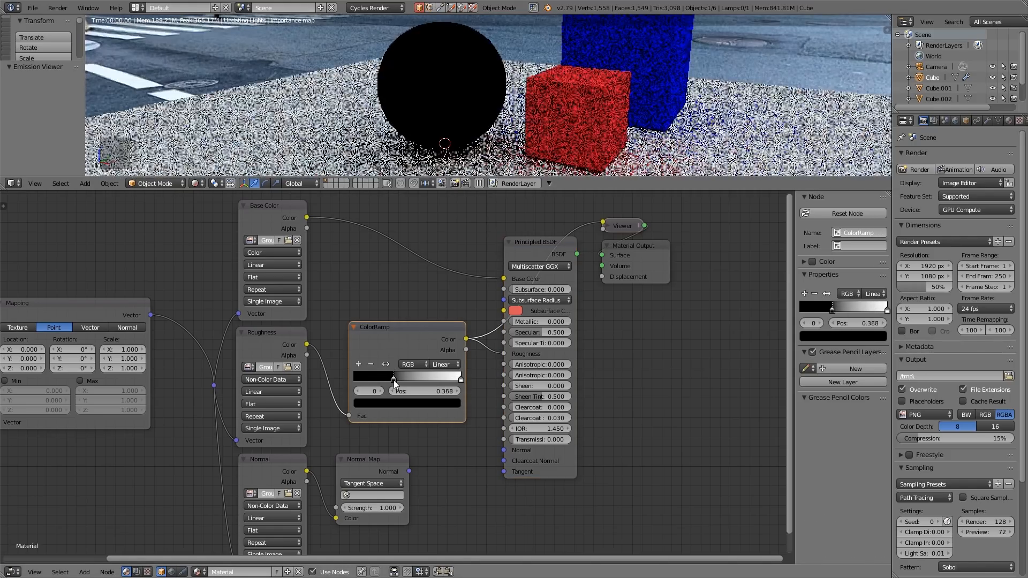
{"action": "left_click_drag", "start_coordinate": [393, 376], "coordinate": [368, 375]}
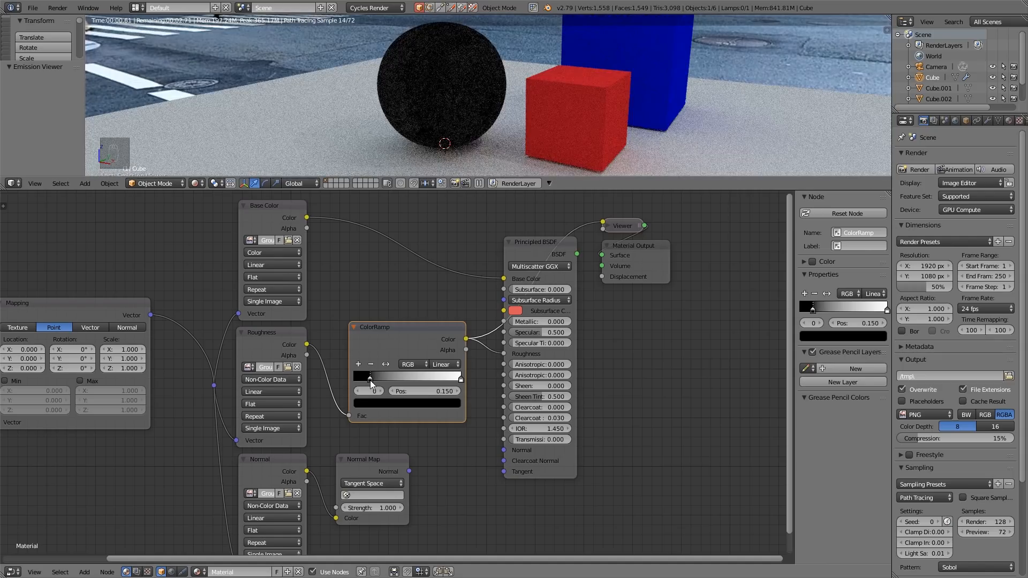
{"action": "left_click_drag", "start_coordinate": [372, 376], "coordinate": [372, 375]}
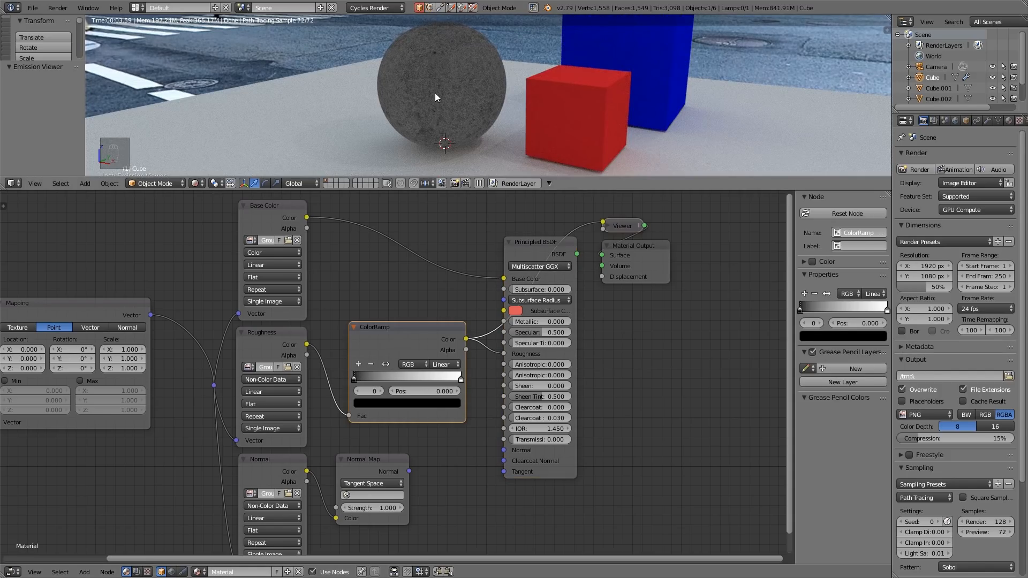
Move the ramp's white stop to 1.000 for a full black-to-white gradient
{"action": "left_click", "coordinate": [534, 241]}
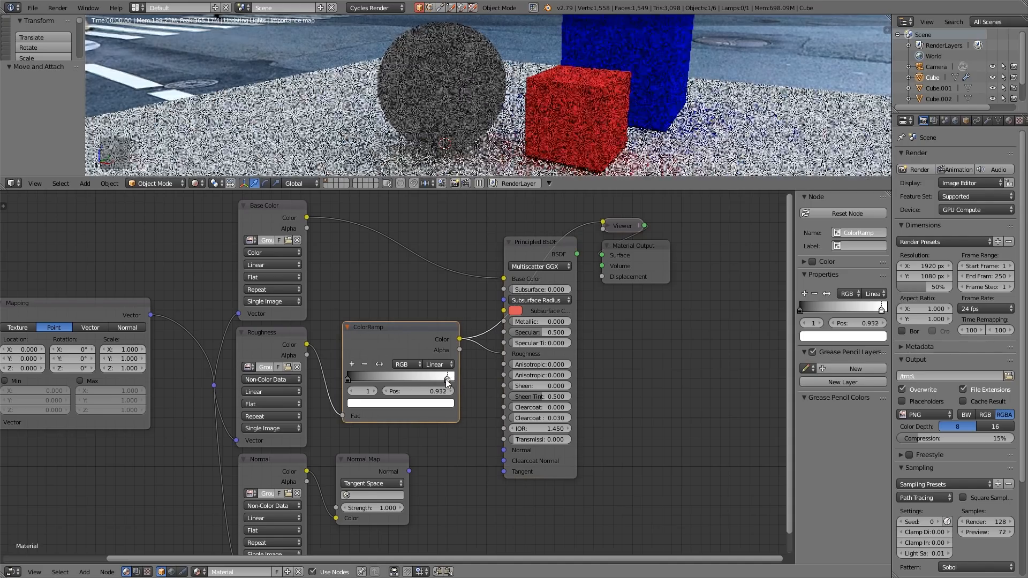
{"action": "left_click_drag", "start_coordinate": [446, 376], "coordinate": [372, 376]}
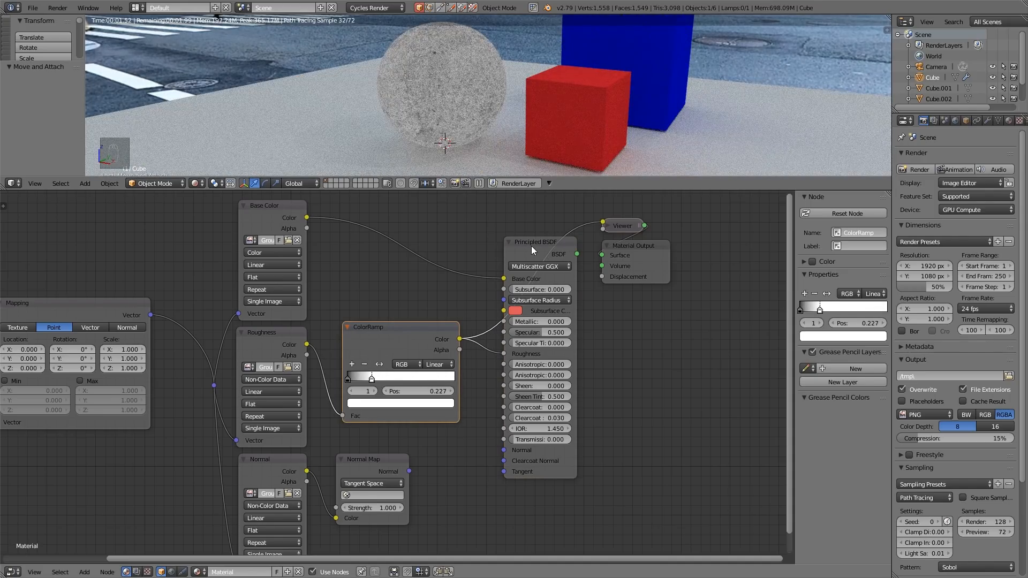
{"action": "left_click", "coordinate": [537, 241]}
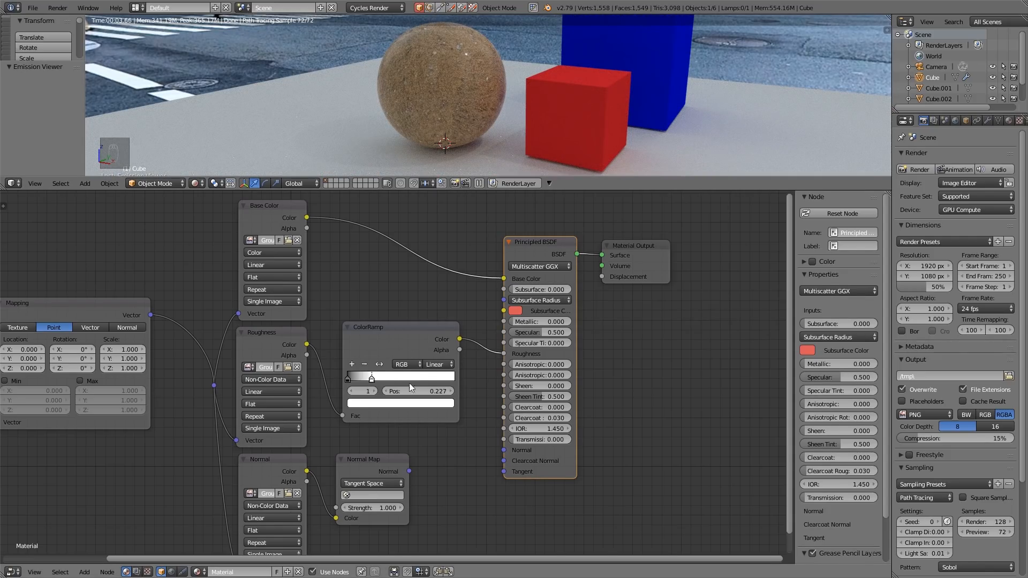
{"action": "mouse_move", "coordinate": [345, 379]}
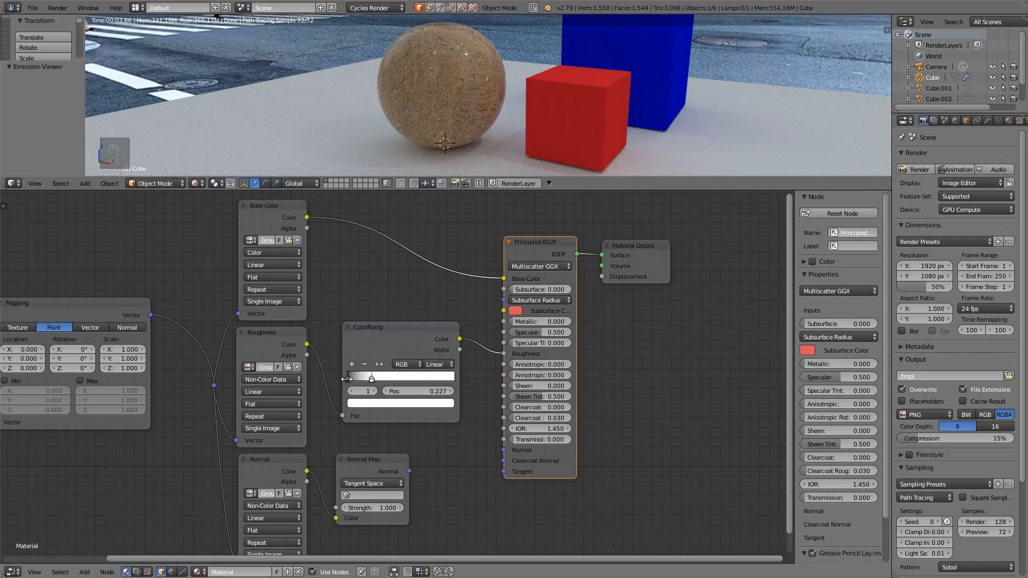
{"action": "left_click_drag", "start_coordinate": [372, 377], "coordinate": [435, 377]}
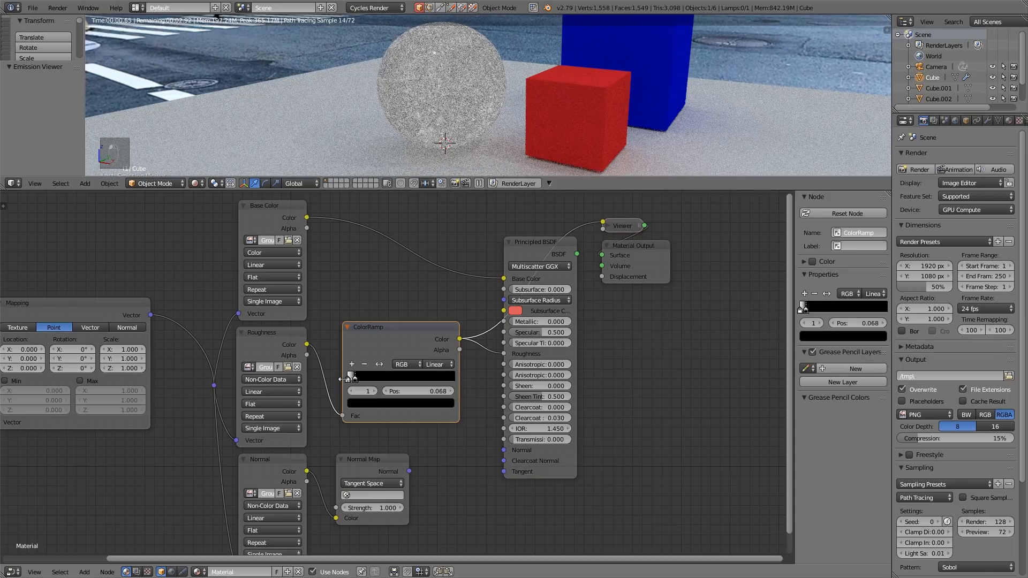
{"action": "left_click_drag", "start_coordinate": [350, 375], "coordinate": [453, 376]}
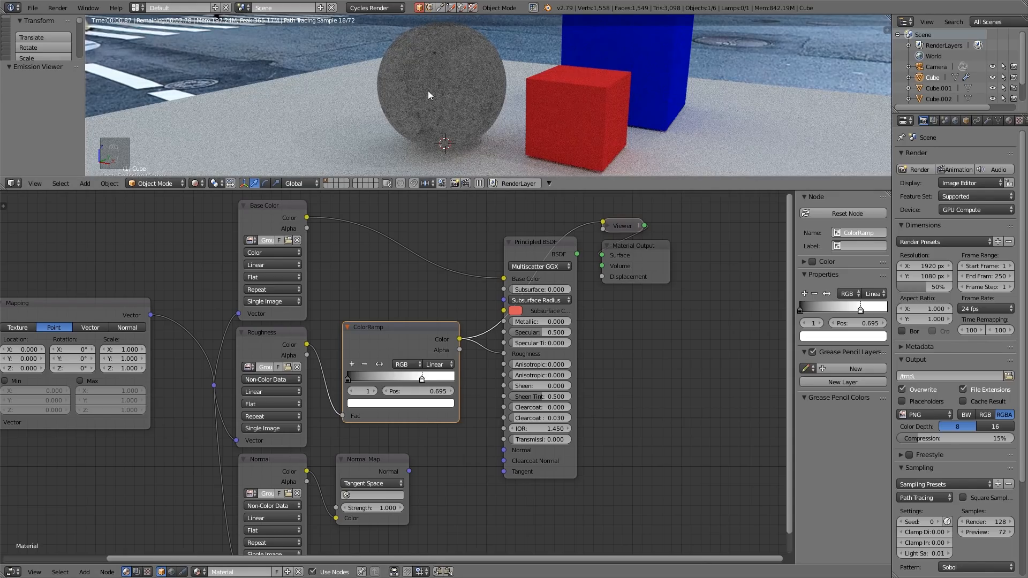
{"action": "left_click_drag", "start_coordinate": [421, 376], "coordinate": [454, 377]}
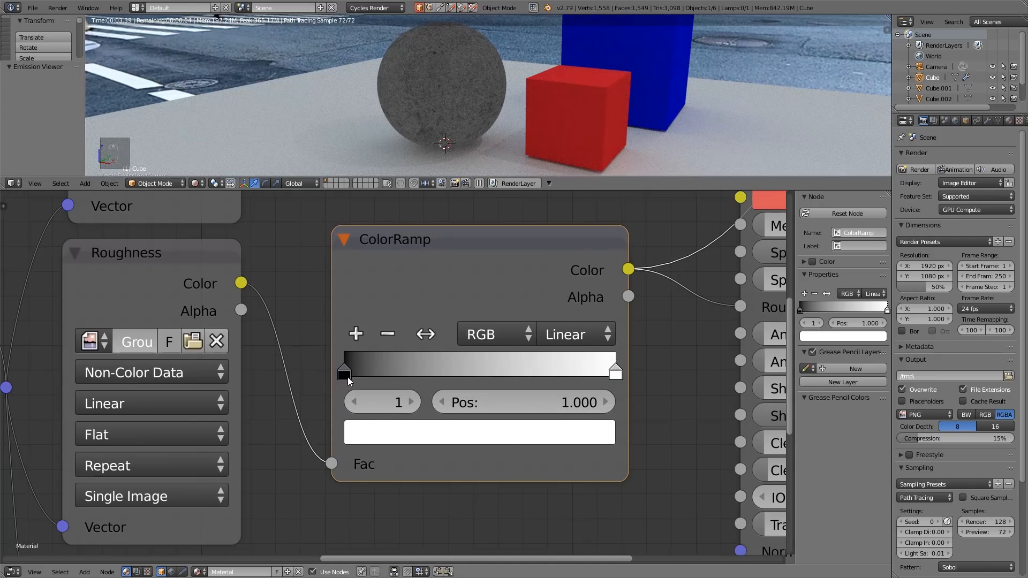
Add a grey middle stop to the roughness ColorRamp, darken it, then undo the darker change
{"action": "left_click", "coordinate": [344, 374]}
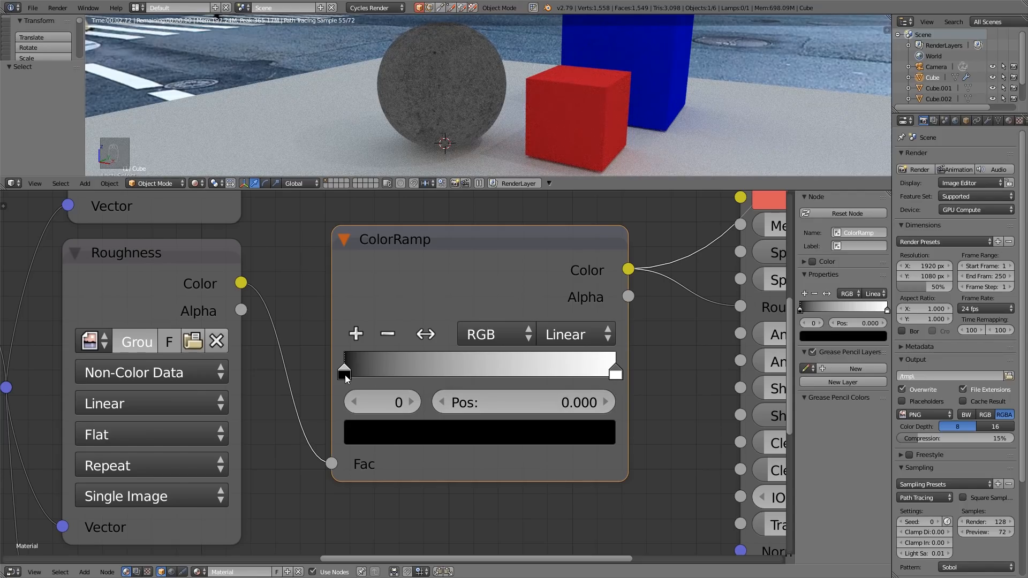
{"action": "left_click", "coordinate": [479, 432]}
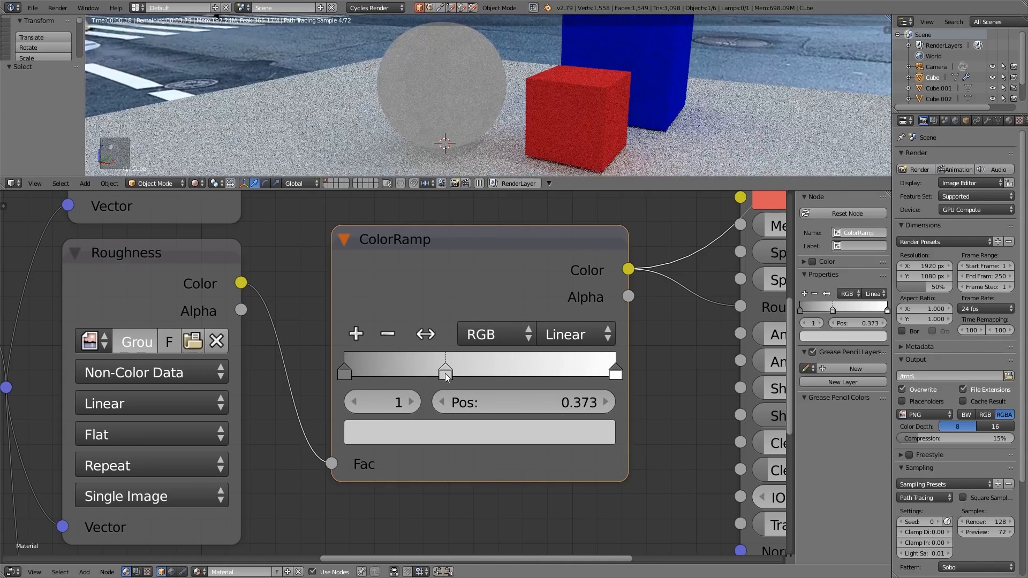
{"action": "left_click", "coordinate": [478, 431]}
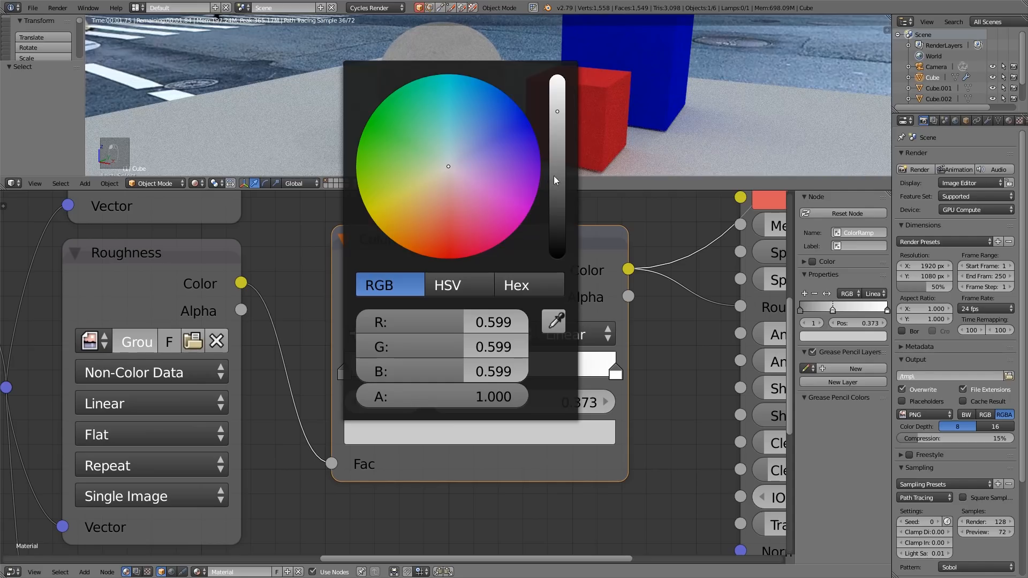
{"action": "left_click", "coordinate": [459, 315]}
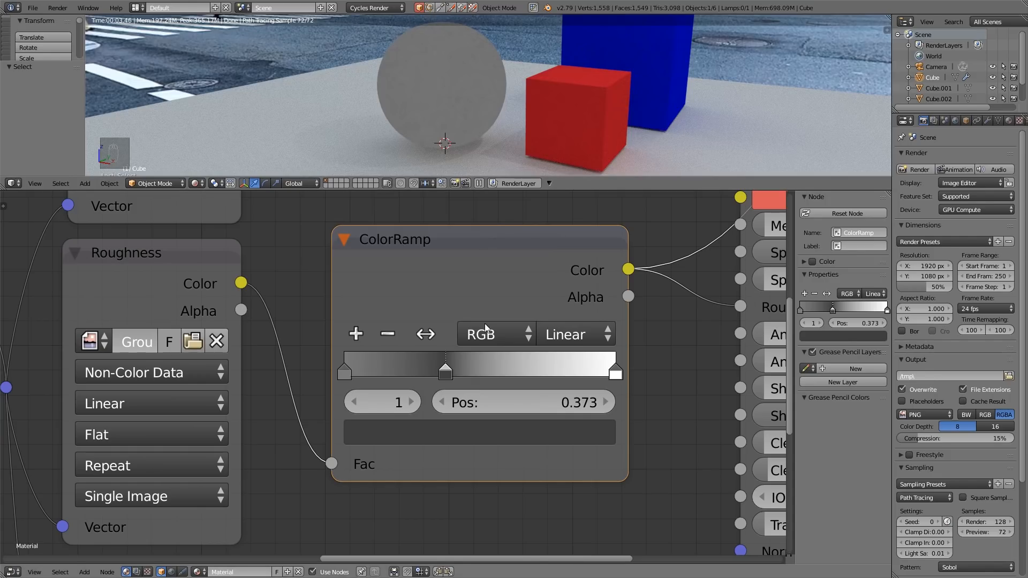
{"action": "mouse_move", "coordinate": [298, 407]}
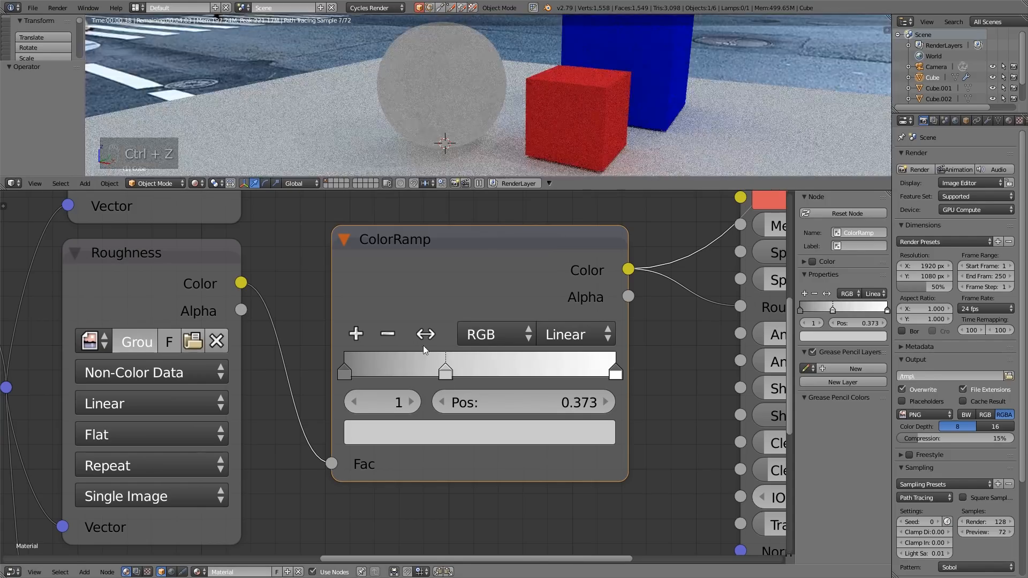
{"action": "left_click", "coordinate": [386, 334]}
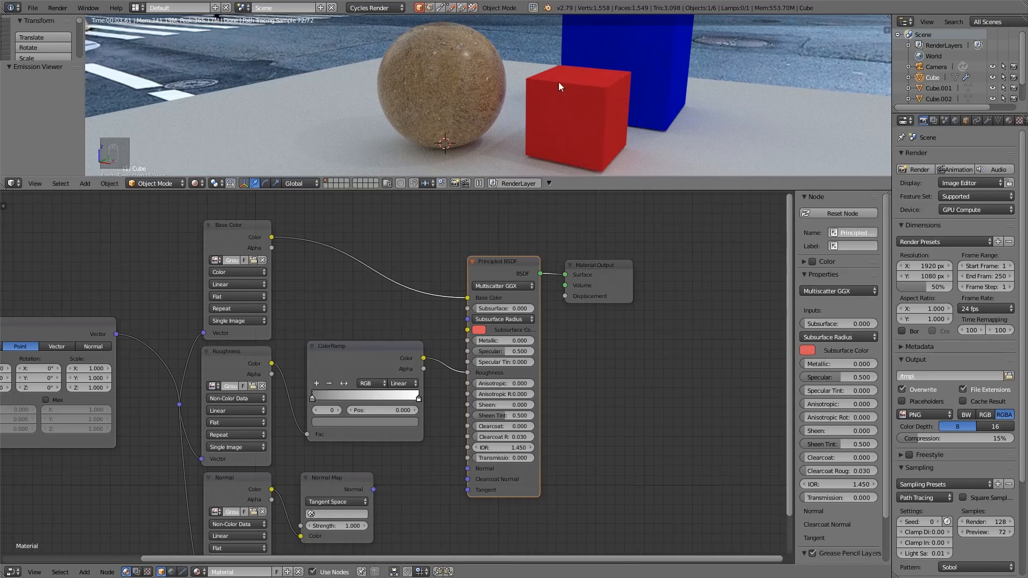
Link the Normal Map node's Normal output into the Principled BSDF Normal input
{"action": "left_click_drag", "start_coordinate": [372, 476], "coordinate": [467, 469]}
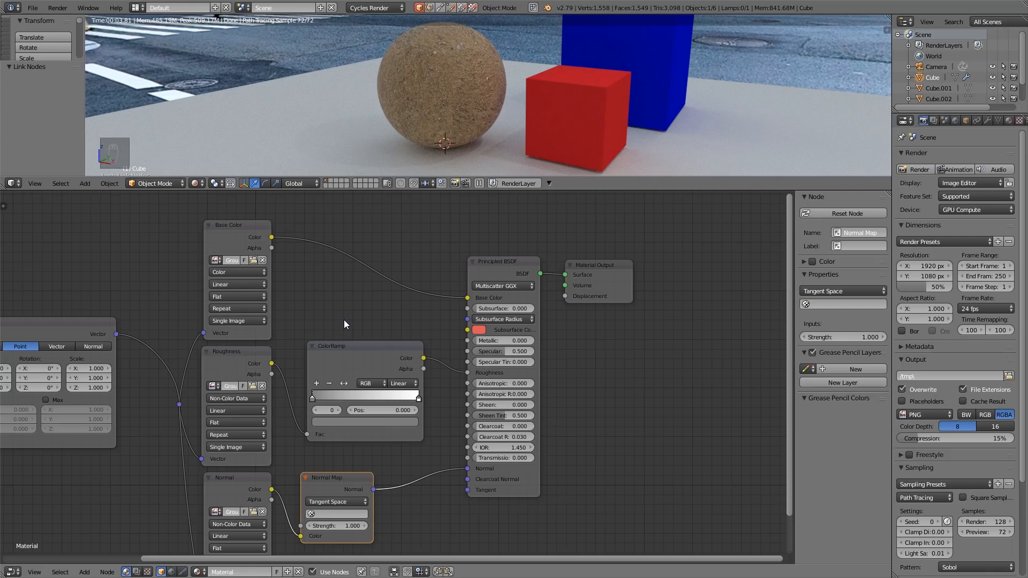
{"action": "mouse_move", "coordinate": [345, 312]}
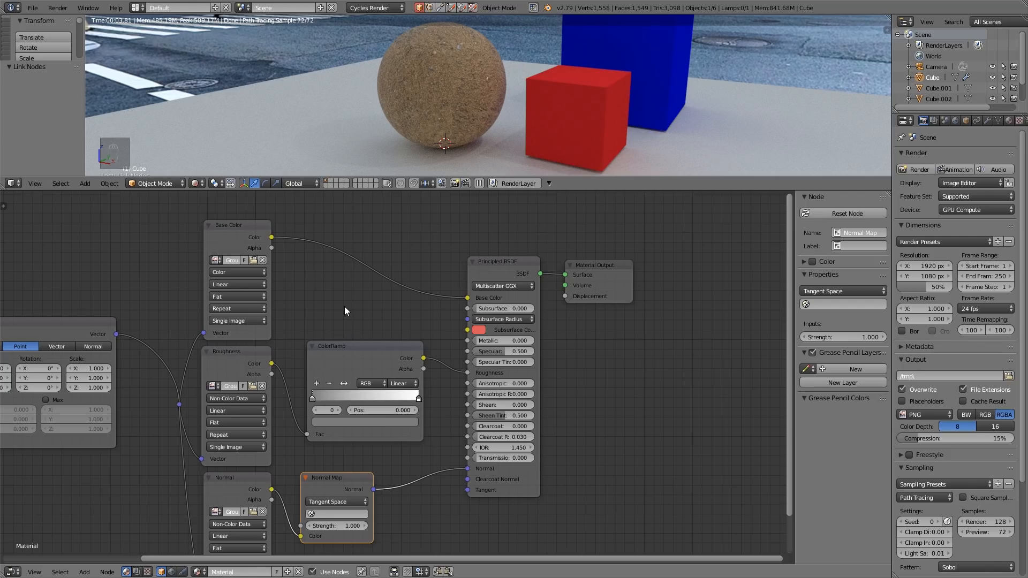